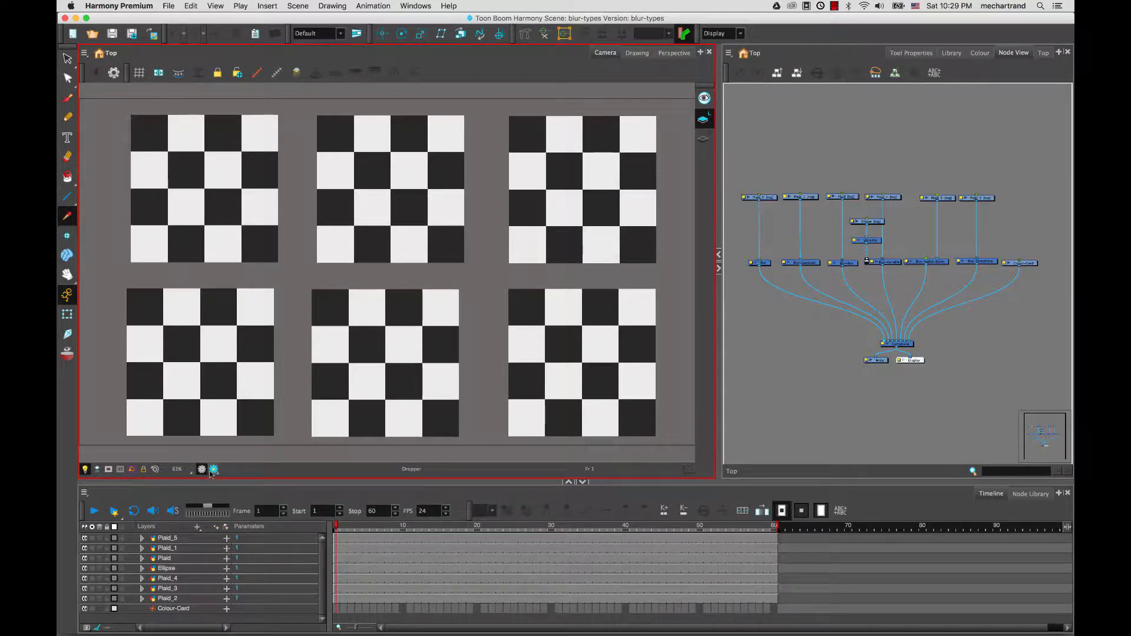
# Step: Switch the Camera view to Render View to preview the six blurred checkerboards
pyautogui.click(214, 469)
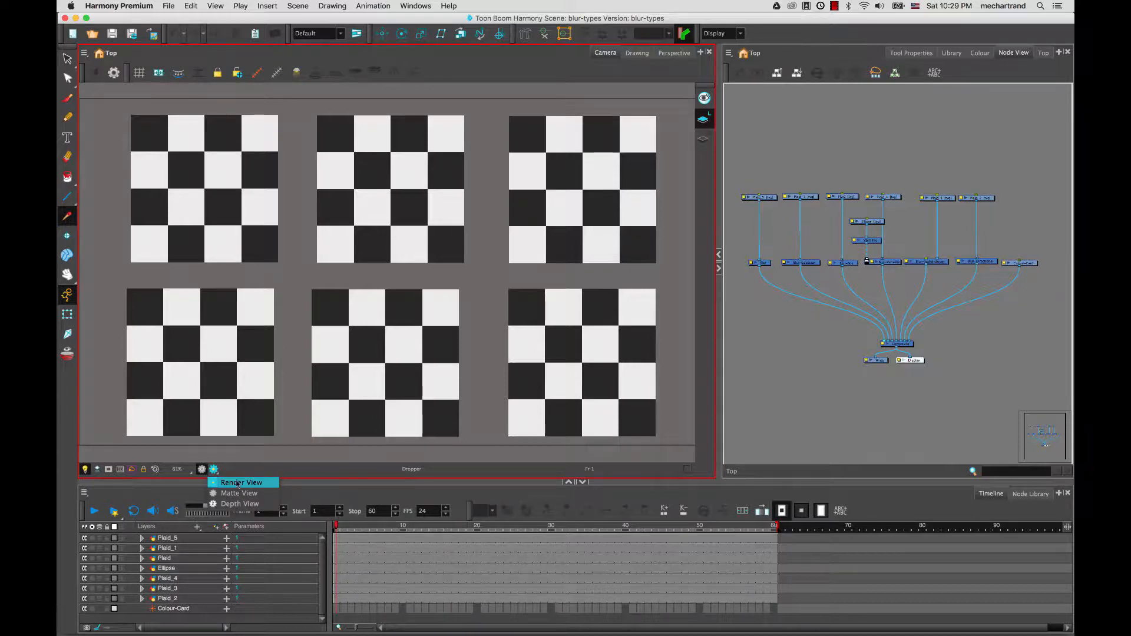
pyautogui.click(242, 482)
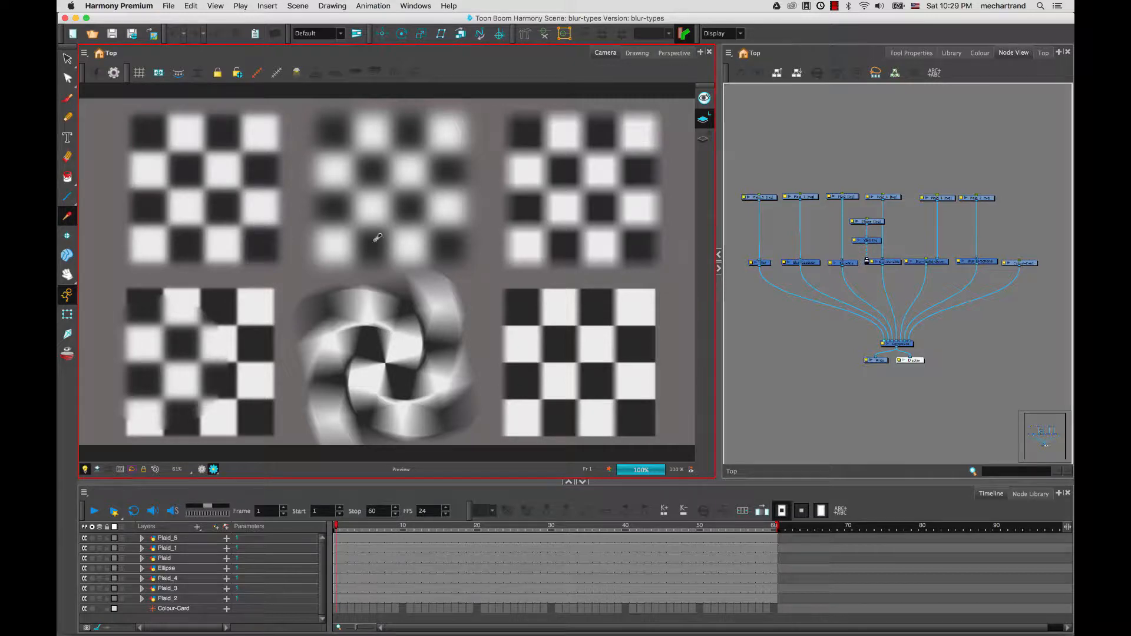
pyautogui.moveTo(296, 376)
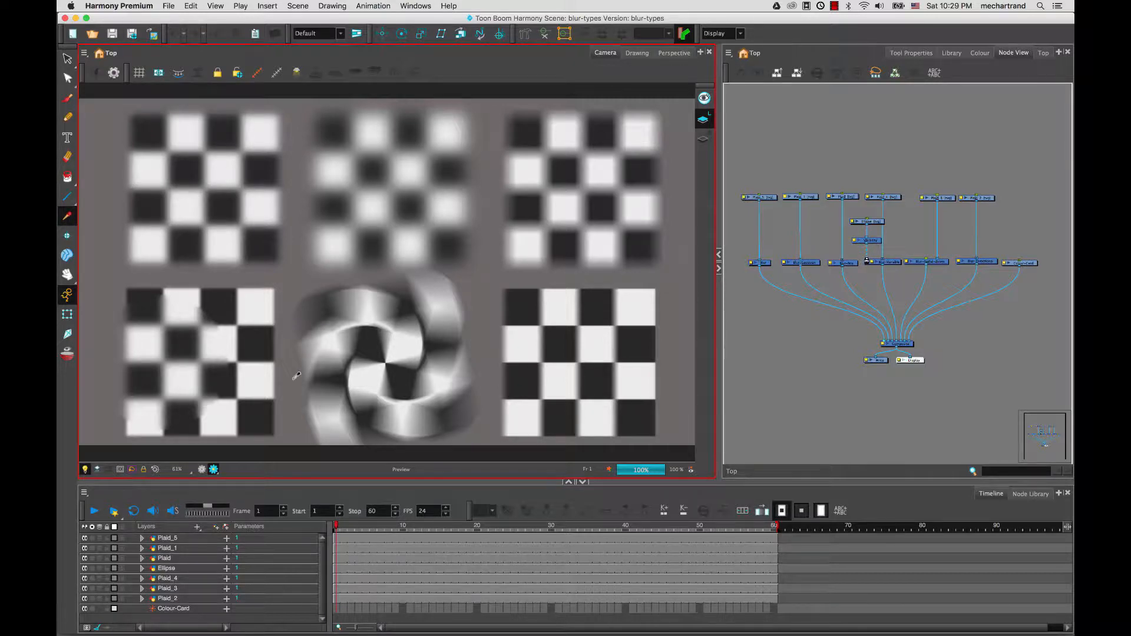
pyautogui.moveTo(411, 335)
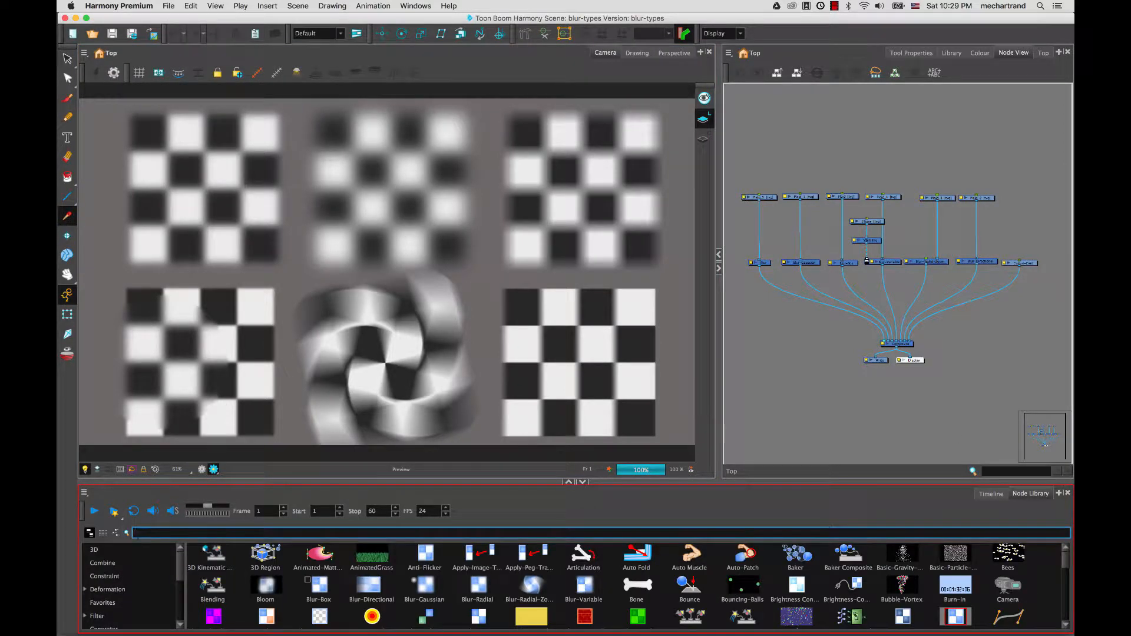
# Step: Filter the Node Library by 'blur' to list Blur-Box, Blur-Radial and Motion-Blur
pyautogui.write('blur')
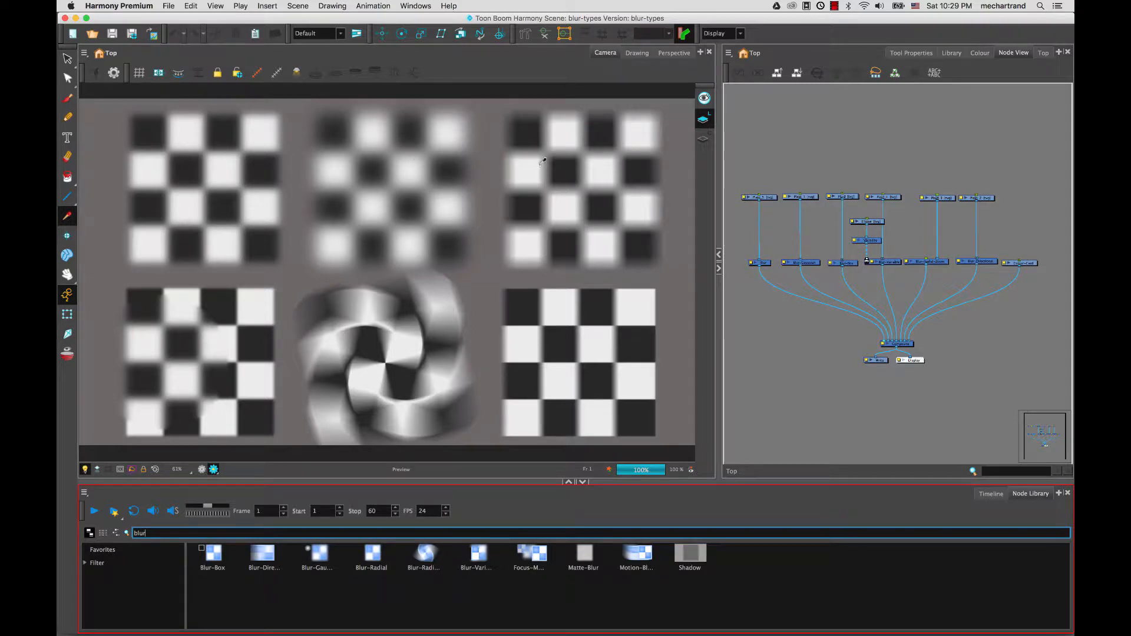
pyautogui.moveTo(260, 357)
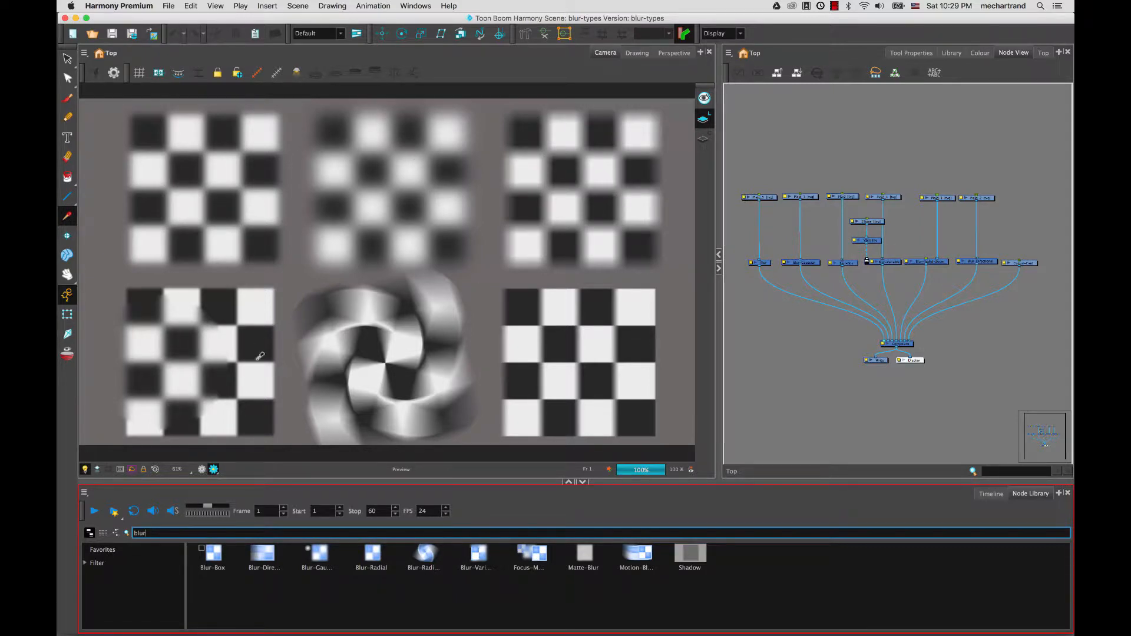
pyautogui.moveTo(547, 366)
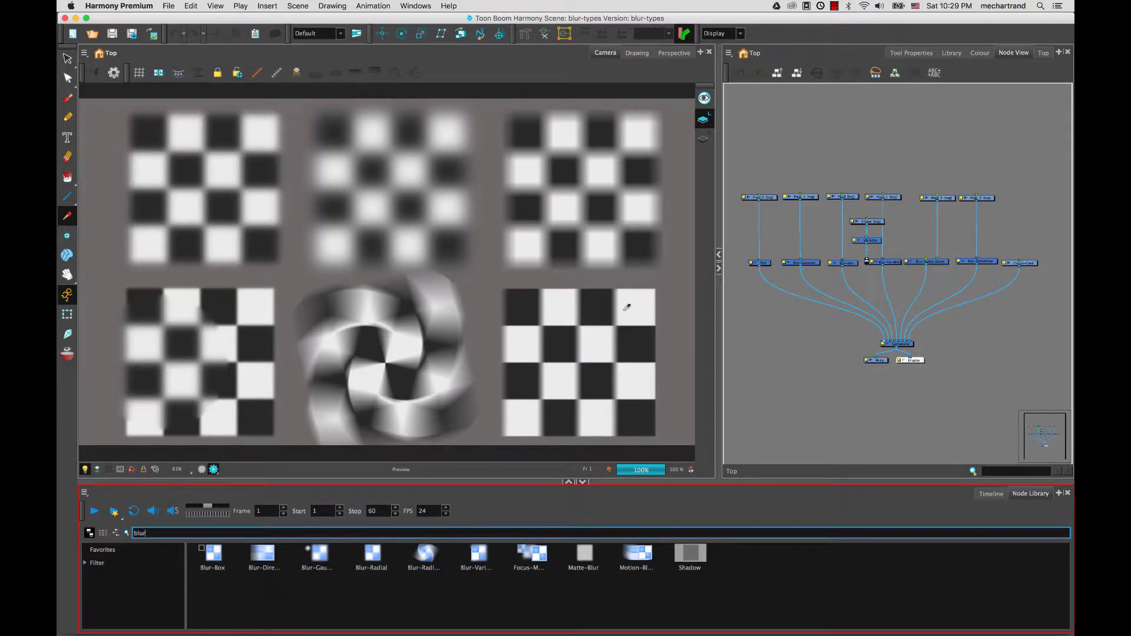
pyautogui.moveTo(218, 254)
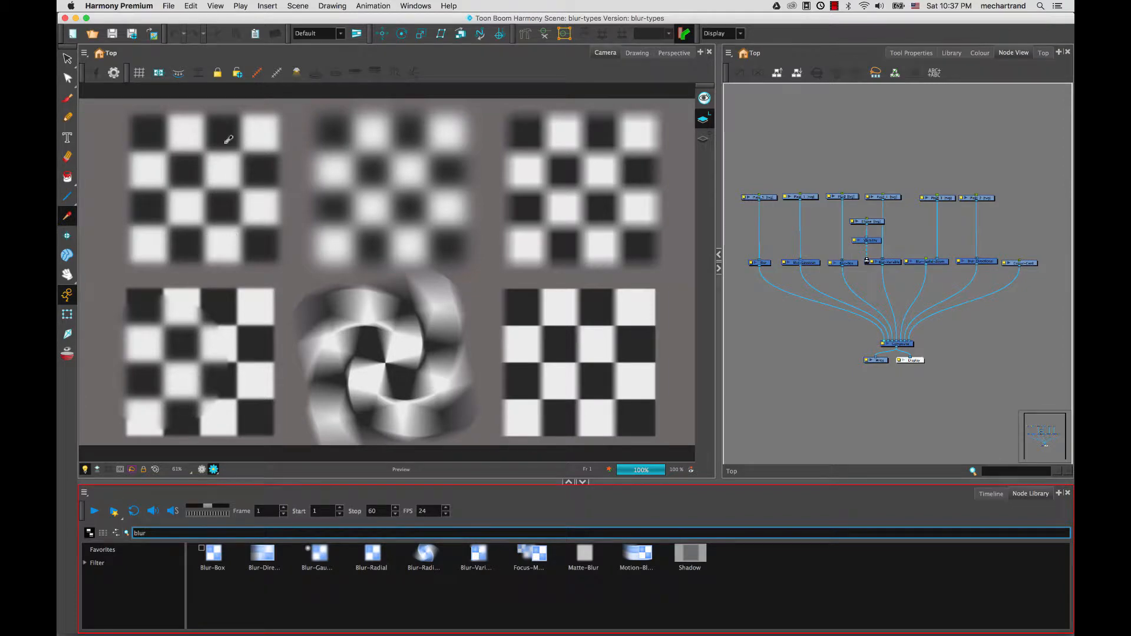
pyautogui.moveTo(764, 317)
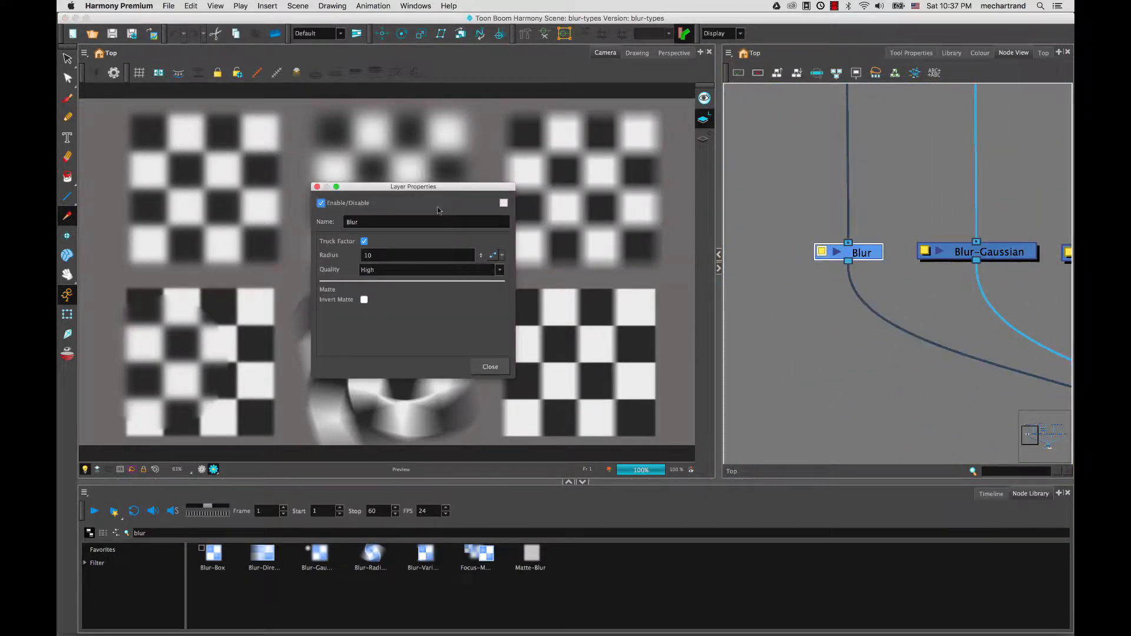
# Step: Move the properties aside and try Blur radius 18 and 6.6, then settle on 10
pyautogui.moveTo(414, 186); pyautogui.dragTo(660, 222)
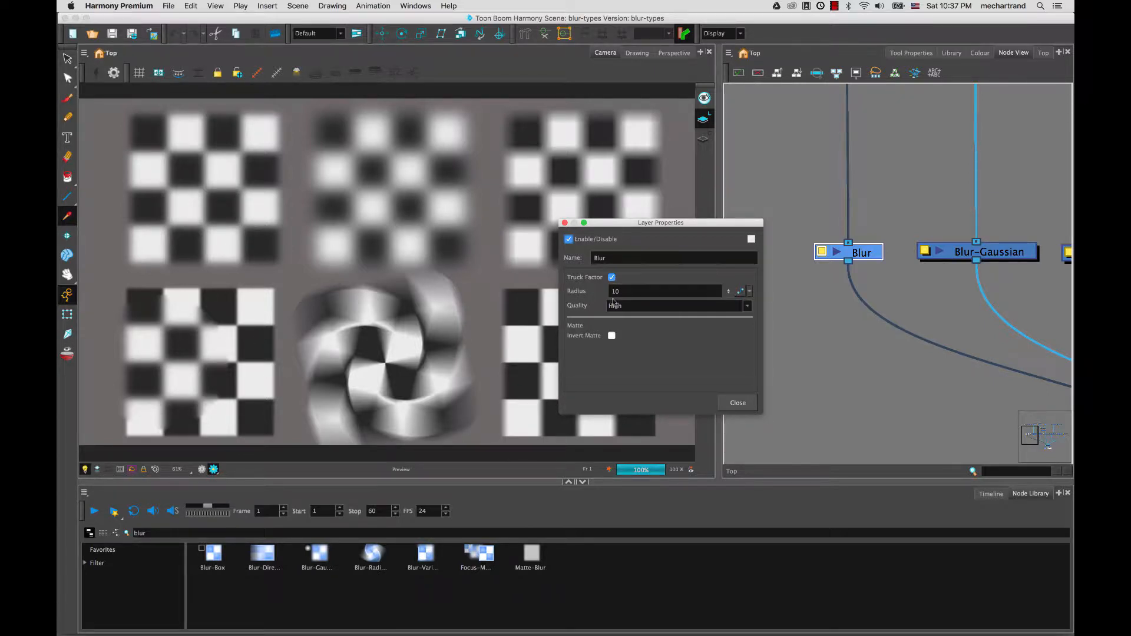
pyautogui.click(664, 290)
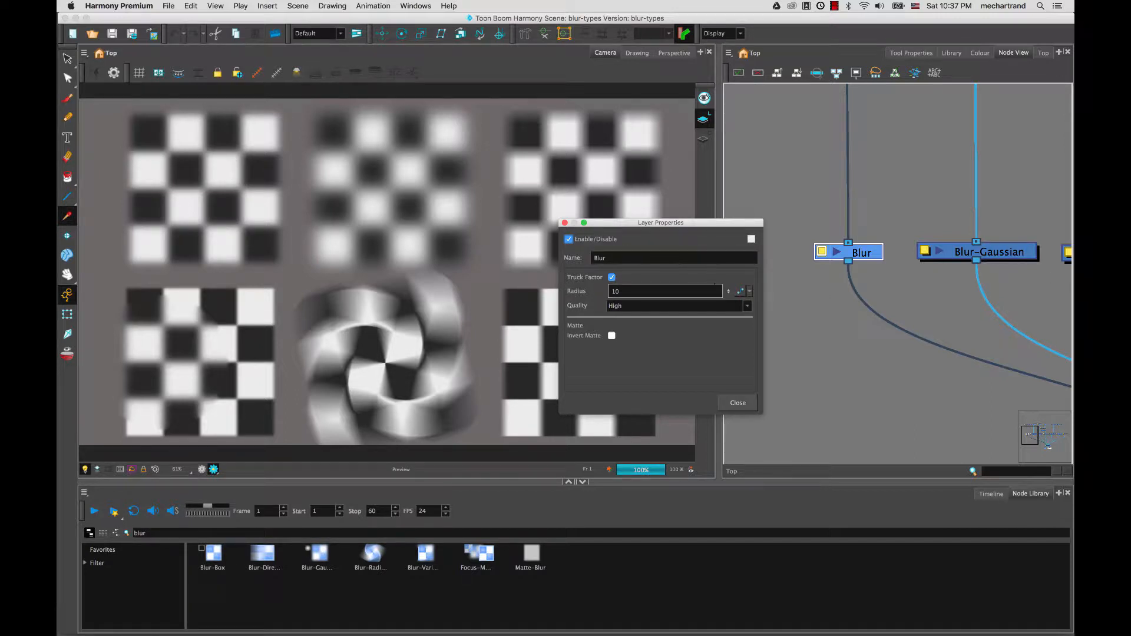
pyautogui.write('18')
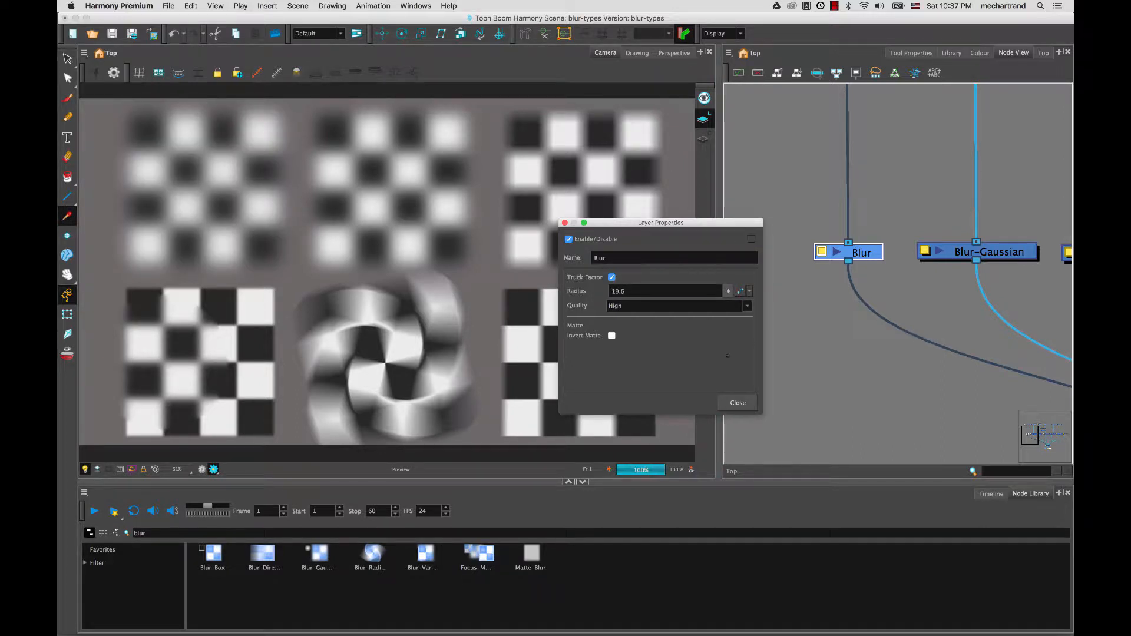
pyautogui.write('6.6')
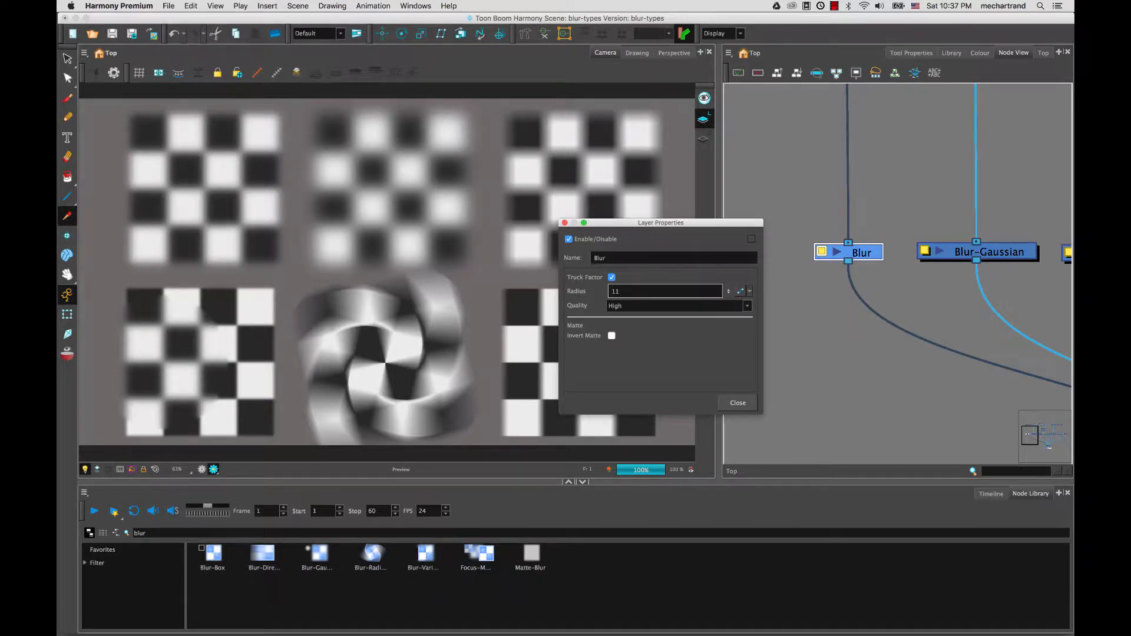
pyautogui.write('10')
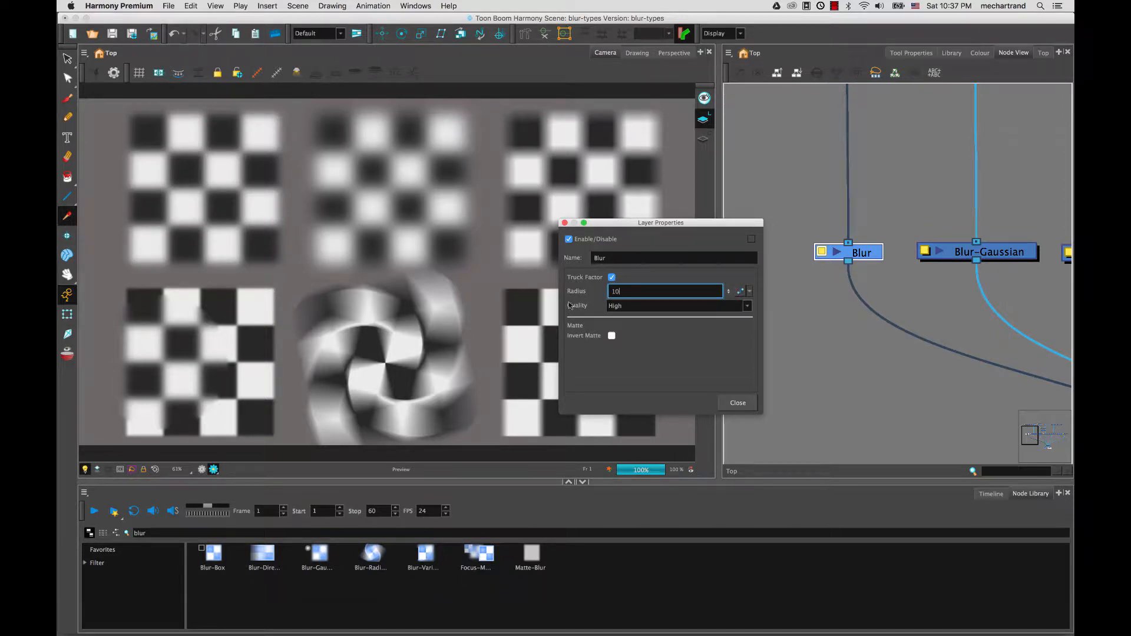
# Step: Switch Blur quality to Low and back to High, then enable Invert Matte
pyautogui.click(746, 306)
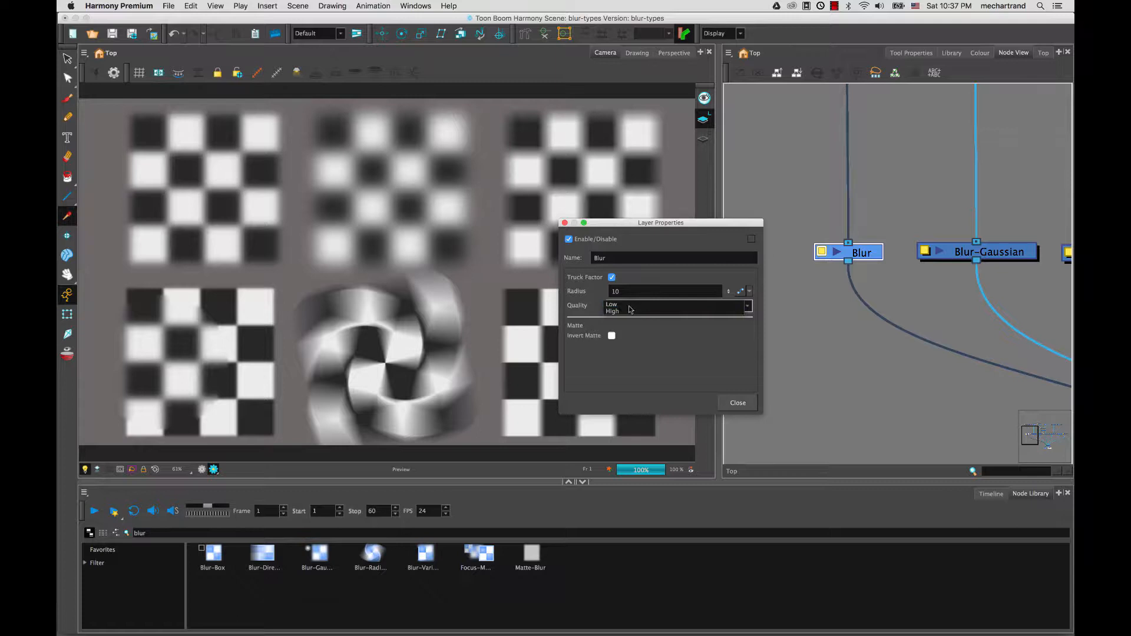
pyautogui.click(611, 304)
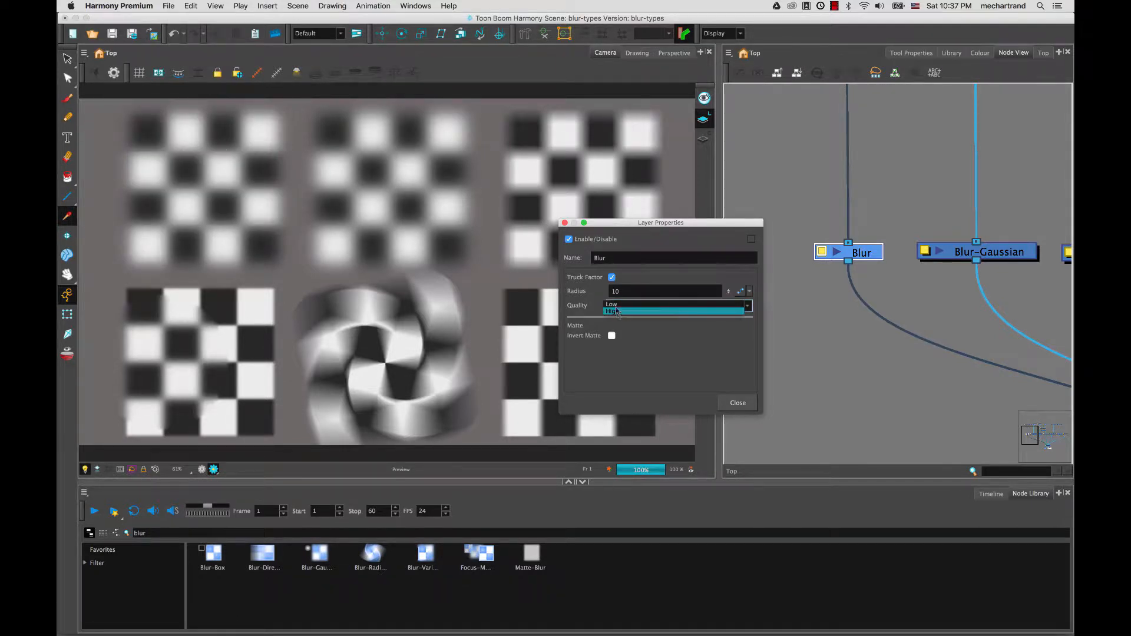
pyautogui.click(617, 311)
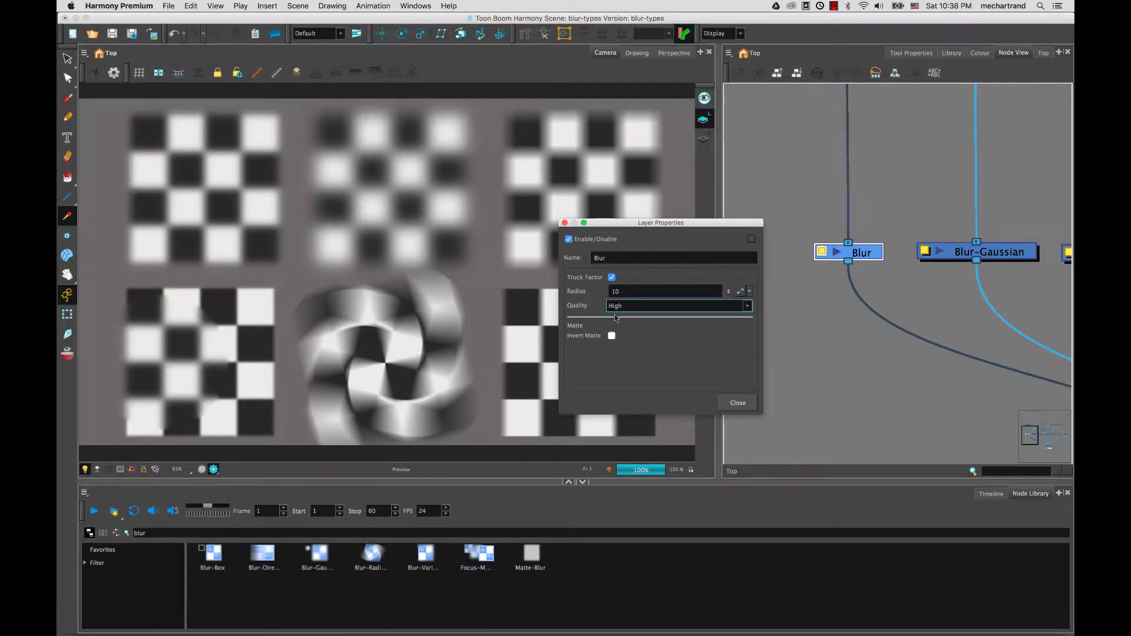
pyautogui.moveTo(617, 318)
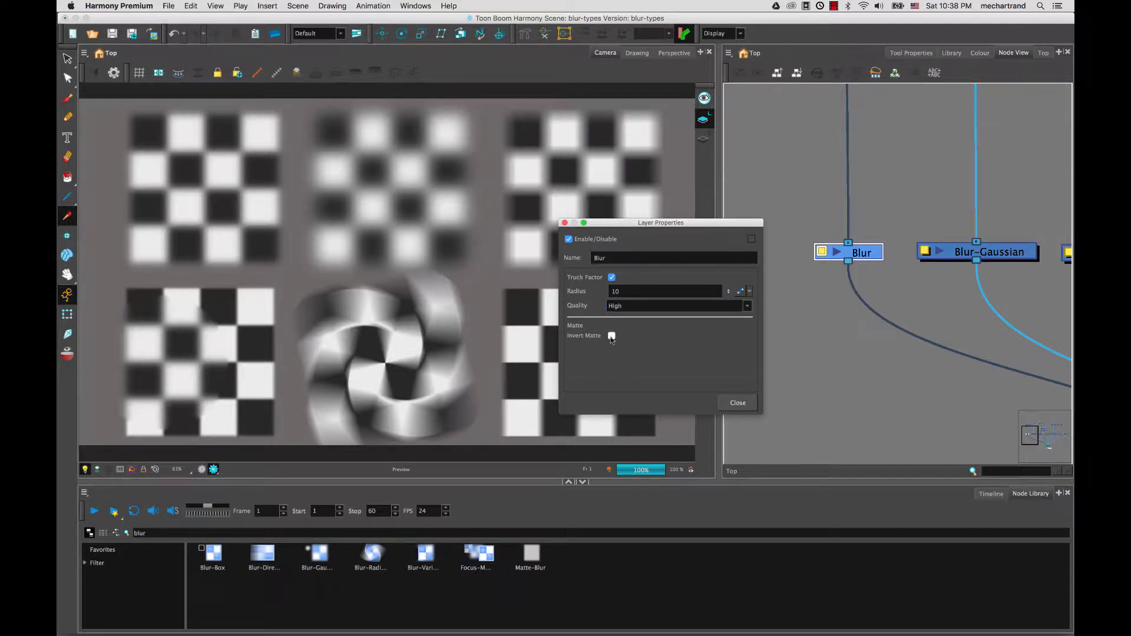
pyautogui.click(611, 336)
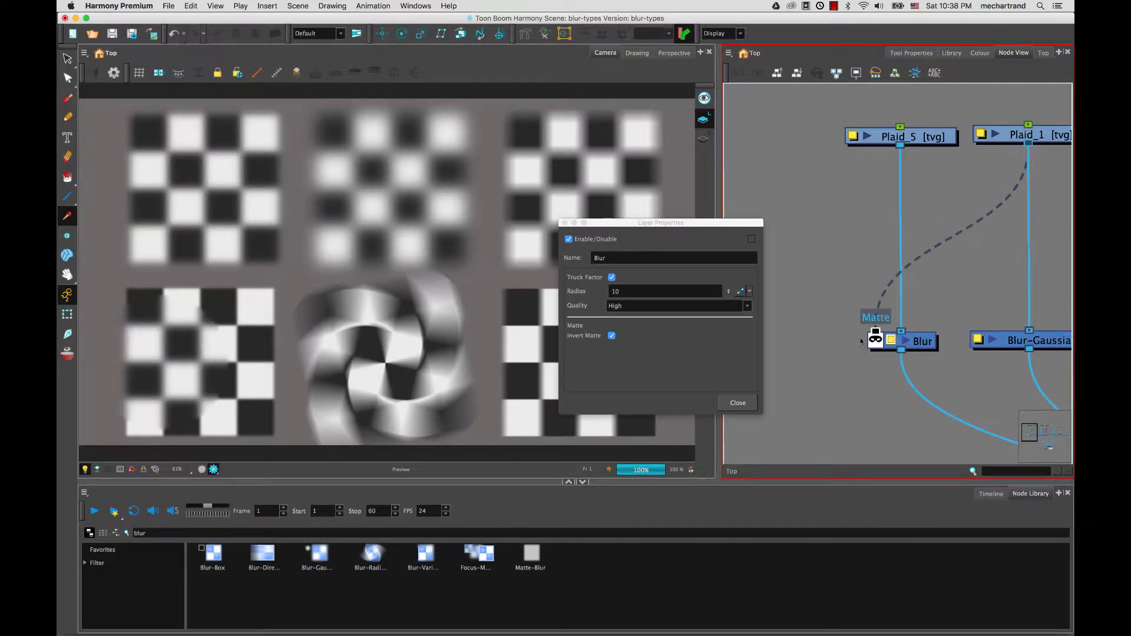
# Step: Toggle Invert Matte off and back on, then close the Blur properties
pyautogui.click(611, 335)
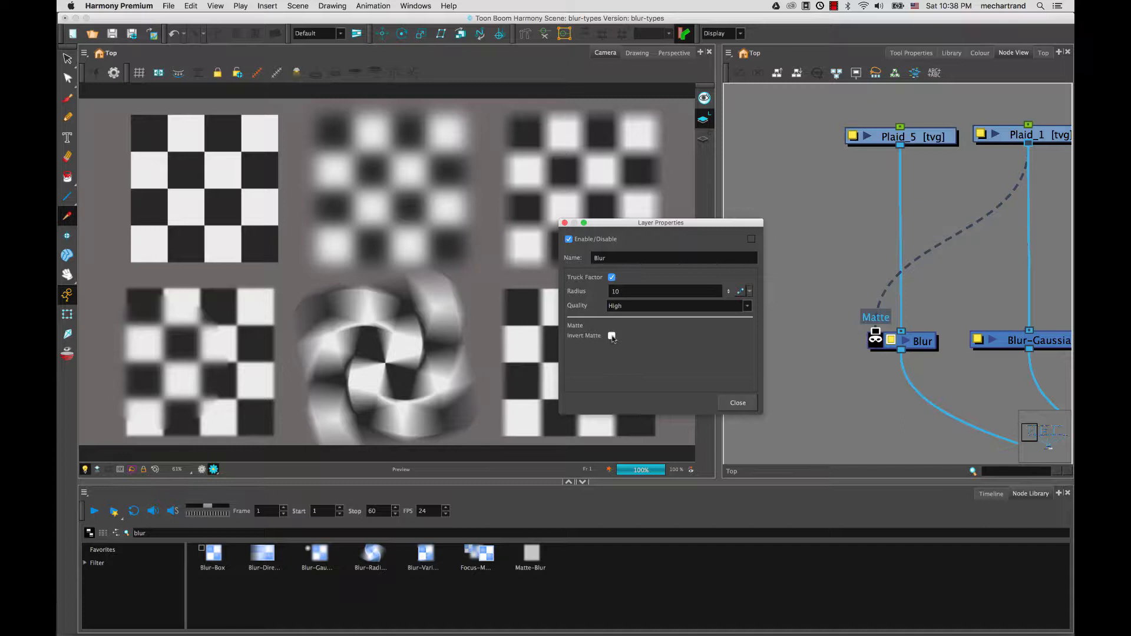
pyautogui.click(612, 336)
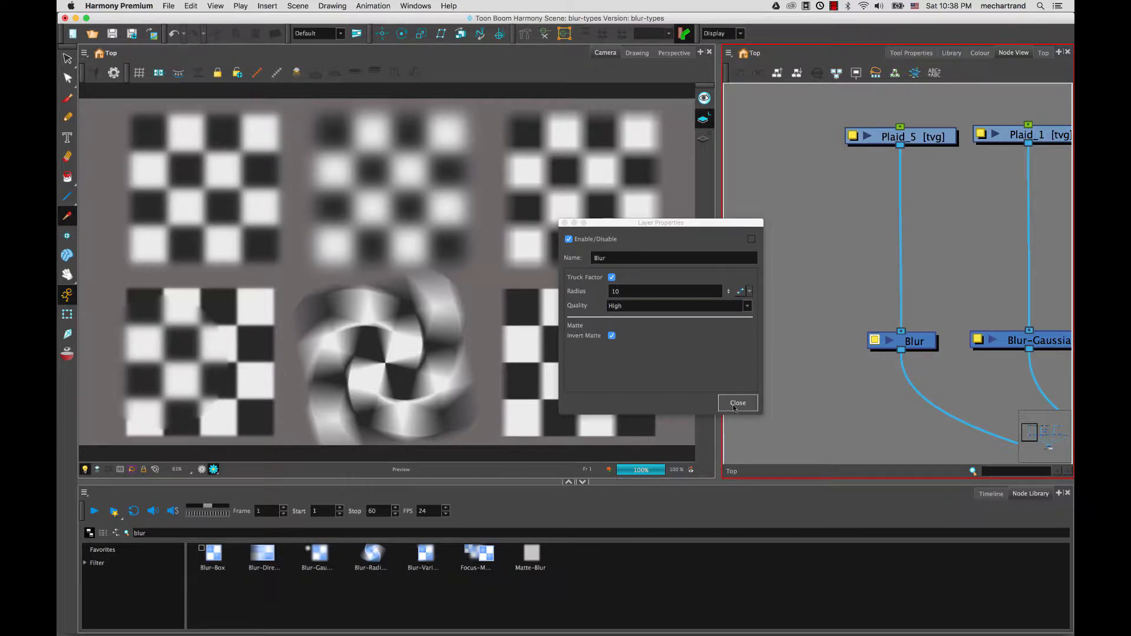
pyautogui.click(737, 402)
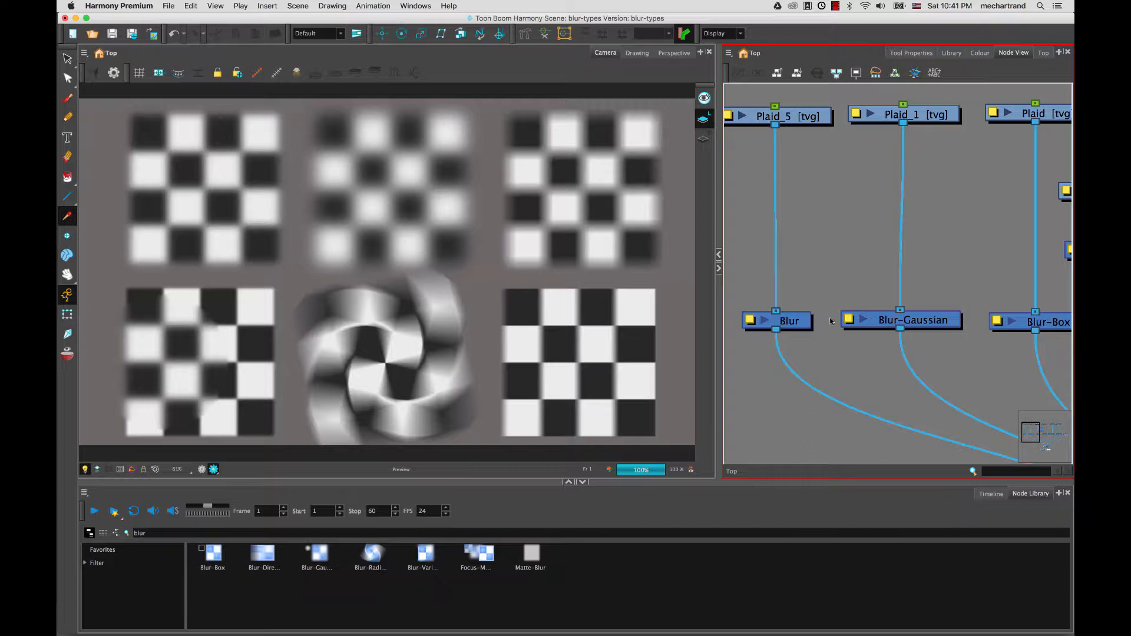
# Step: Open the Blur-Gaussian node's properties showing Blurriness 10 and Medium 8 precision
pyautogui.doubleClick(900, 319)
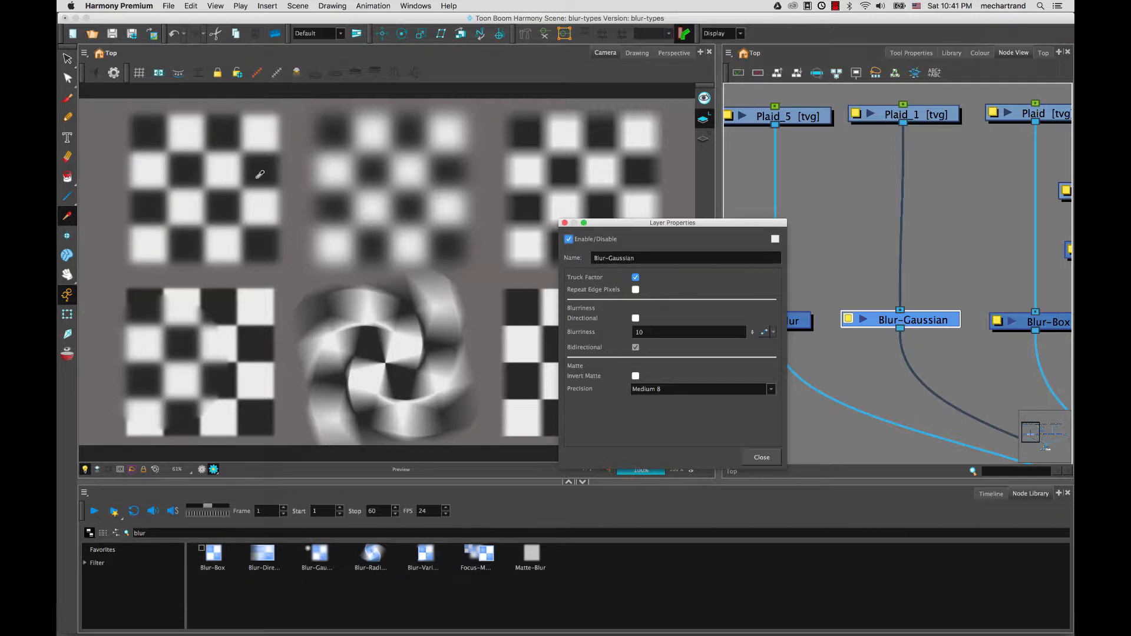
pyautogui.moveTo(393, 147)
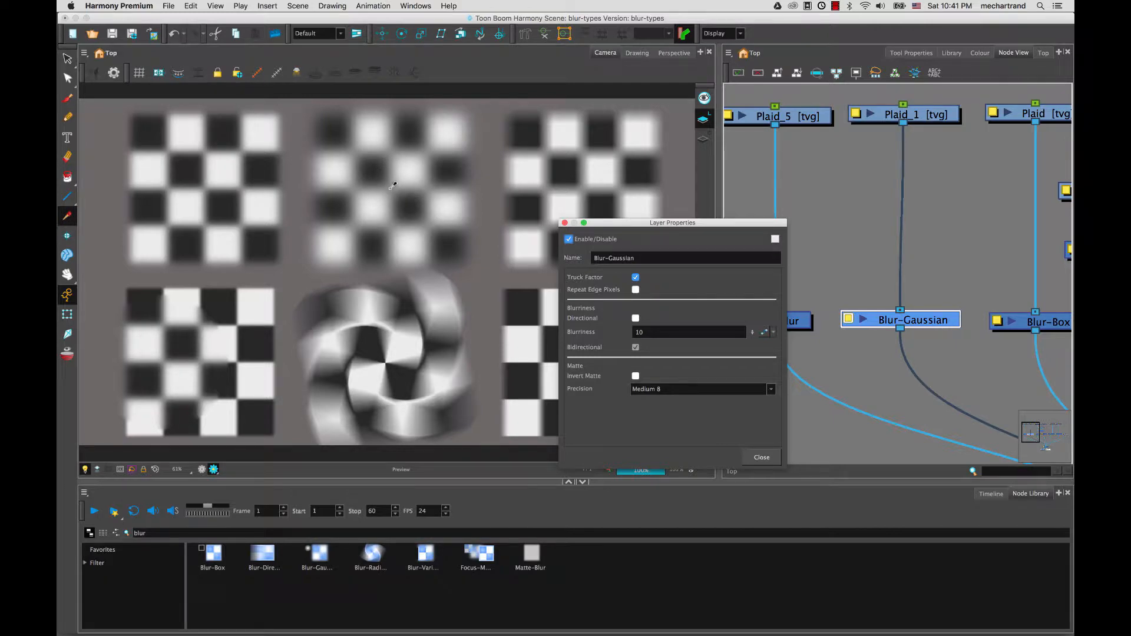
pyautogui.moveTo(383, 199)
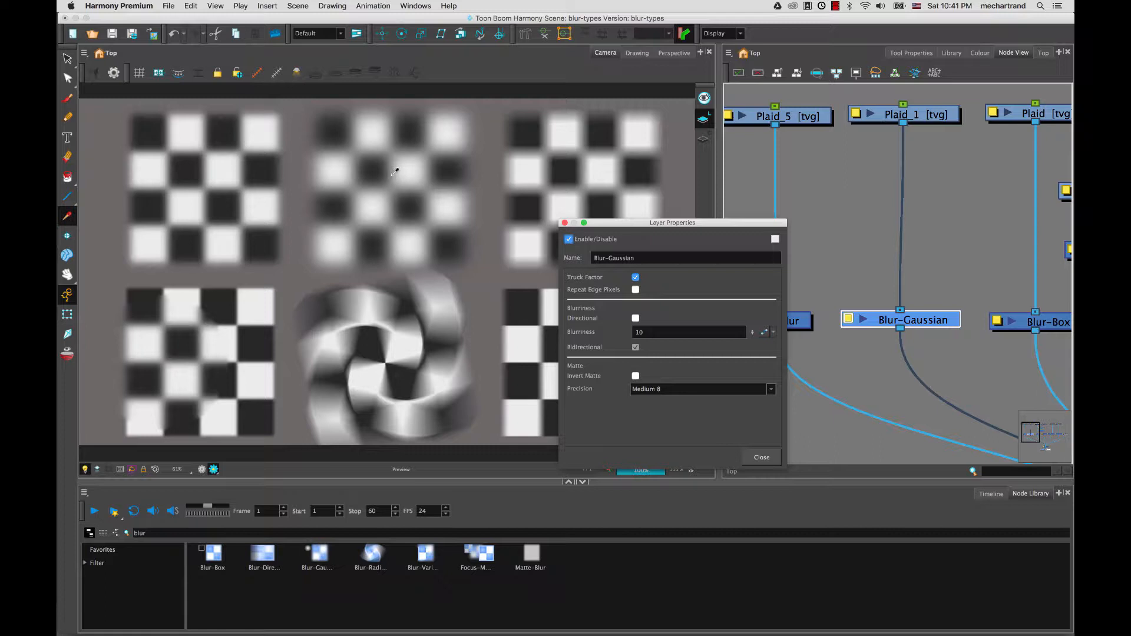
pyautogui.moveTo(418, 229)
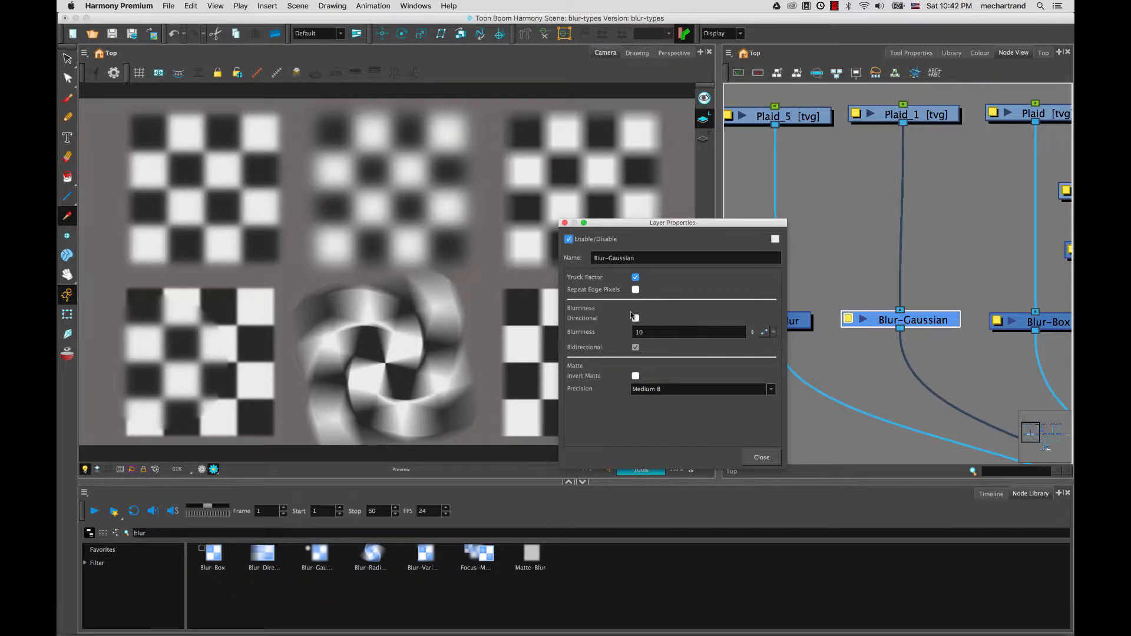
# Step: Make the Gaussian blur directional and try Horizontal blurriness values 0 and 10
pyautogui.click(635, 318)
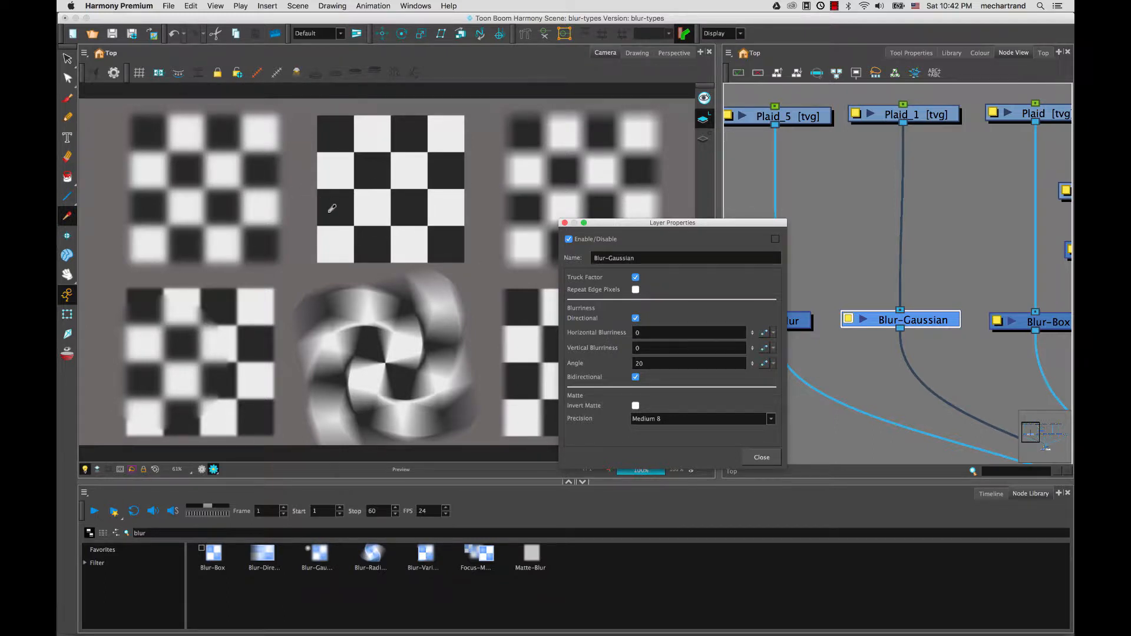
pyautogui.click(689, 332)
pyautogui.write('10')
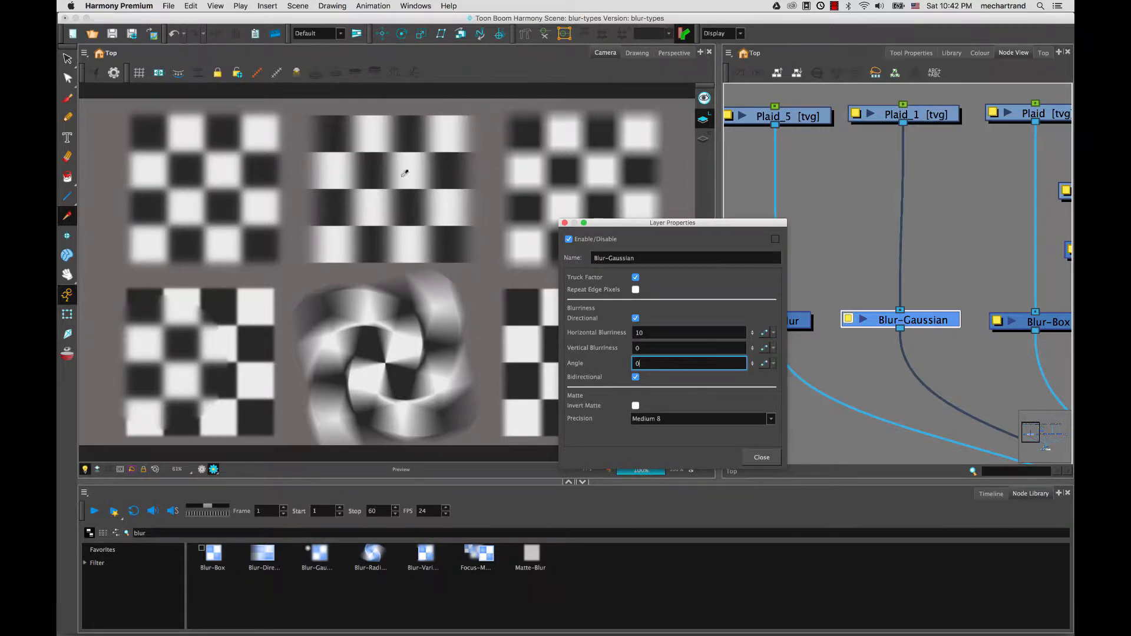
pyautogui.moveTo(299, 182)
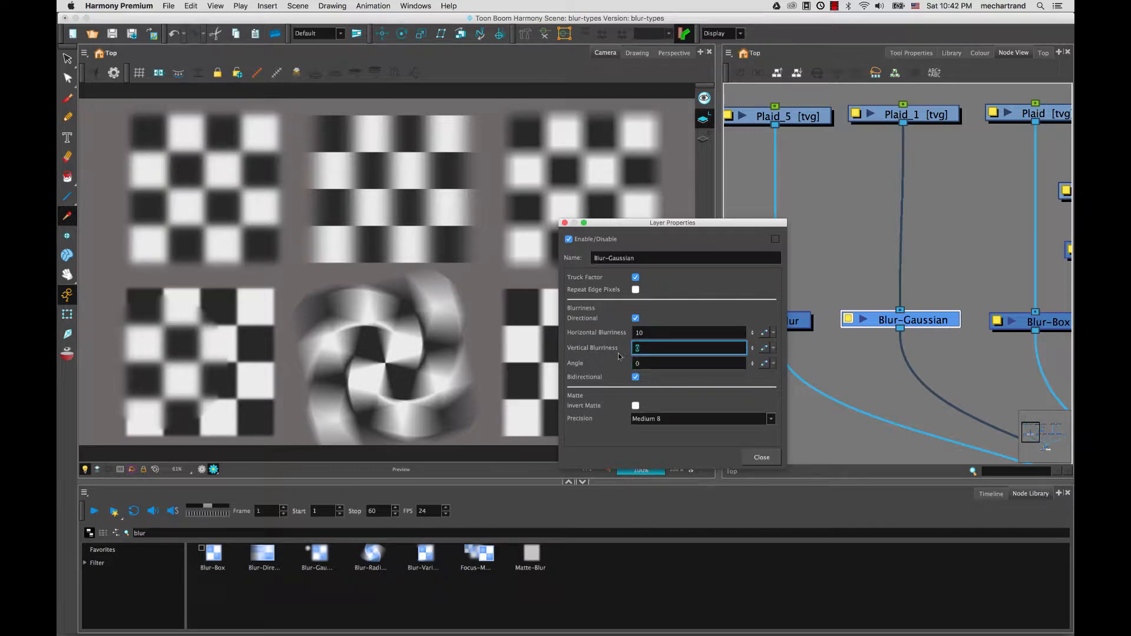
pyautogui.click(689, 332)
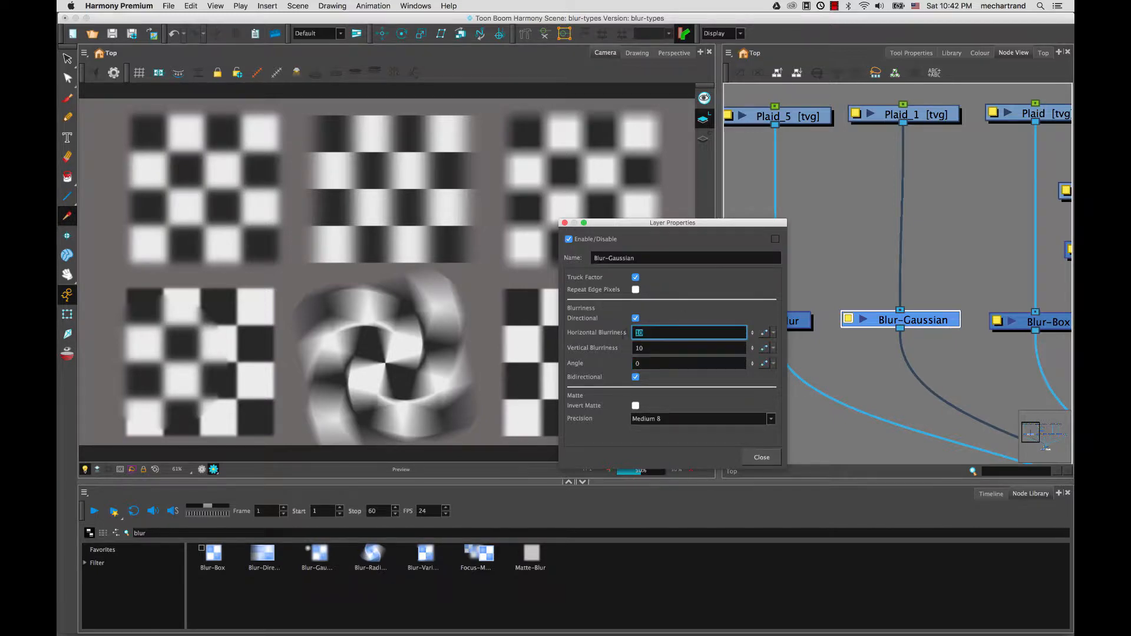
pyautogui.write('0')
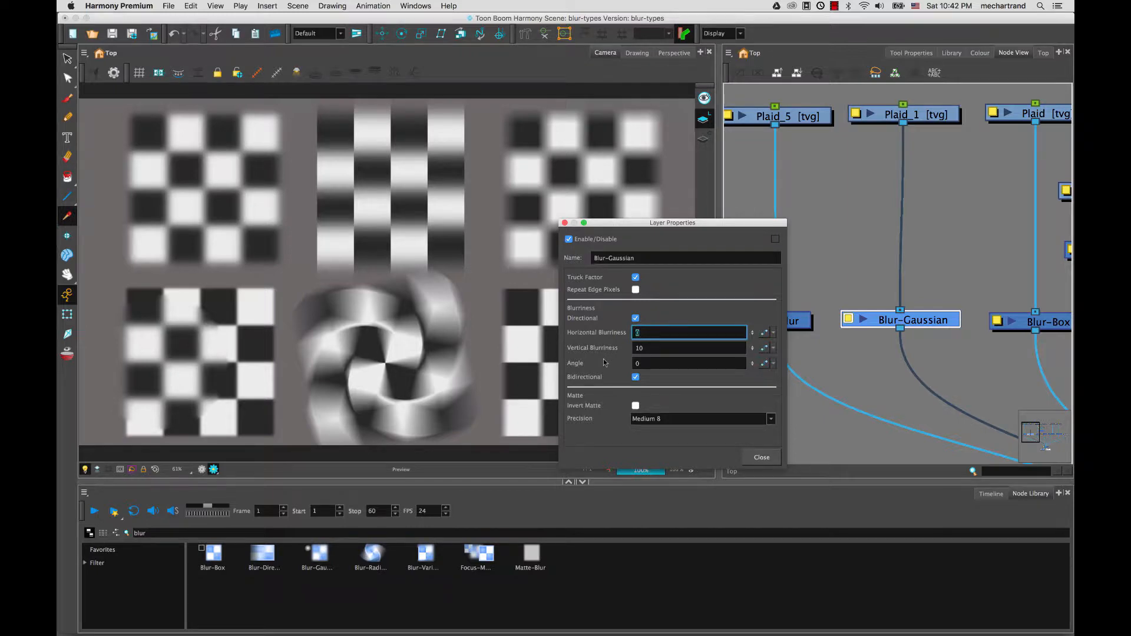
pyautogui.write('10')
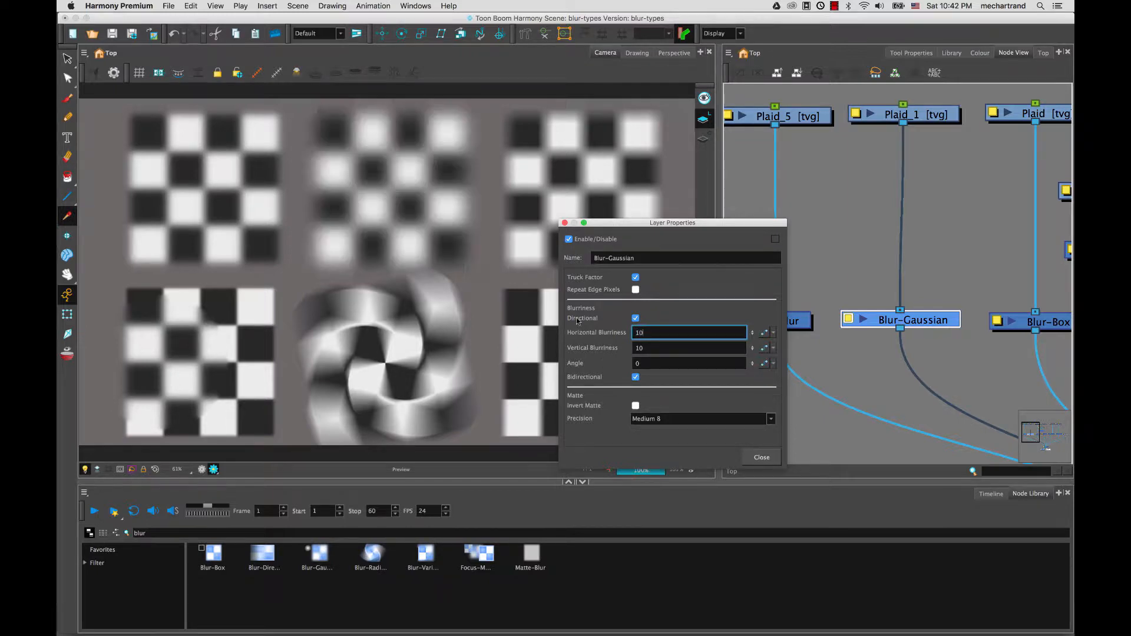
pyautogui.moveTo(424, 158)
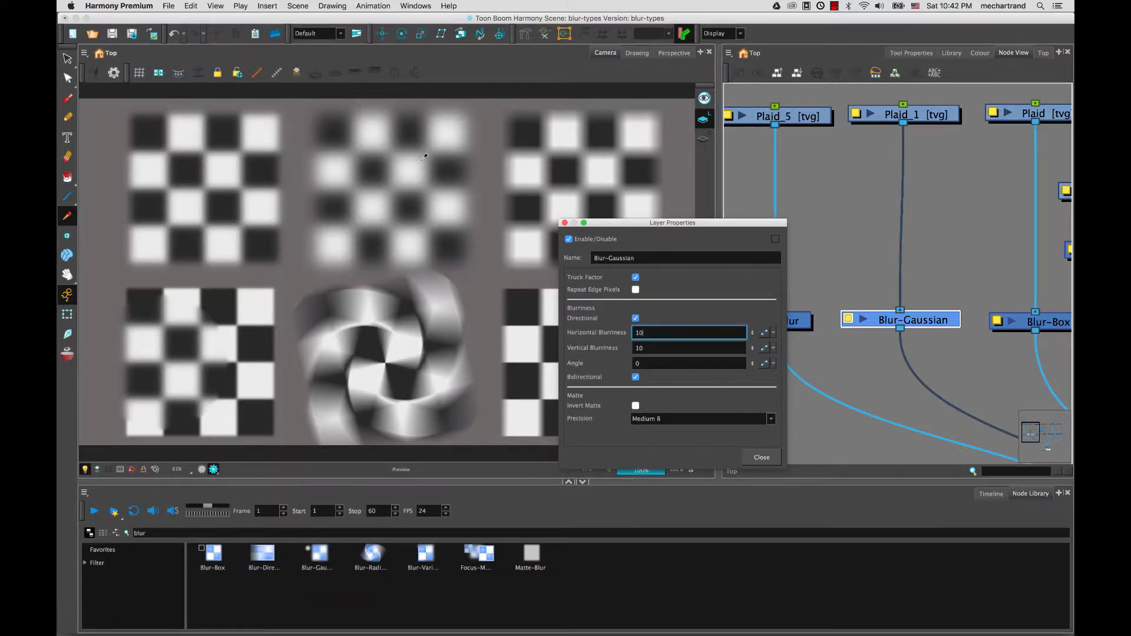
pyautogui.click(636, 319)
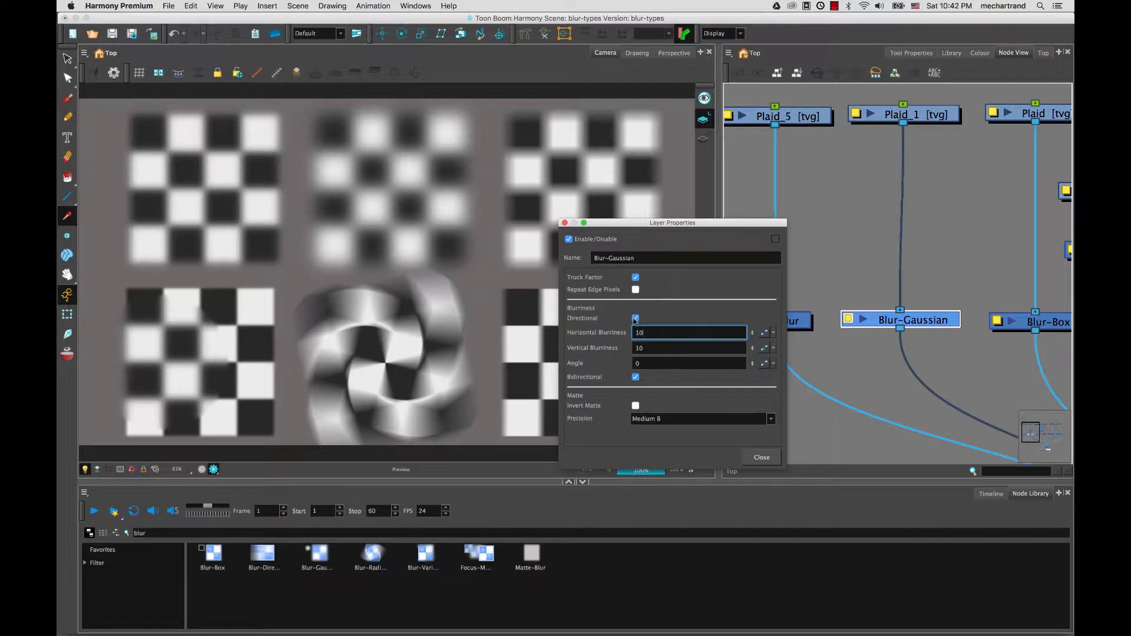
# Step: Set the directional blur Angle to 30, then disable Directional and close the properties
pyautogui.click(636, 318)
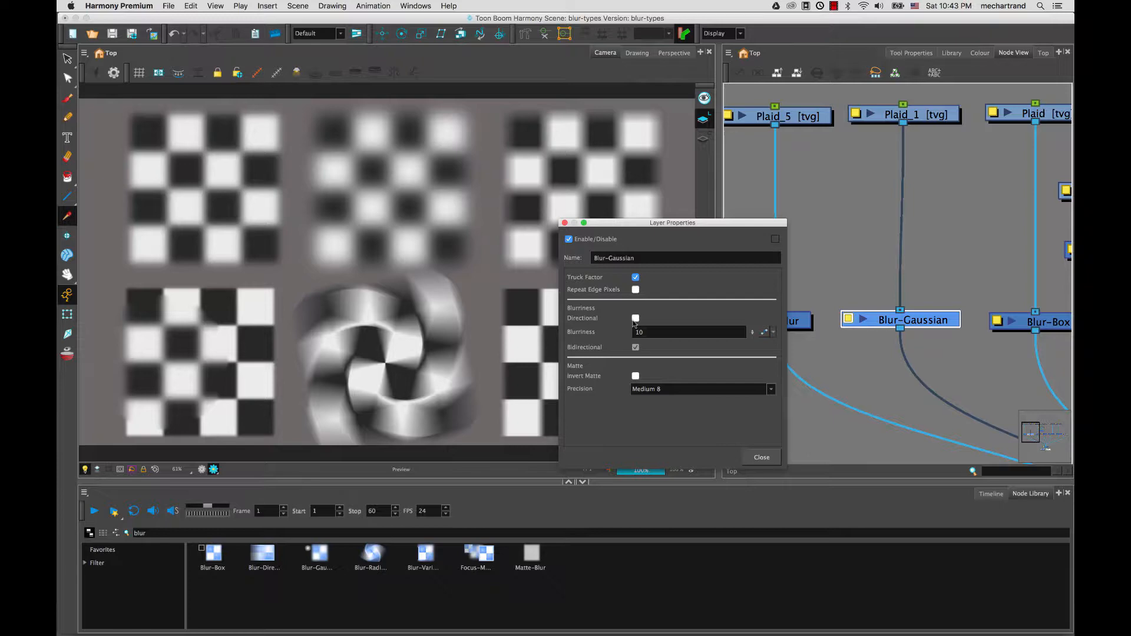
pyautogui.click(636, 318)
pyautogui.write('0')
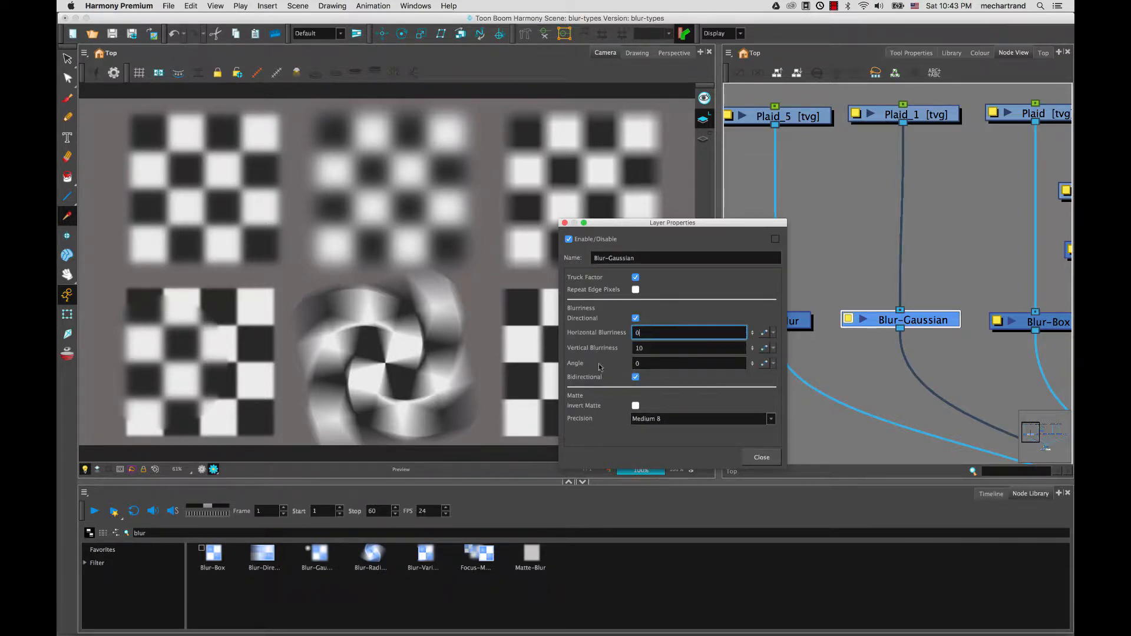
pyautogui.click(688, 363)
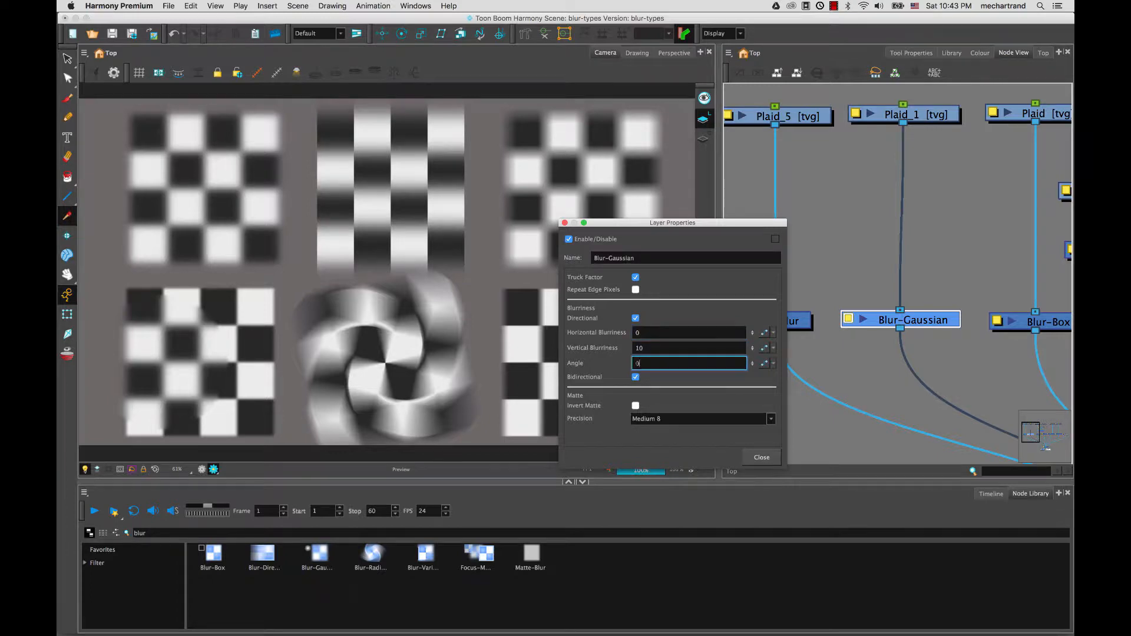
pyautogui.write('30')
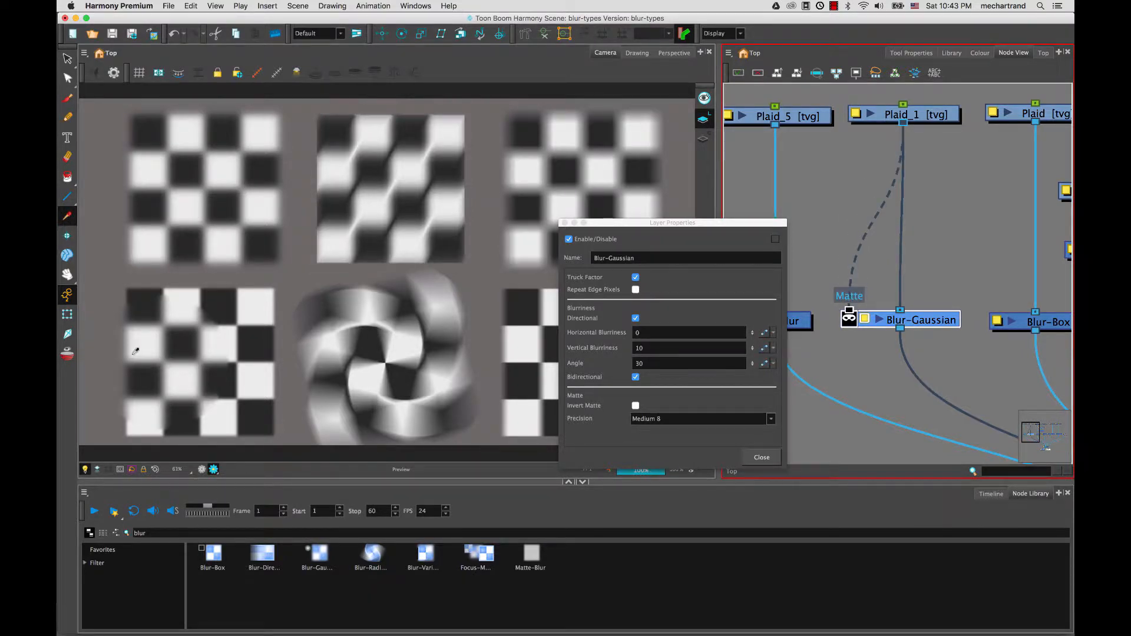
pyautogui.moveTo(148, 315)
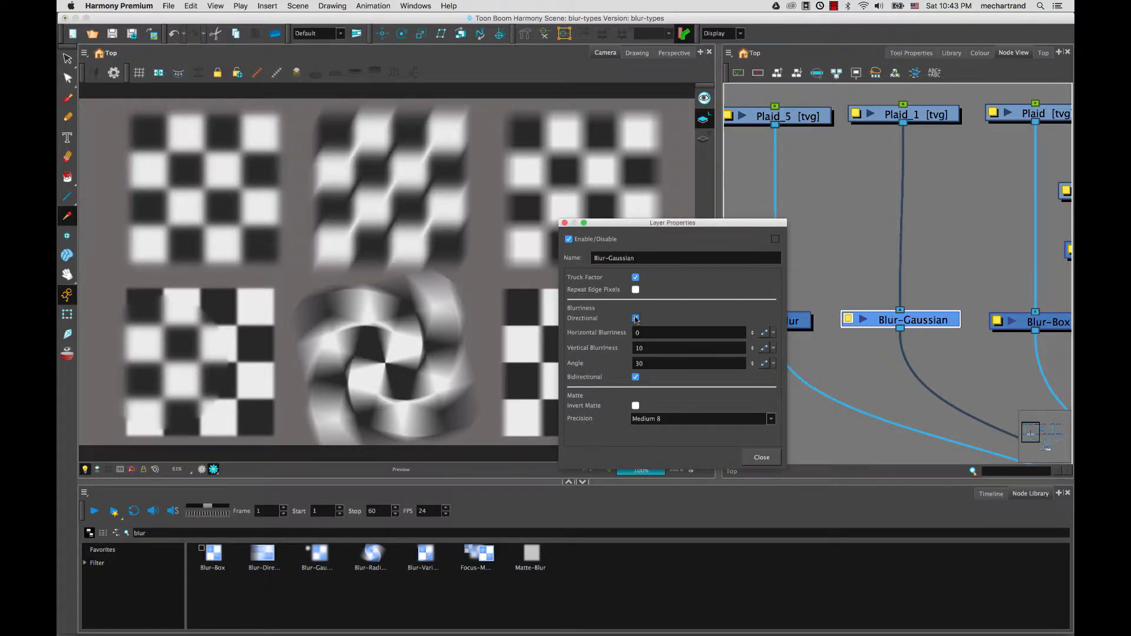
pyautogui.click(636, 318)
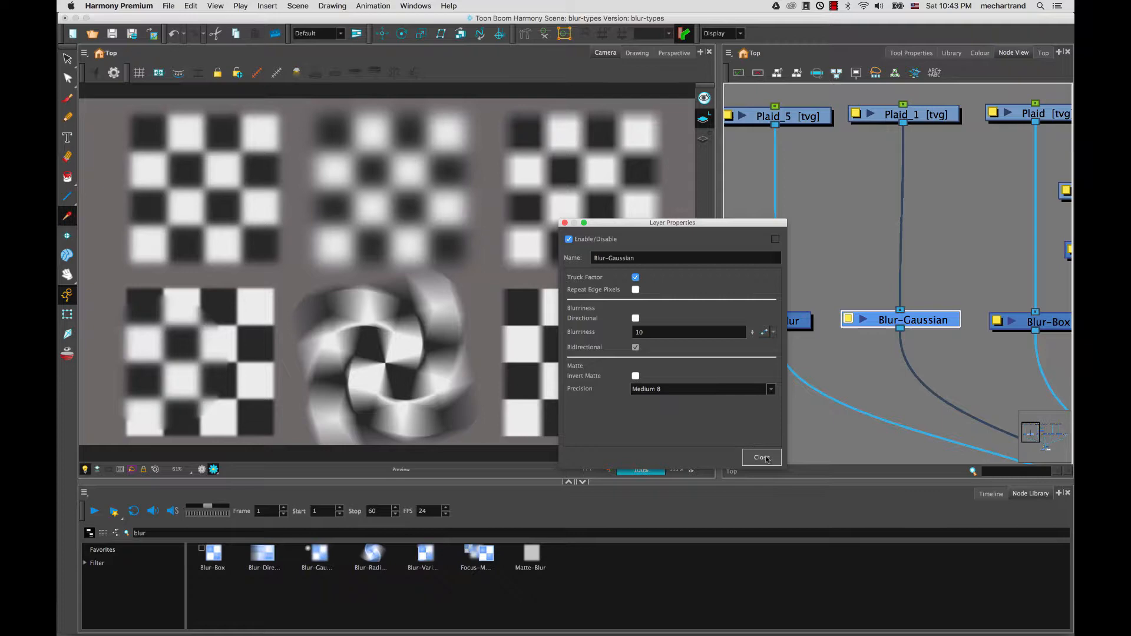
pyautogui.click(761, 457)
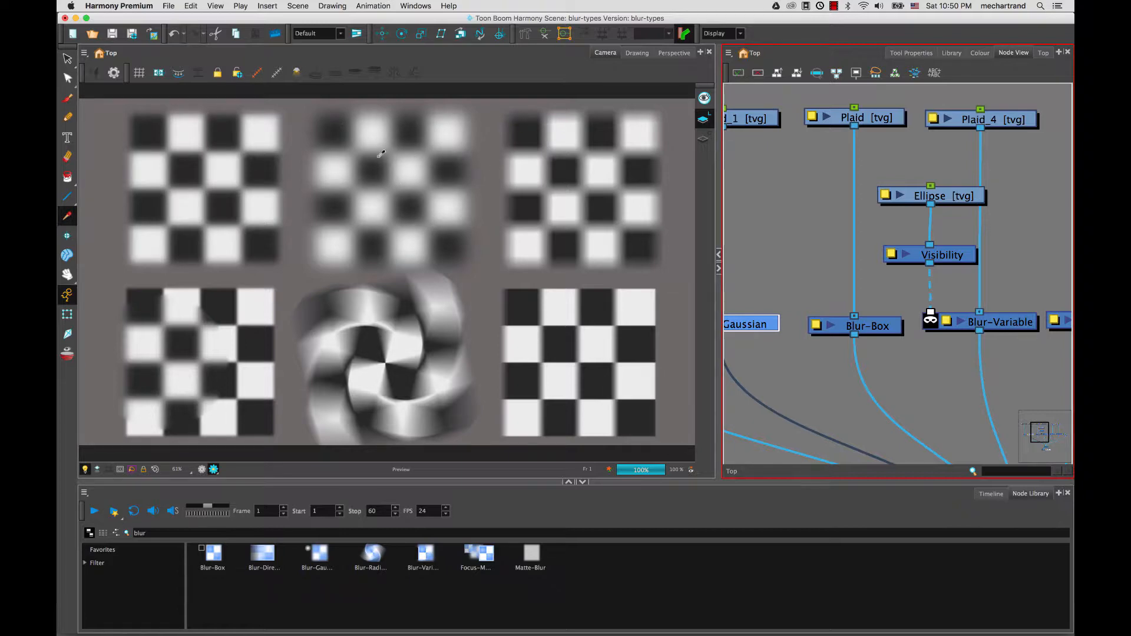
pyautogui.moveTo(585, 122)
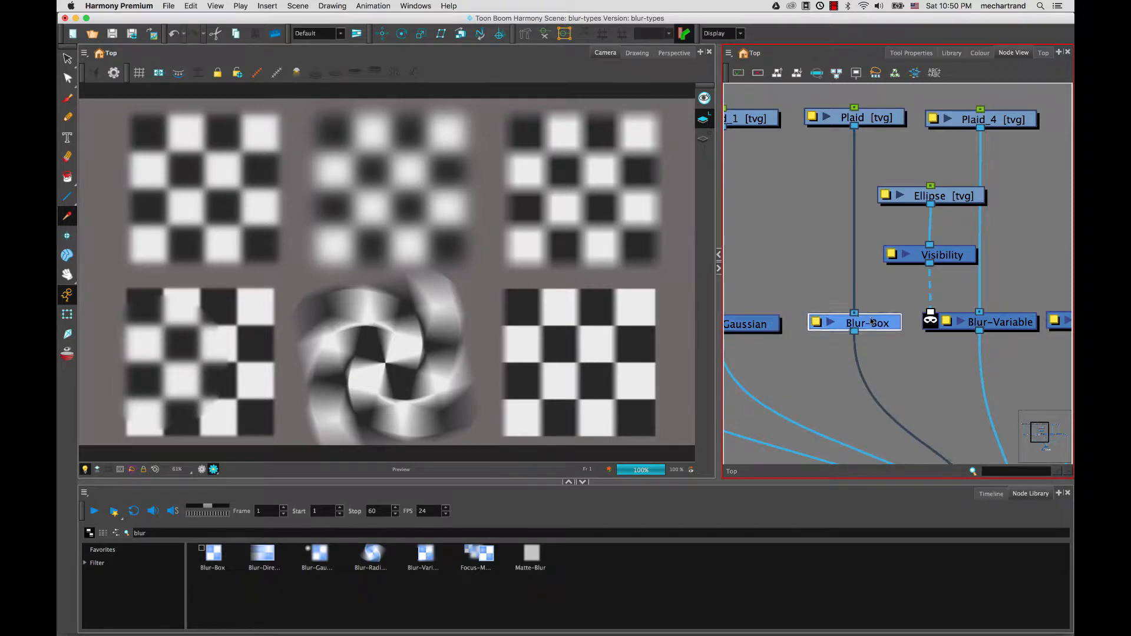
# Step: Open Blur-Box settings, try Radius 30 then 10, and set Iterations to 1
pyautogui.doubleClick(855, 323)
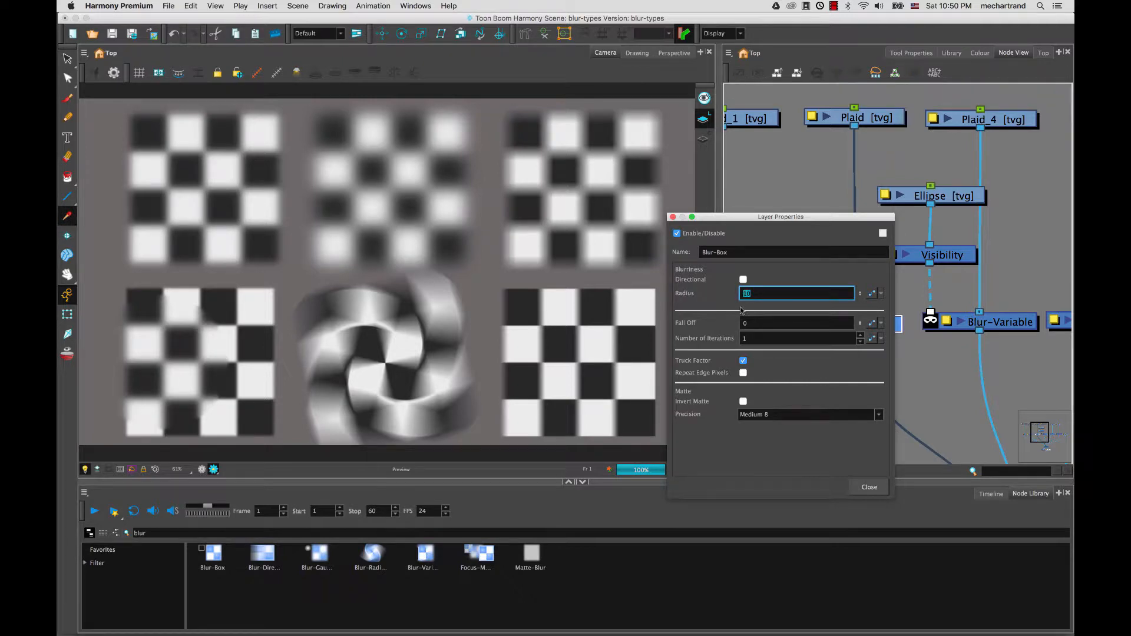
pyautogui.write('30')
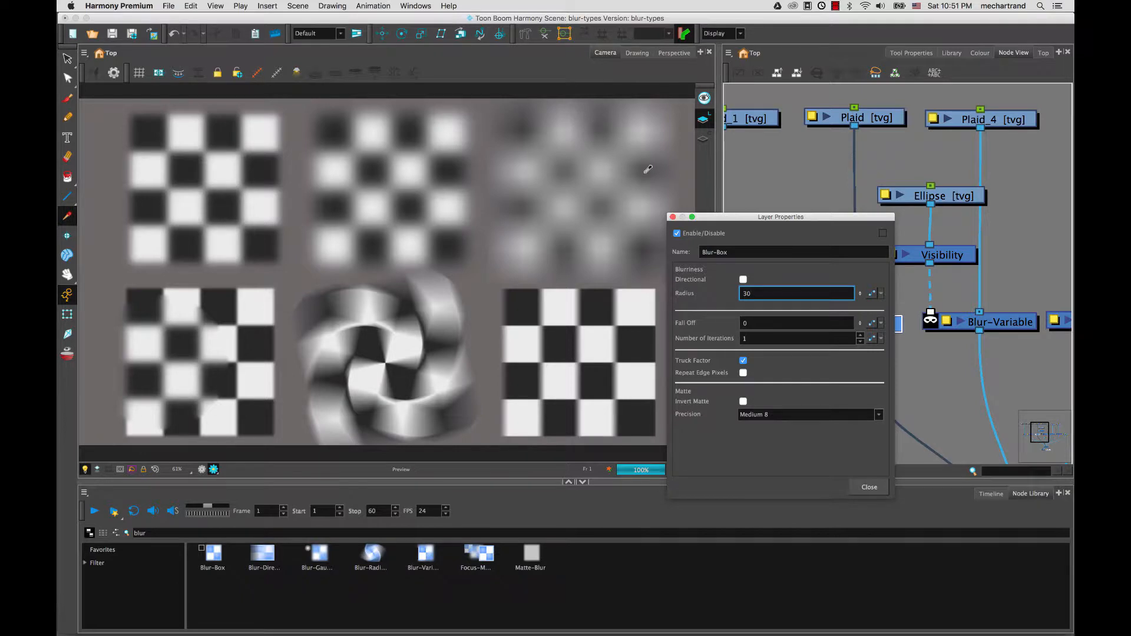
pyautogui.moveTo(507, 193)
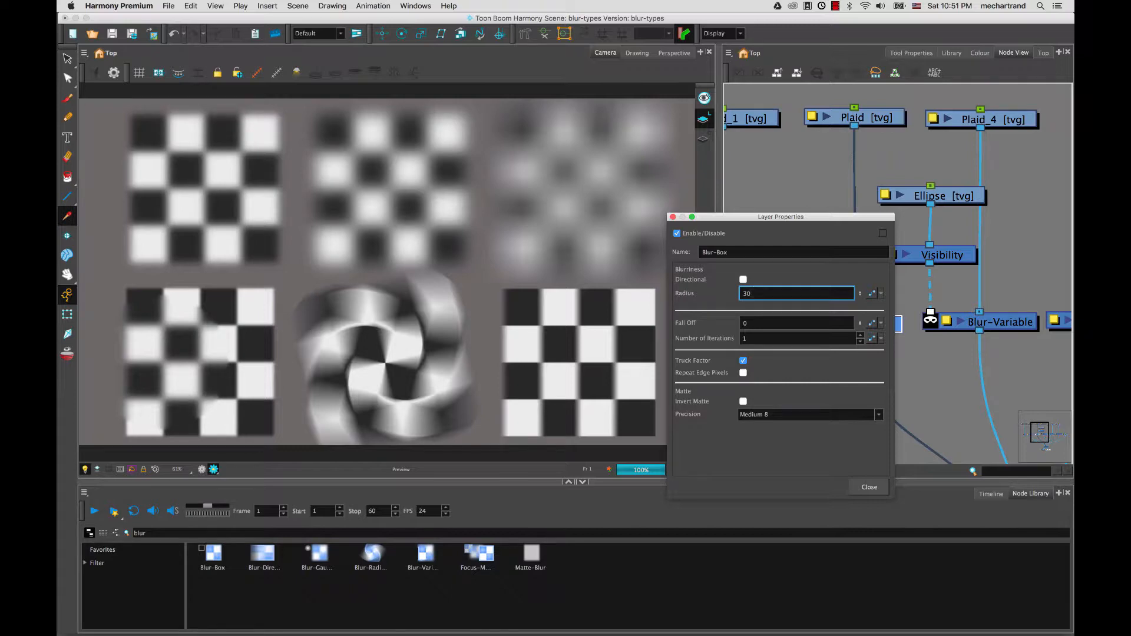
pyautogui.write('10')
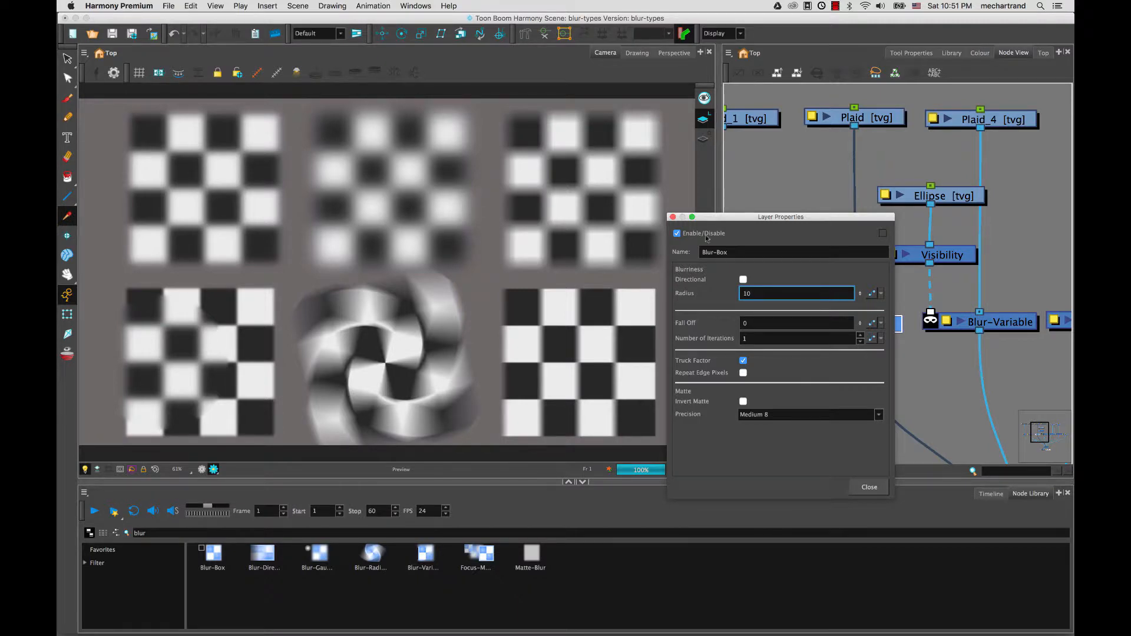
pyautogui.moveTo(589, 167)
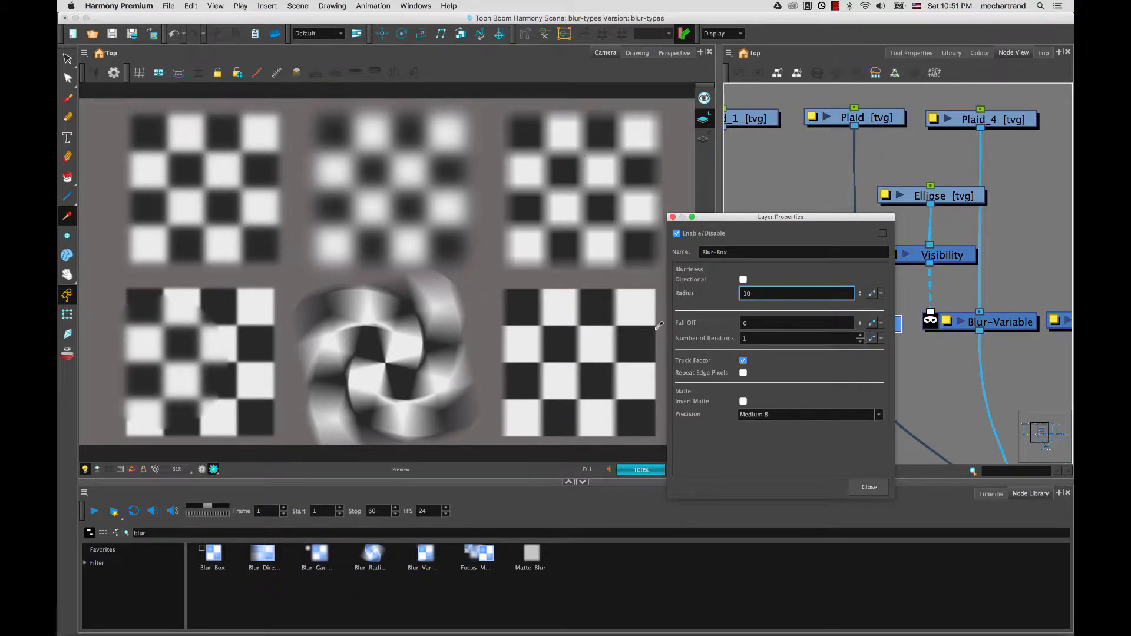
pyautogui.moveTo(559, 135)
pyautogui.write('3')
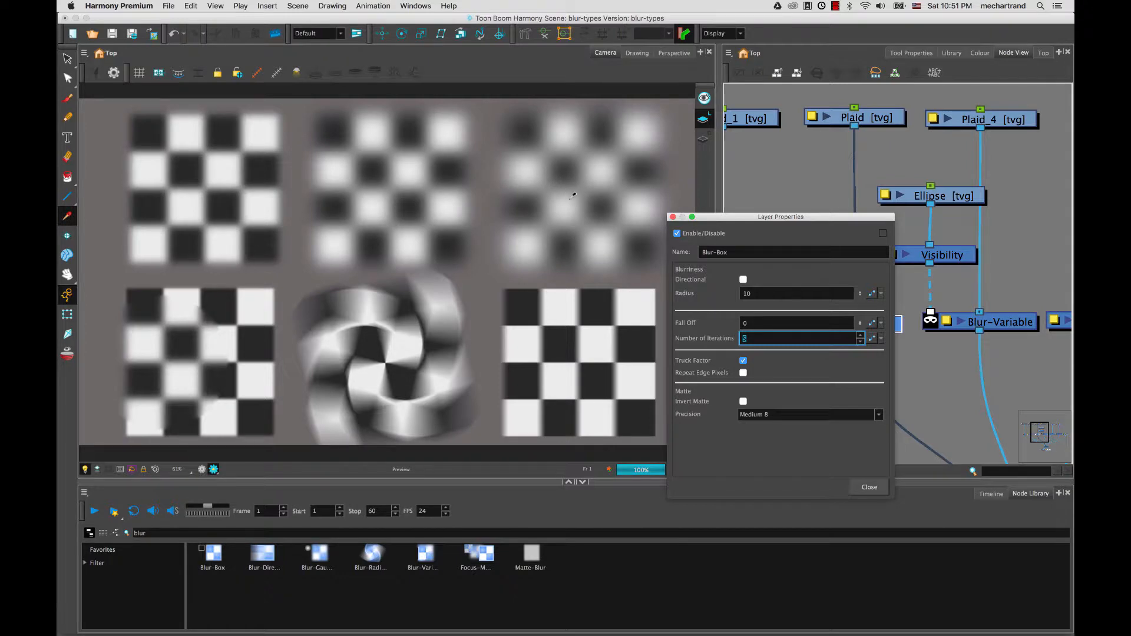
pyautogui.moveTo(729, 225)
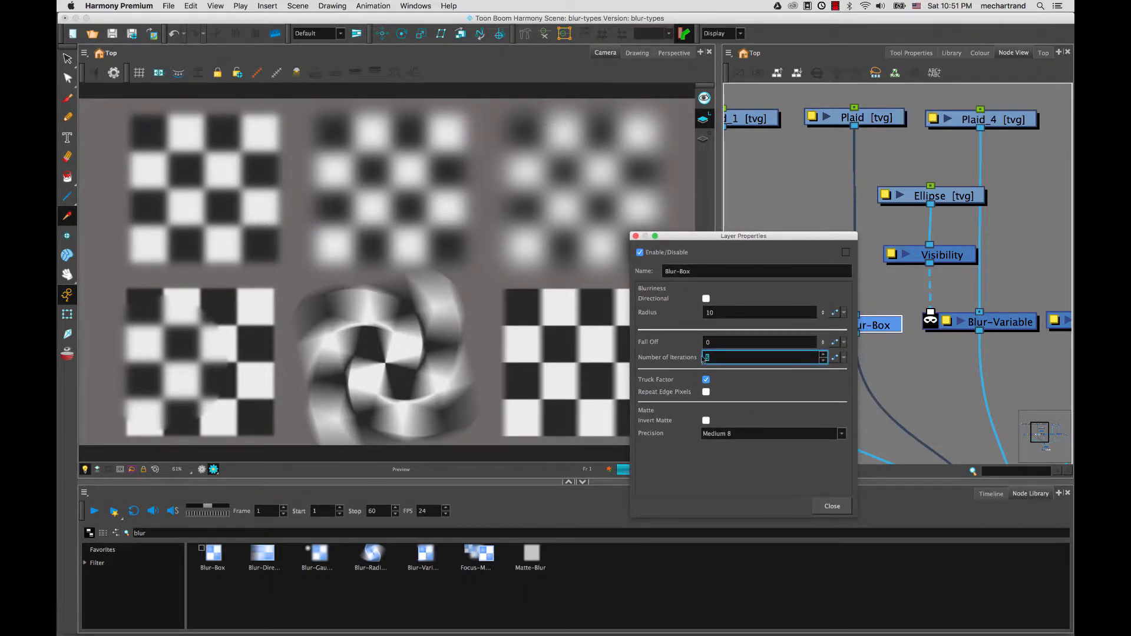
pyautogui.write('1')
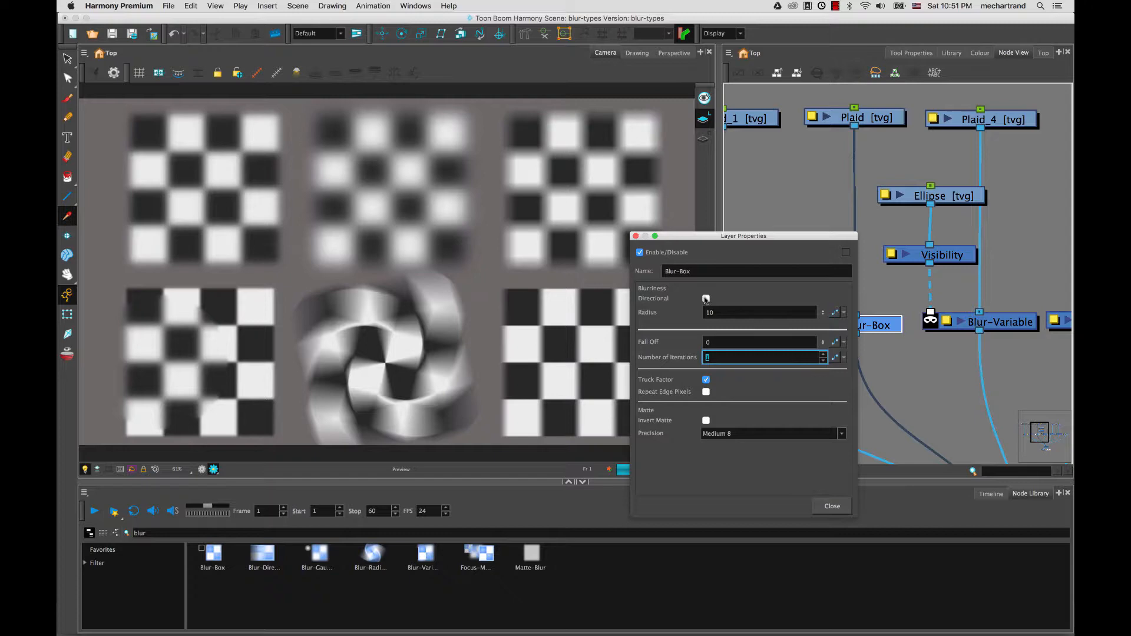
pyautogui.click(706, 298)
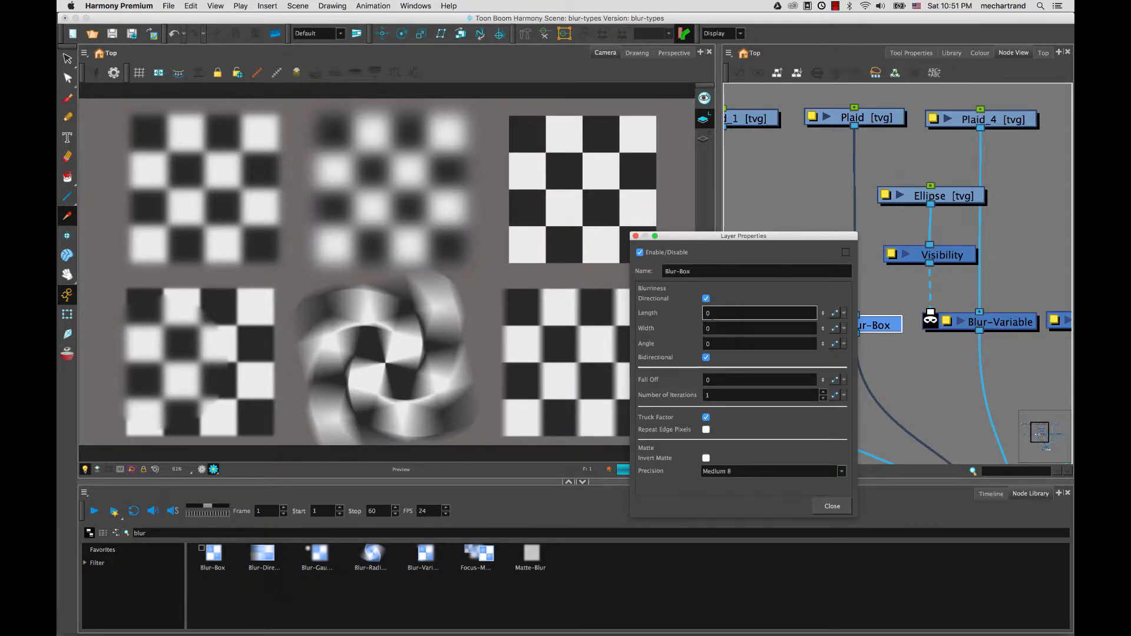
pyautogui.click(759, 312)
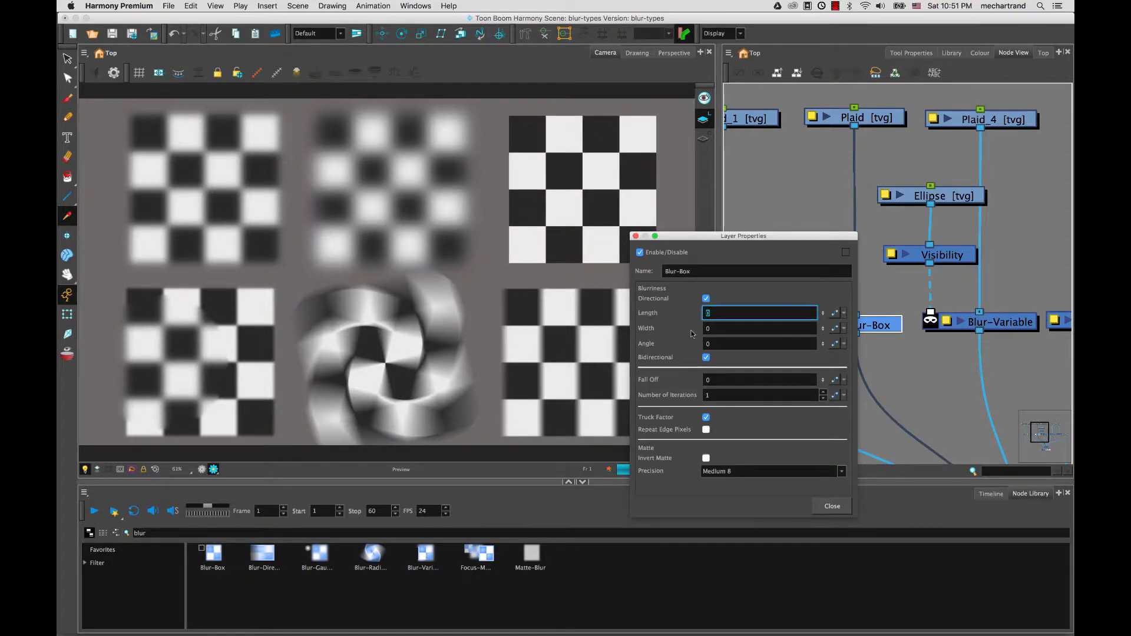
pyautogui.write('10')
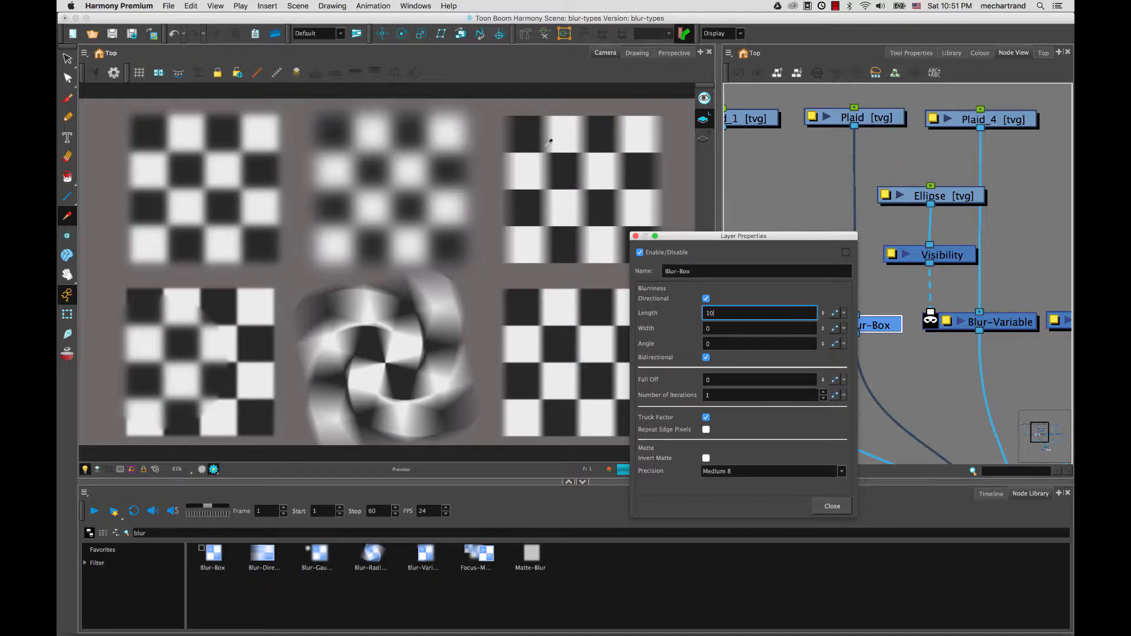
pyautogui.moveTo(582, 252)
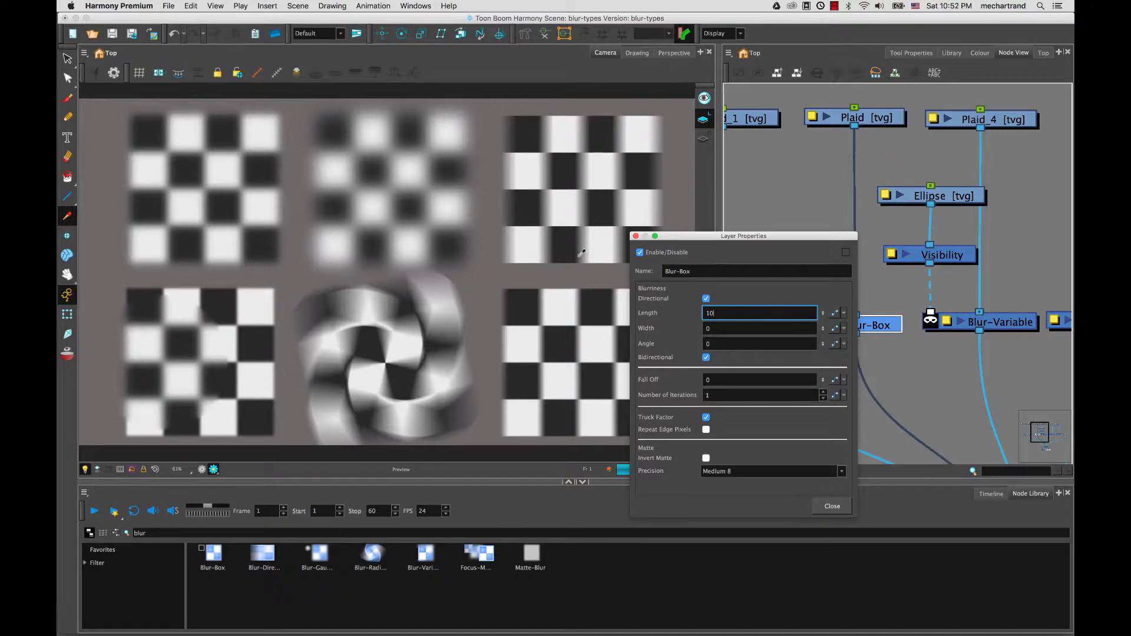
pyautogui.moveTo(530, 134)
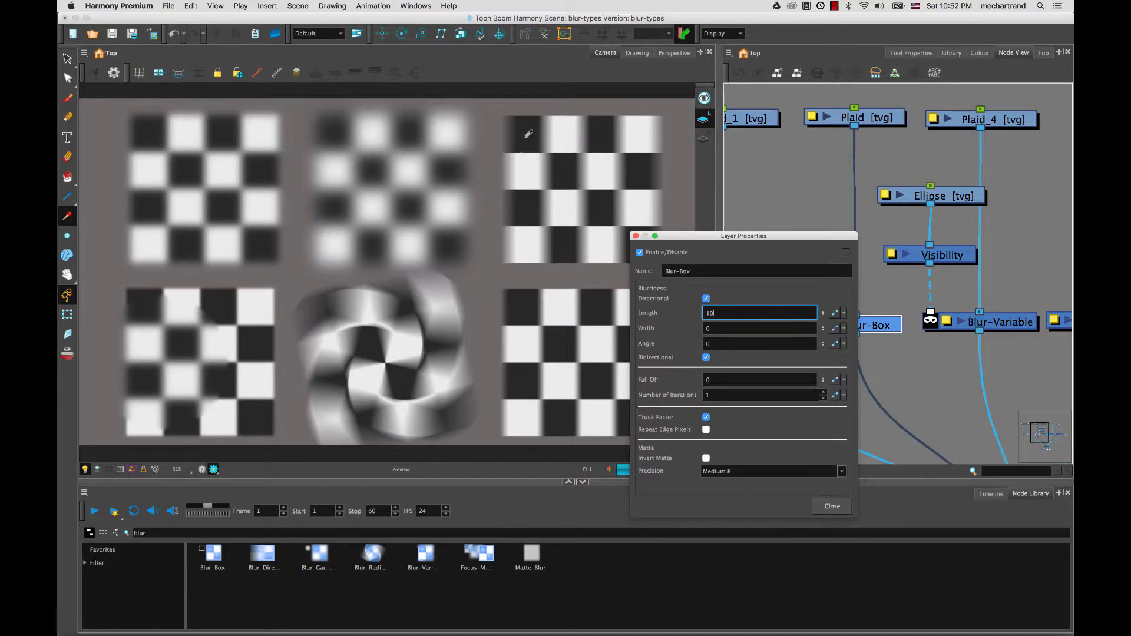
pyautogui.click(759, 329)
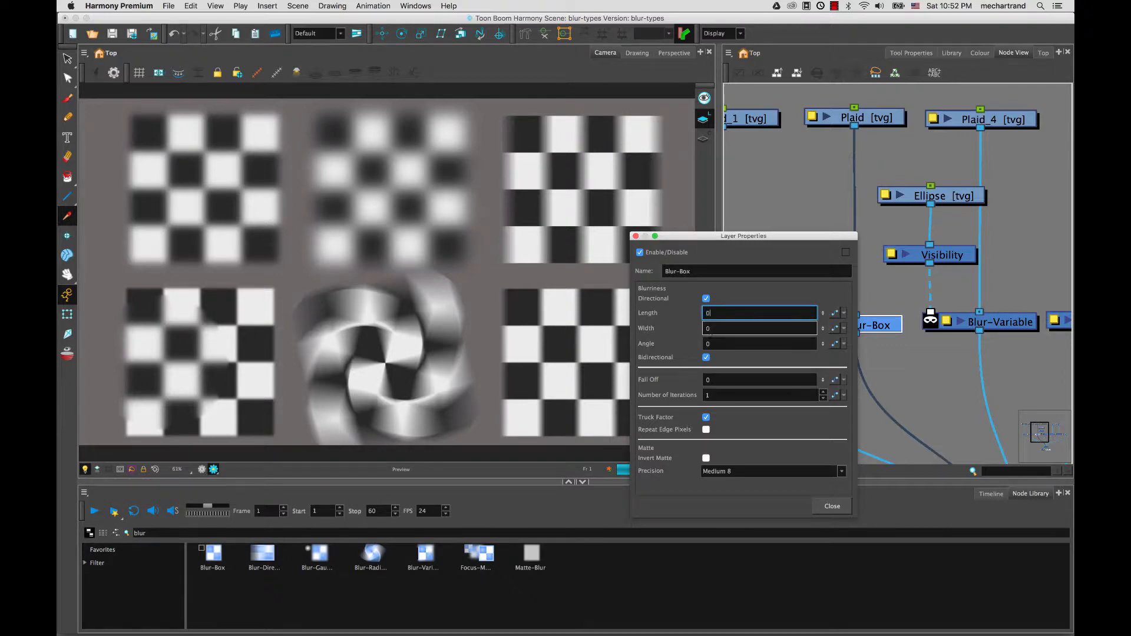
pyautogui.write('10')
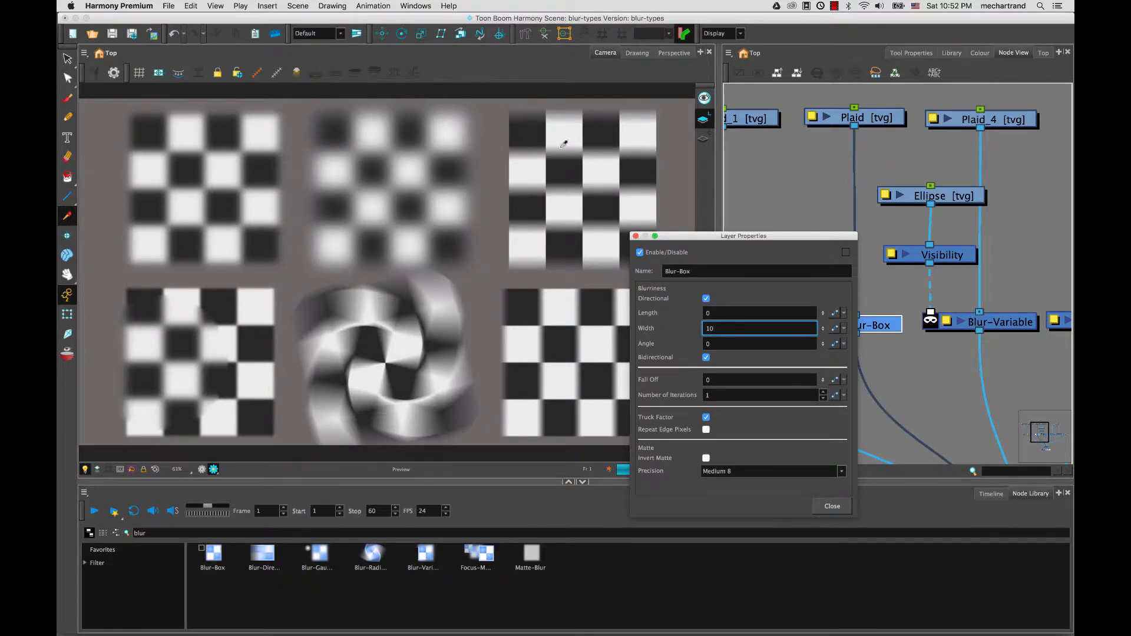
pyautogui.write('3')
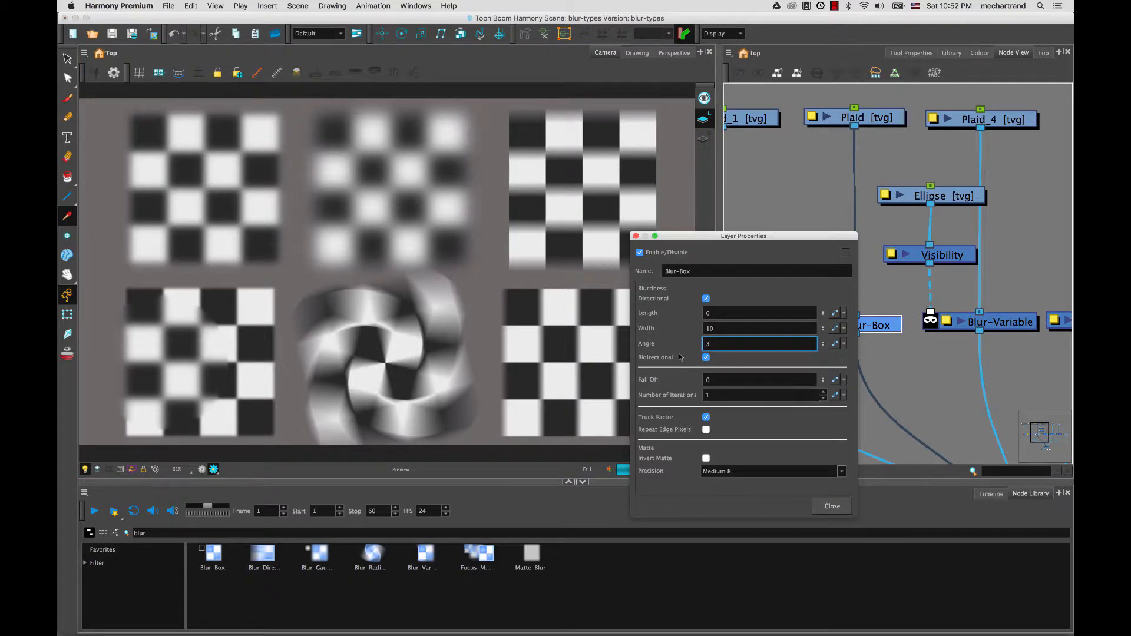
pyautogui.write('0')
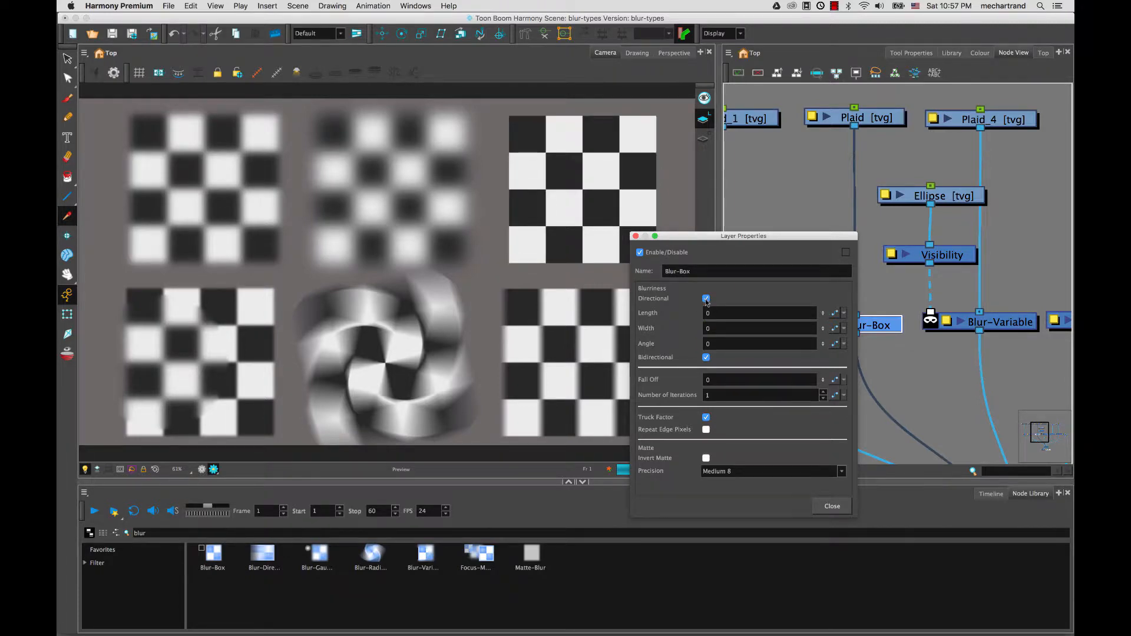
pyautogui.click(706, 299)
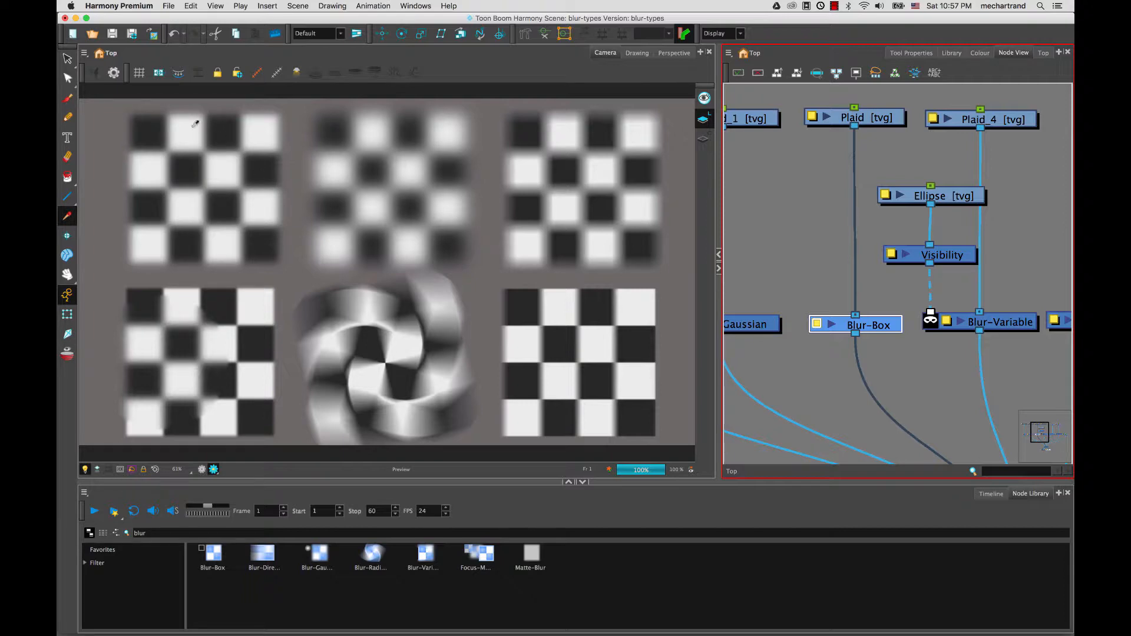
pyautogui.moveTo(167, 167)
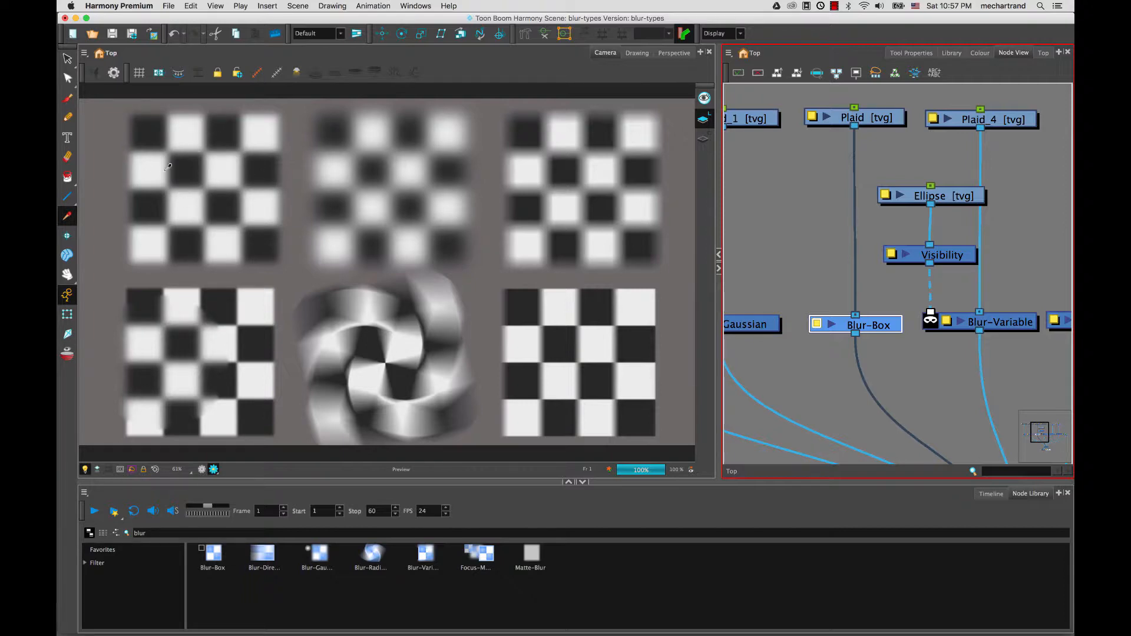
pyautogui.moveTo(562, 252)
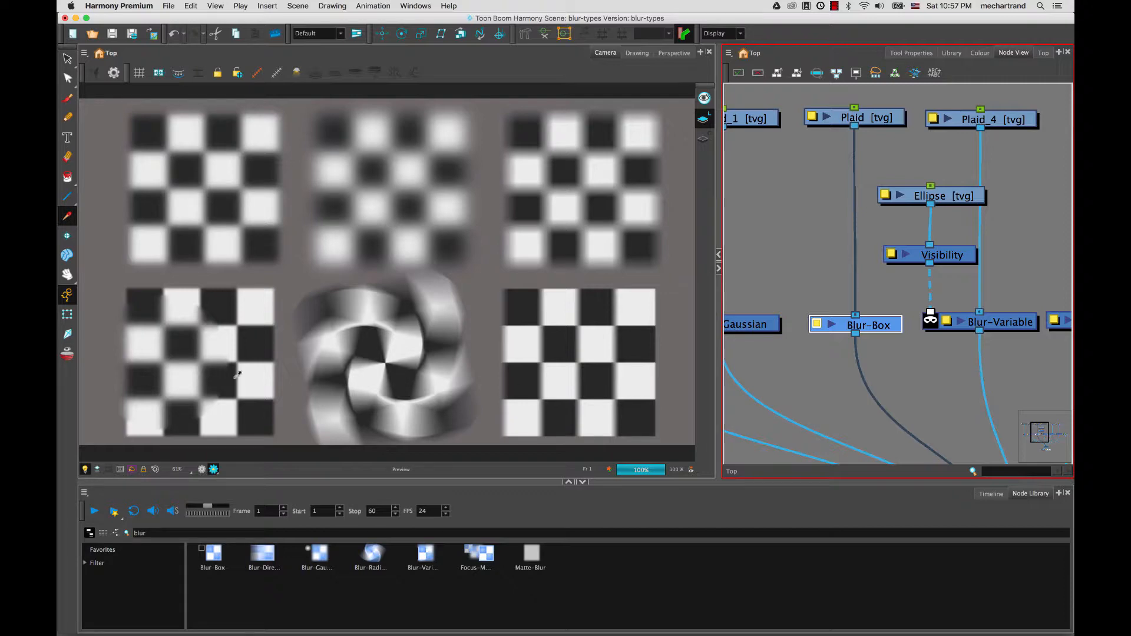
pyautogui.moveTo(282, 318)
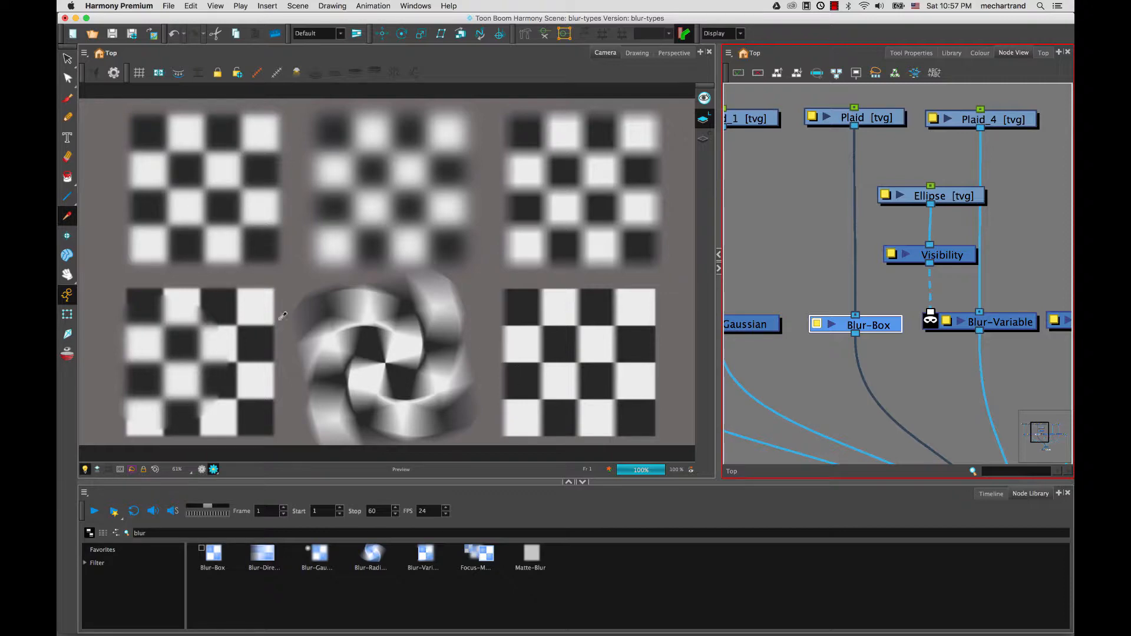
pyautogui.moveTo(233, 392)
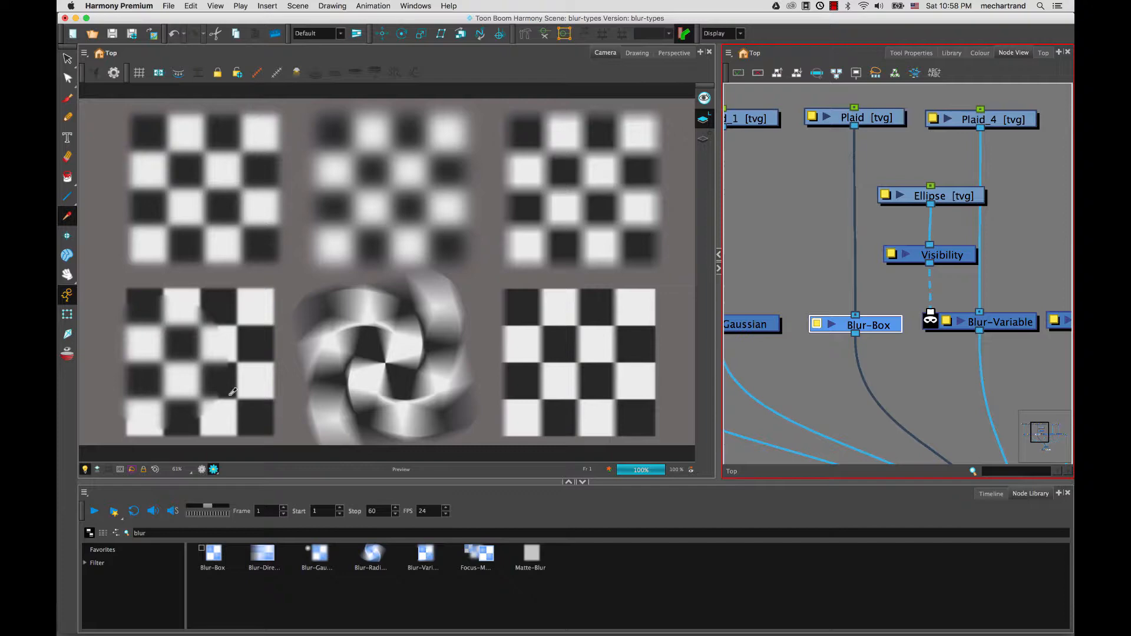
pyautogui.moveTo(123, 308)
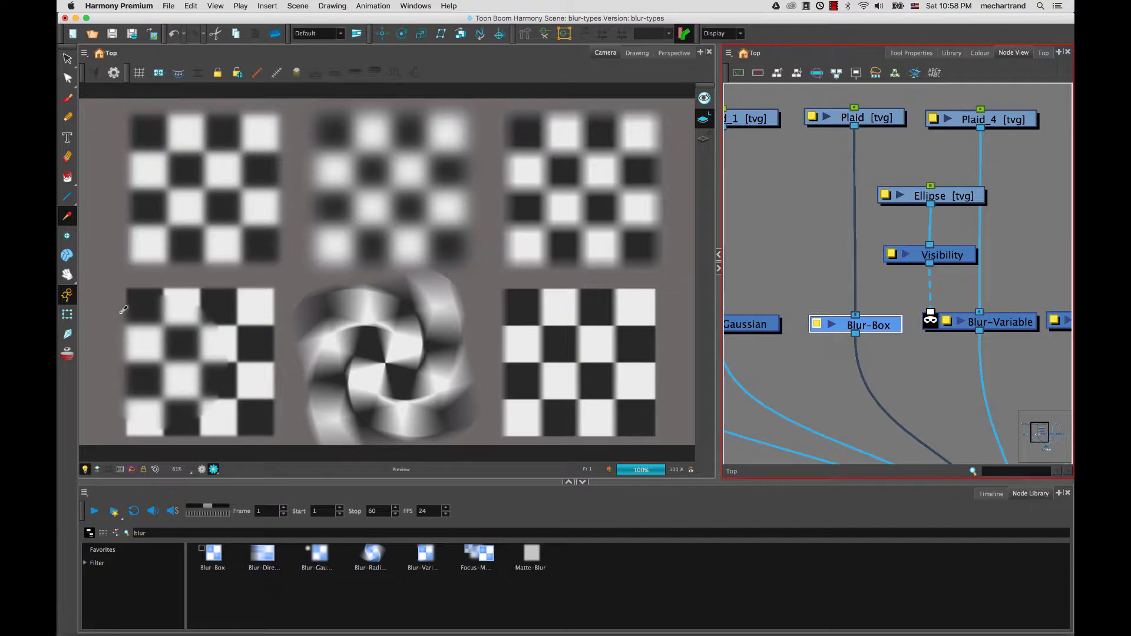
pyautogui.moveTo(123, 321)
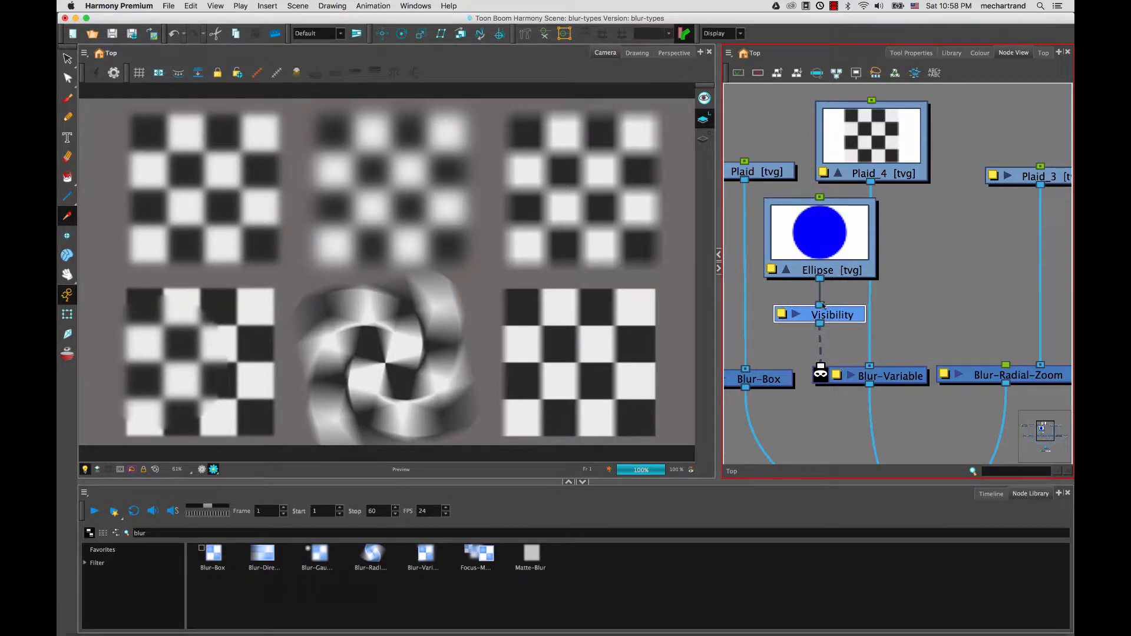
pyautogui.doubleClick(819, 314)
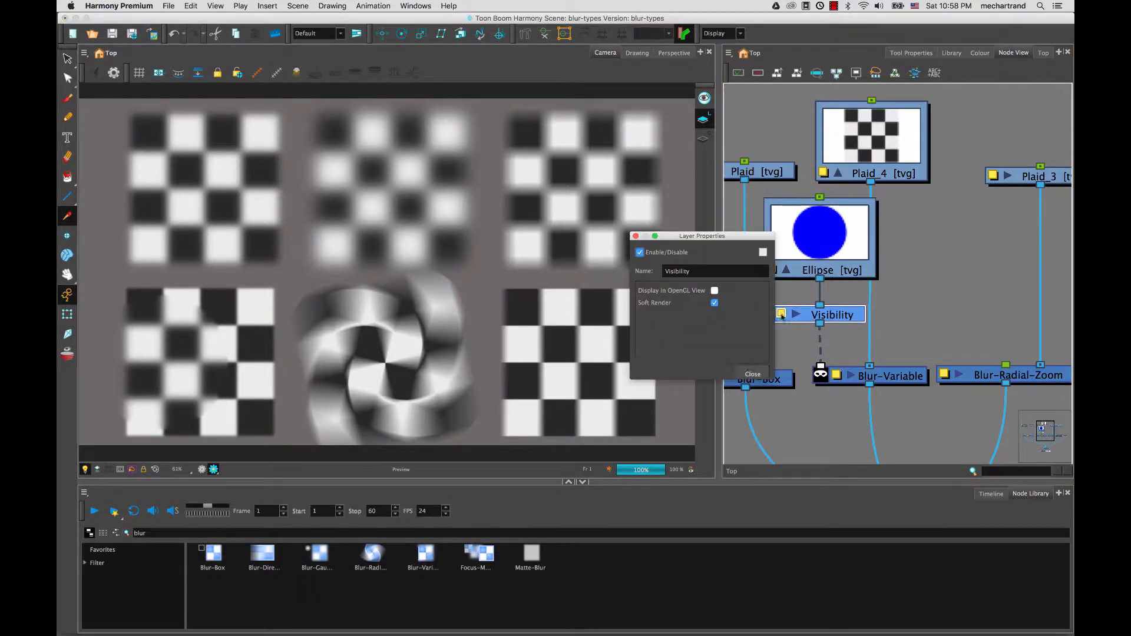
pyautogui.moveTo(700, 236); pyautogui.dragTo(958, 207)
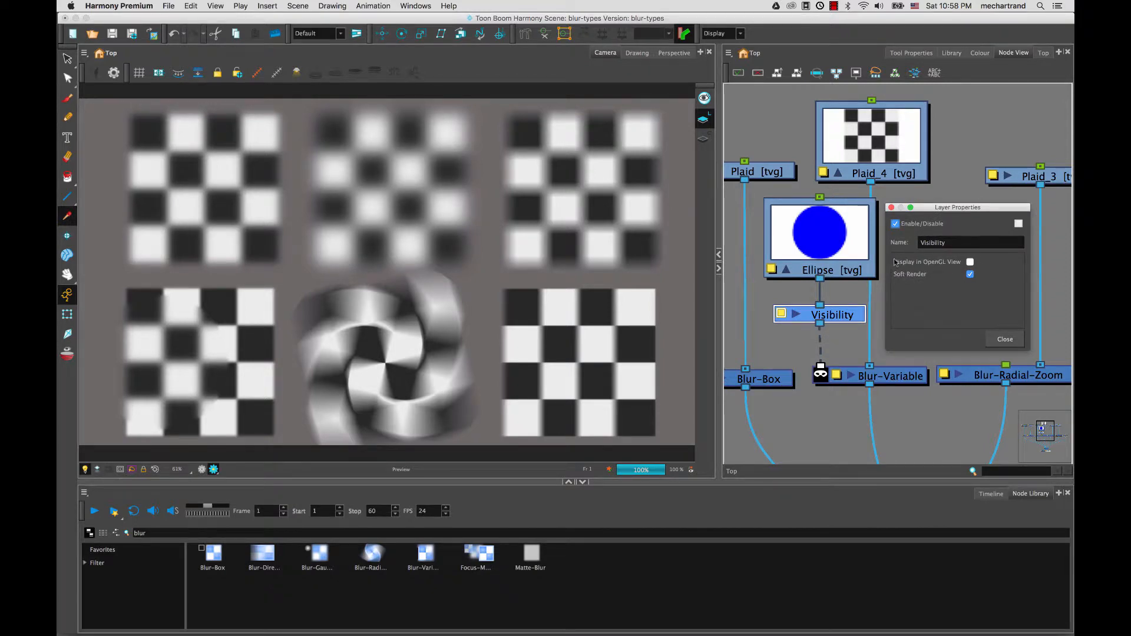
pyautogui.click(971, 274)
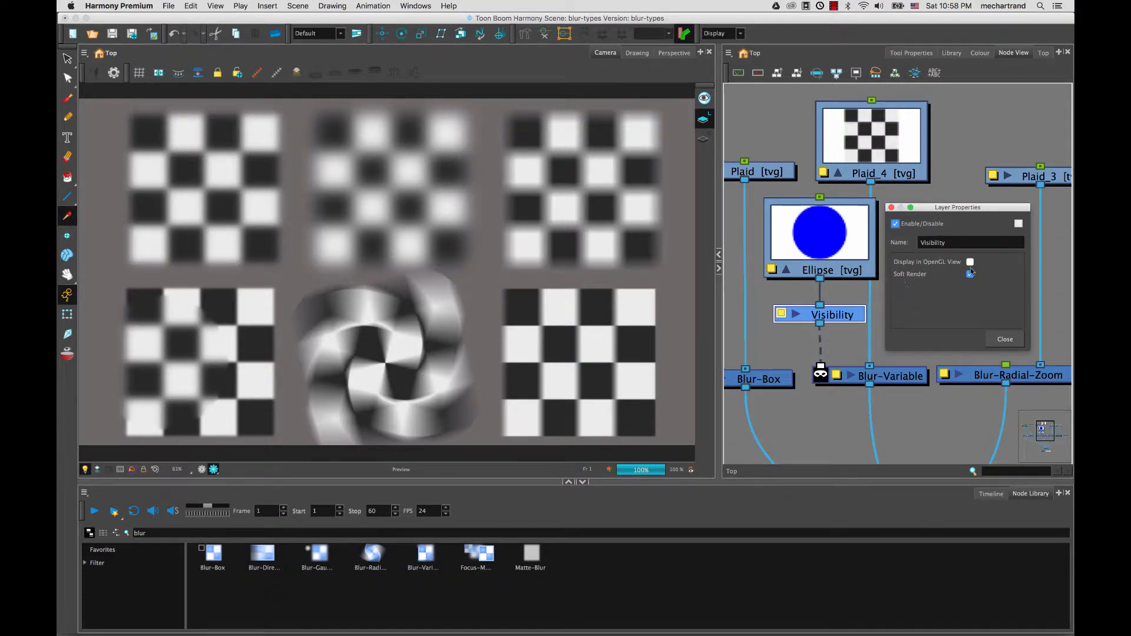
pyautogui.click(970, 274)
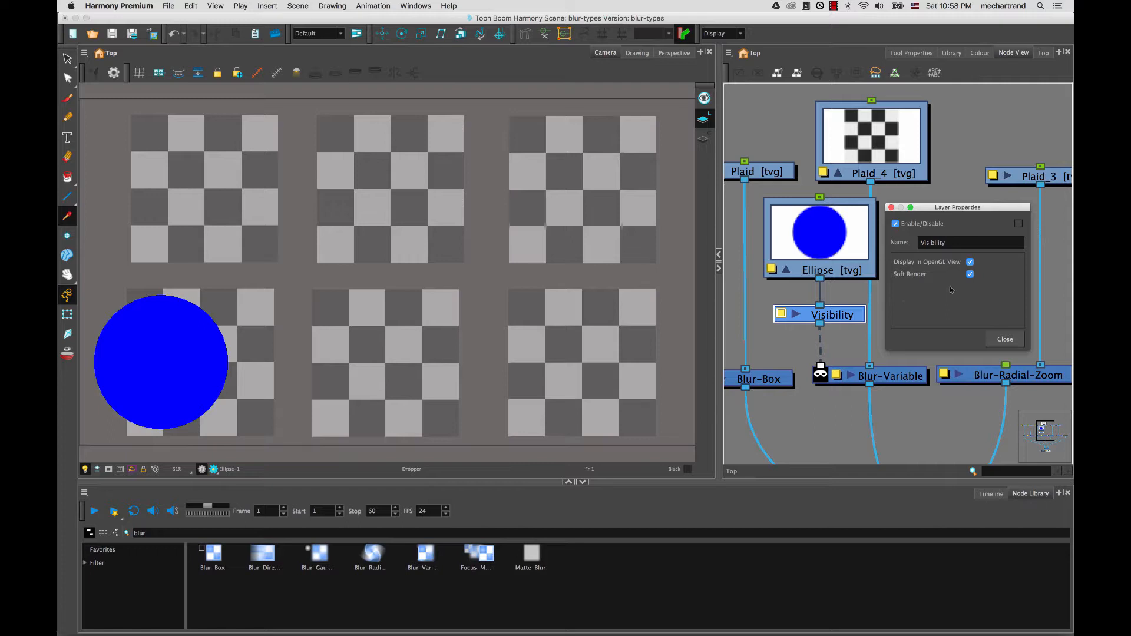
pyautogui.click(970, 261)
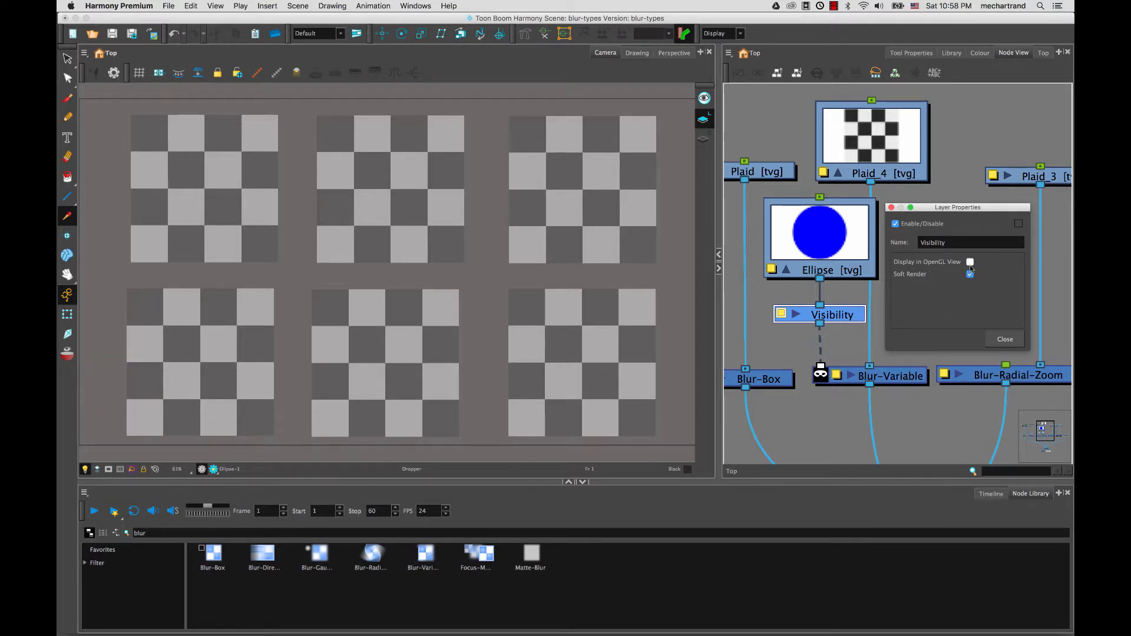
pyautogui.click(970, 262)
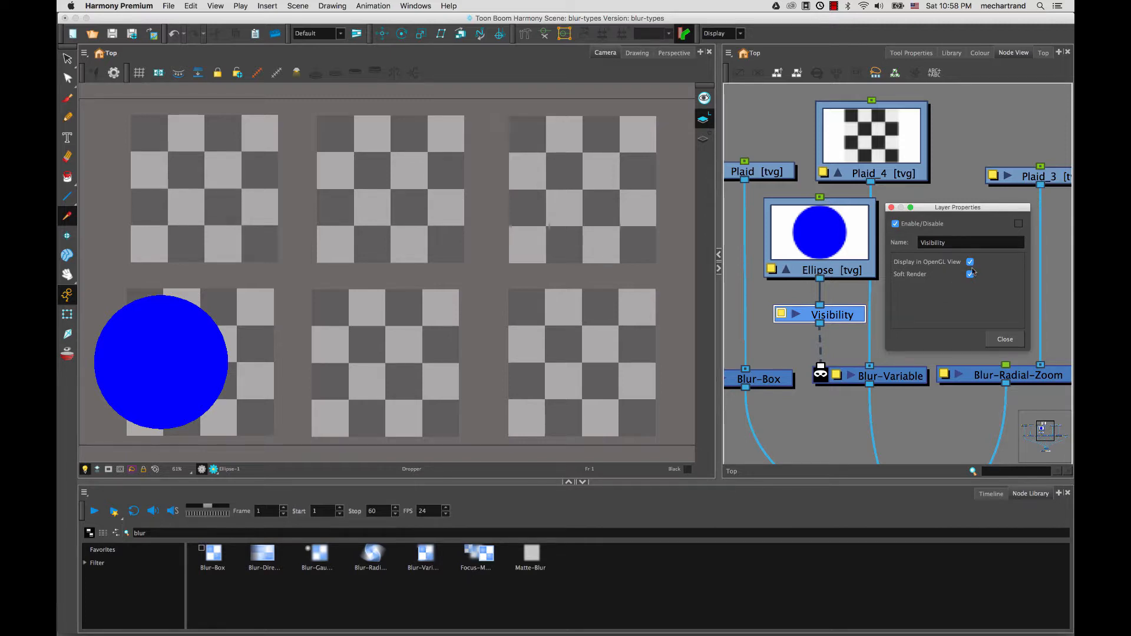
pyautogui.click(971, 261)
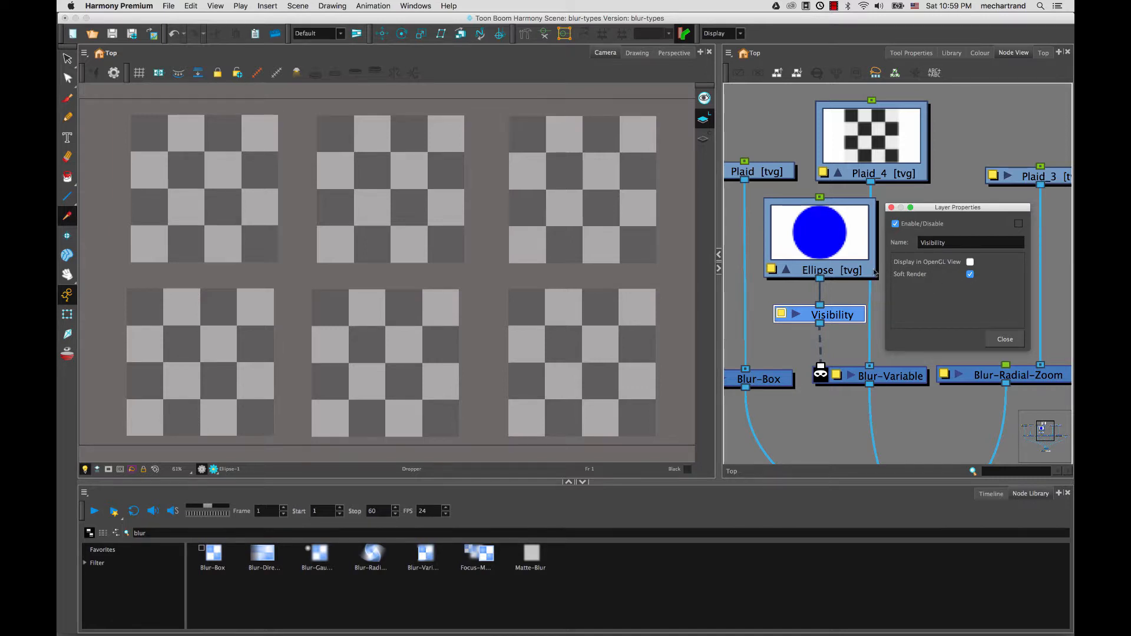
pyautogui.click(1004, 340)
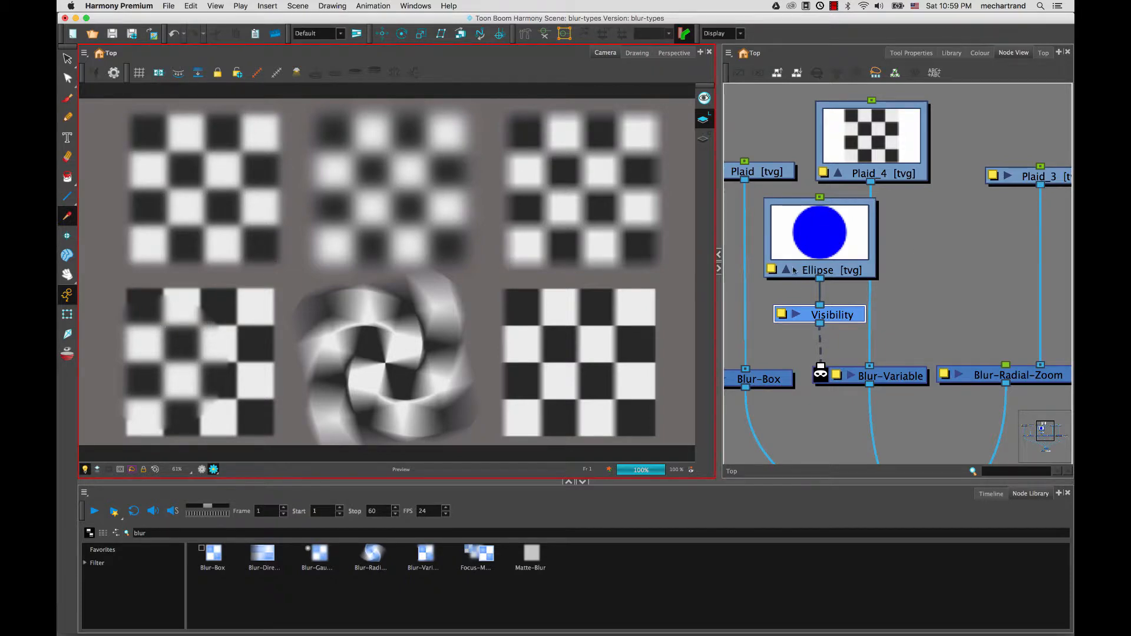
pyautogui.moveTo(437, 335)
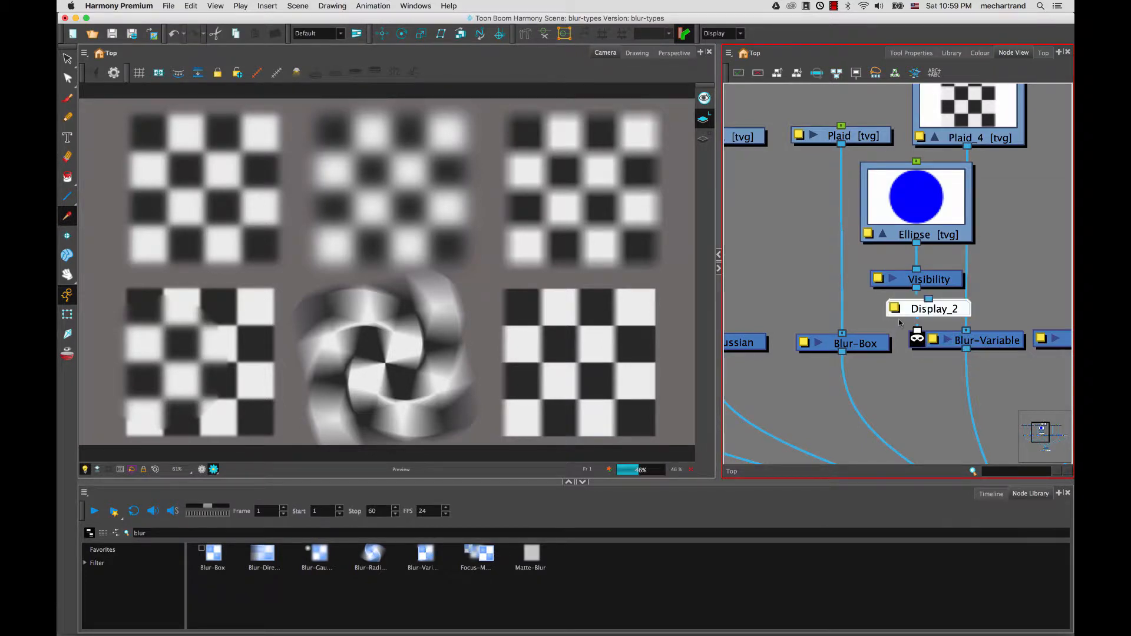
# Step: Connect the Ellipse output to Display_2 and make Display_2 the active display
pyautogui.moveTo(935, 309); pyautogui.dragTo(902, 399)
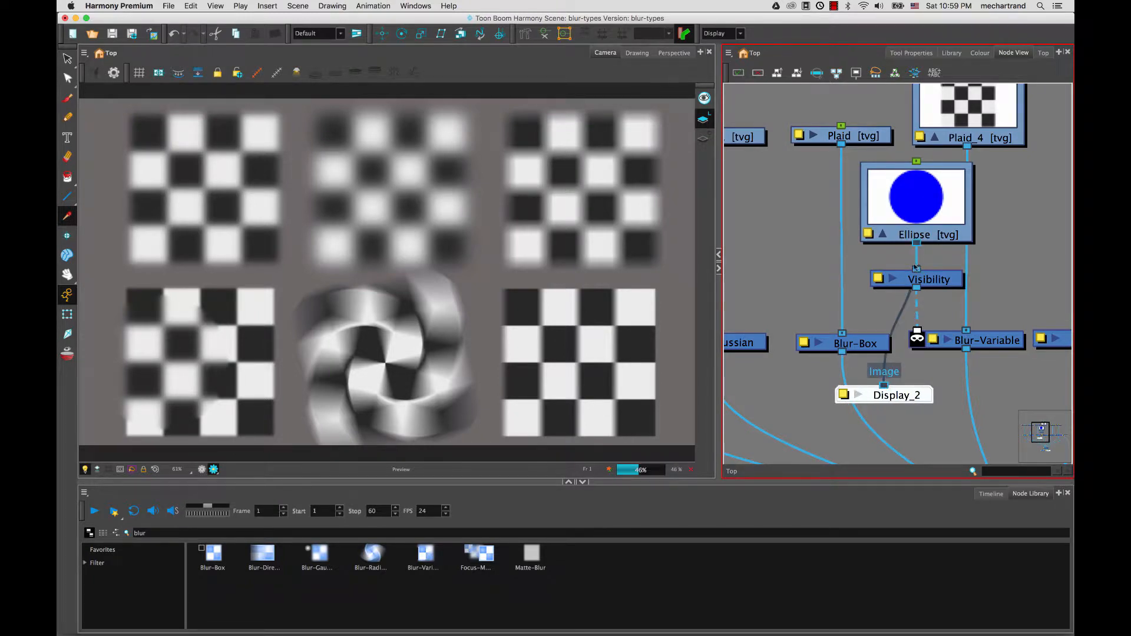
pyautogui.moveTo(884, 395); pyautogui.dragTo(792, 291)
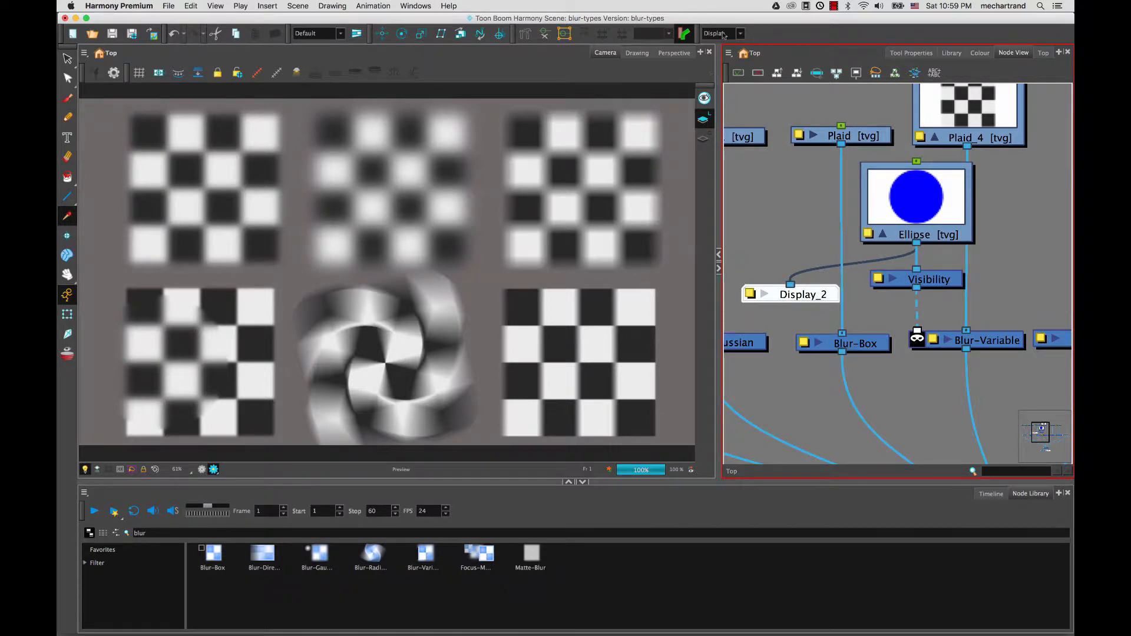
pyautogui.click(717, 33)
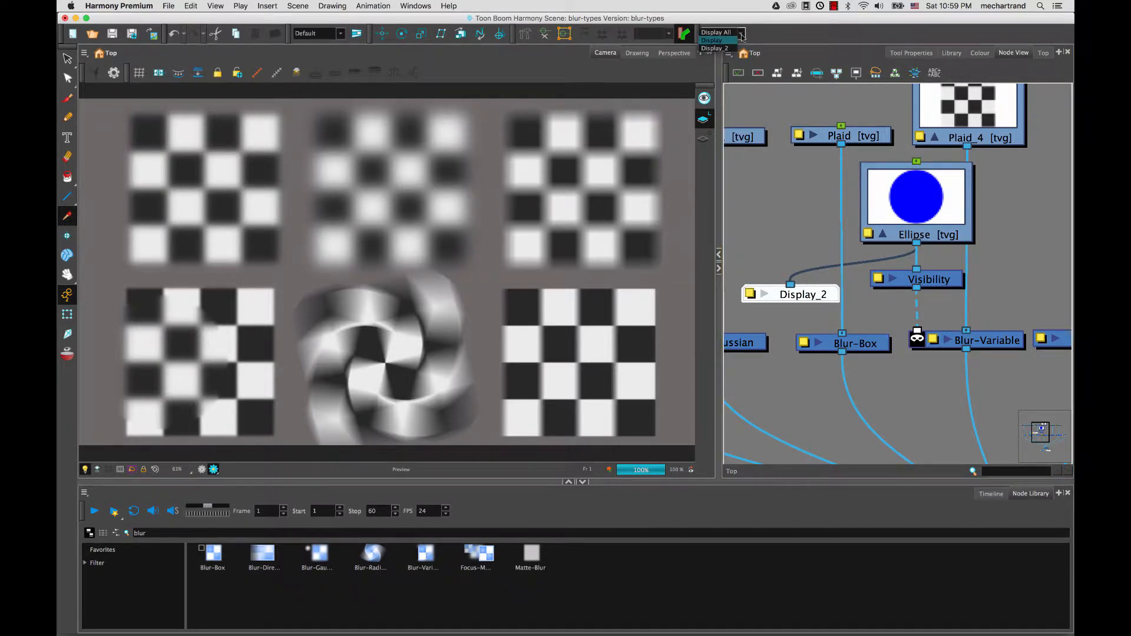
pyautogui.click(714, 48)
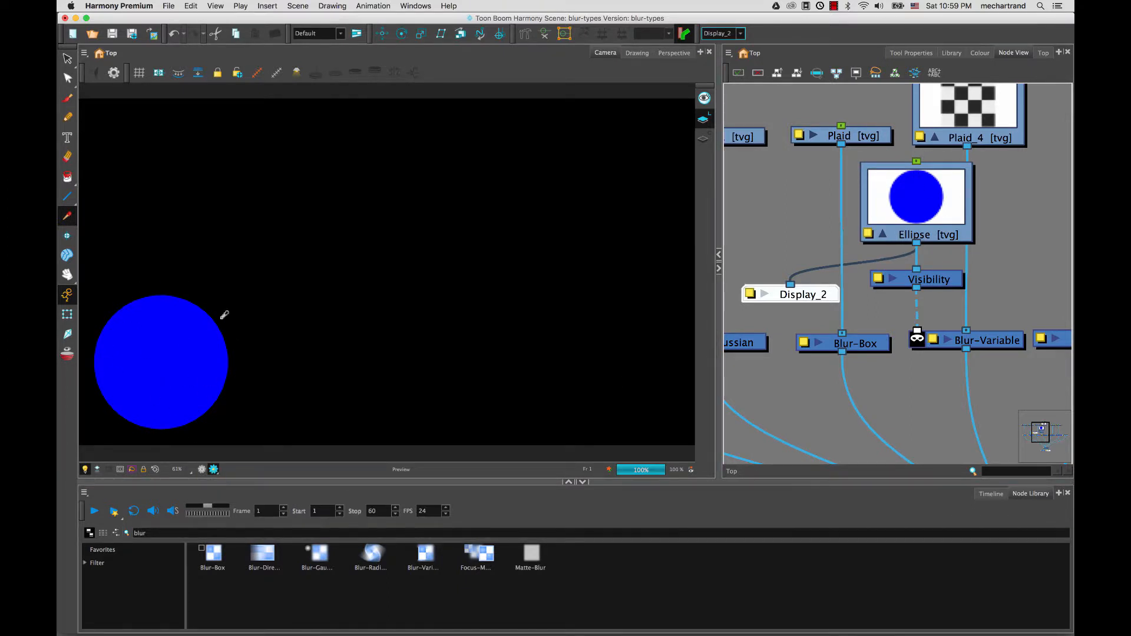
pyautogui.moveTo(235, 187)
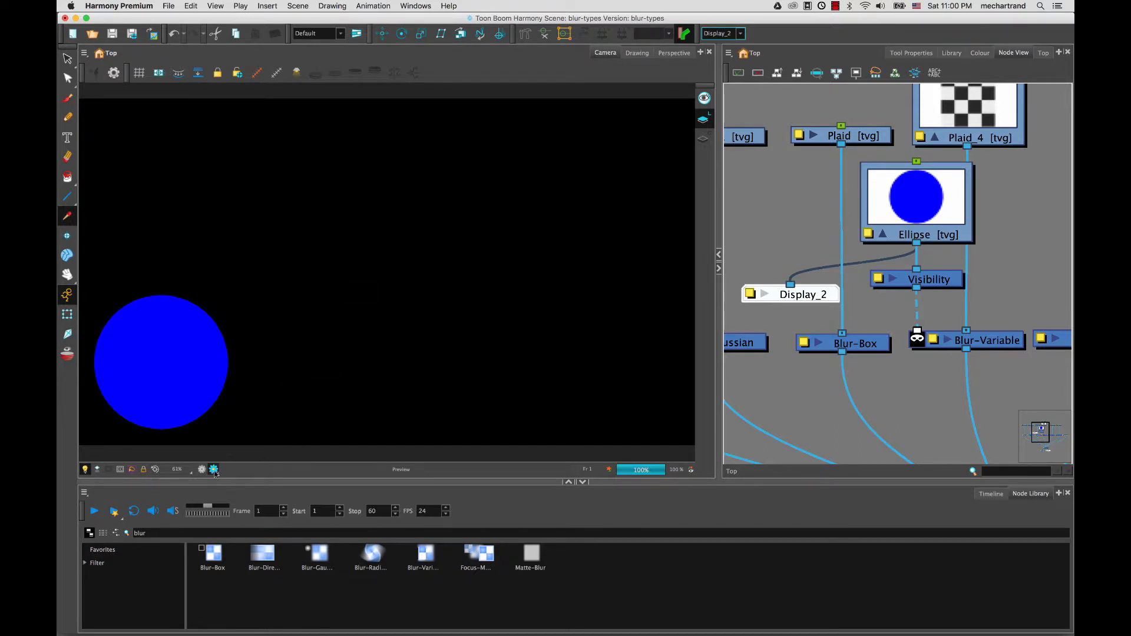
# Step: Switch the Camera view to Matte View, showing the circle as white on black
pyautogui.click(212, 469)
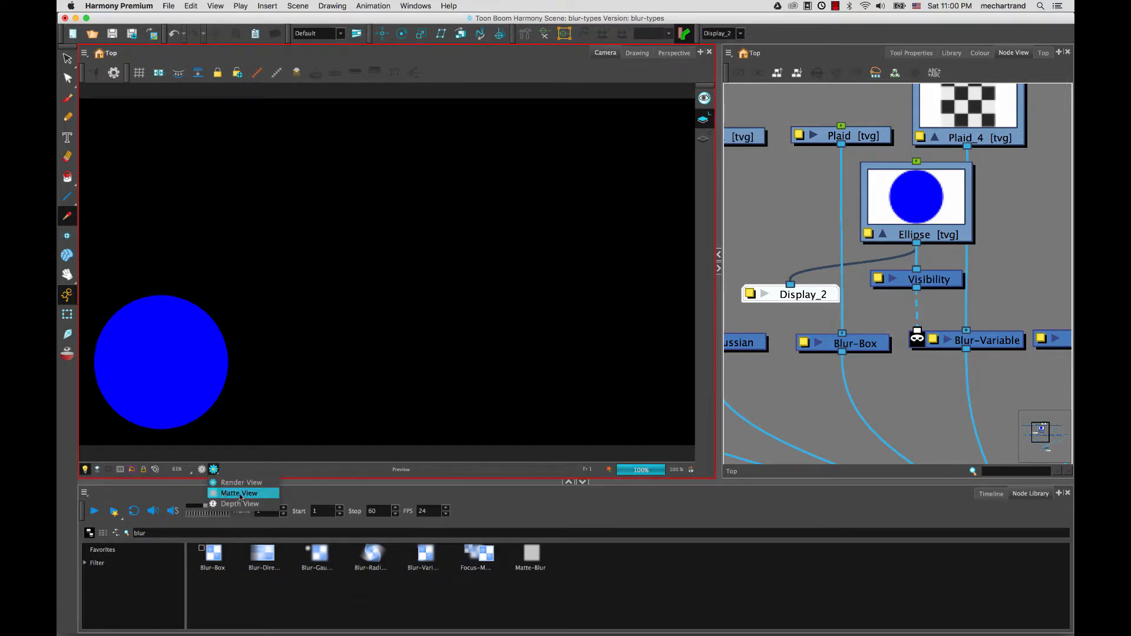
pyautogui.click(239, 492)
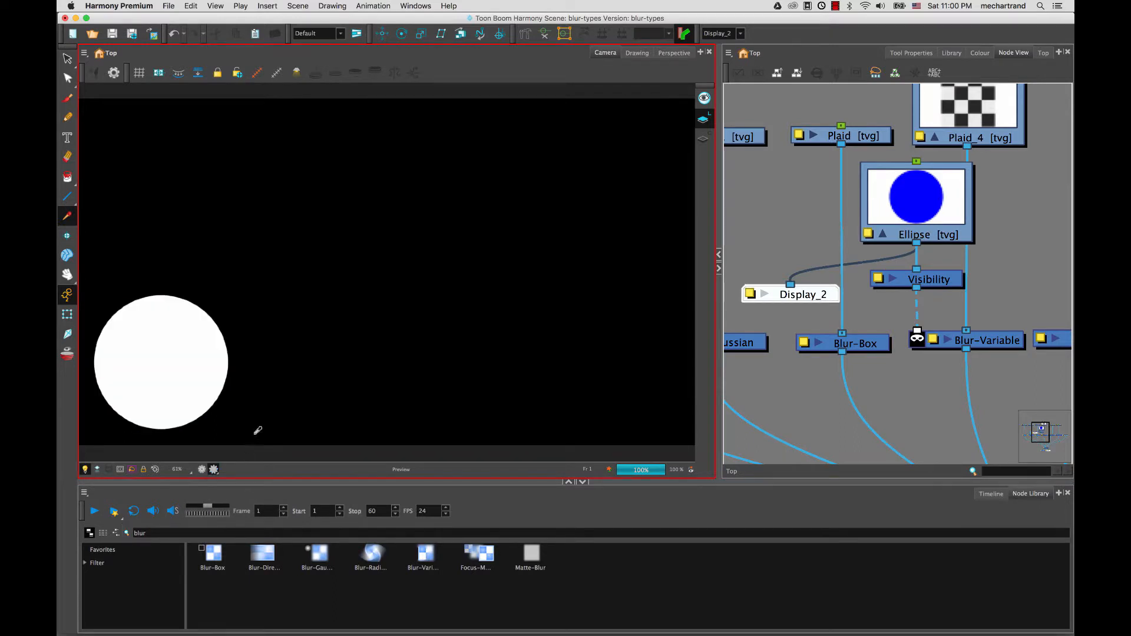
pyautogui.moveTo(164, 388)
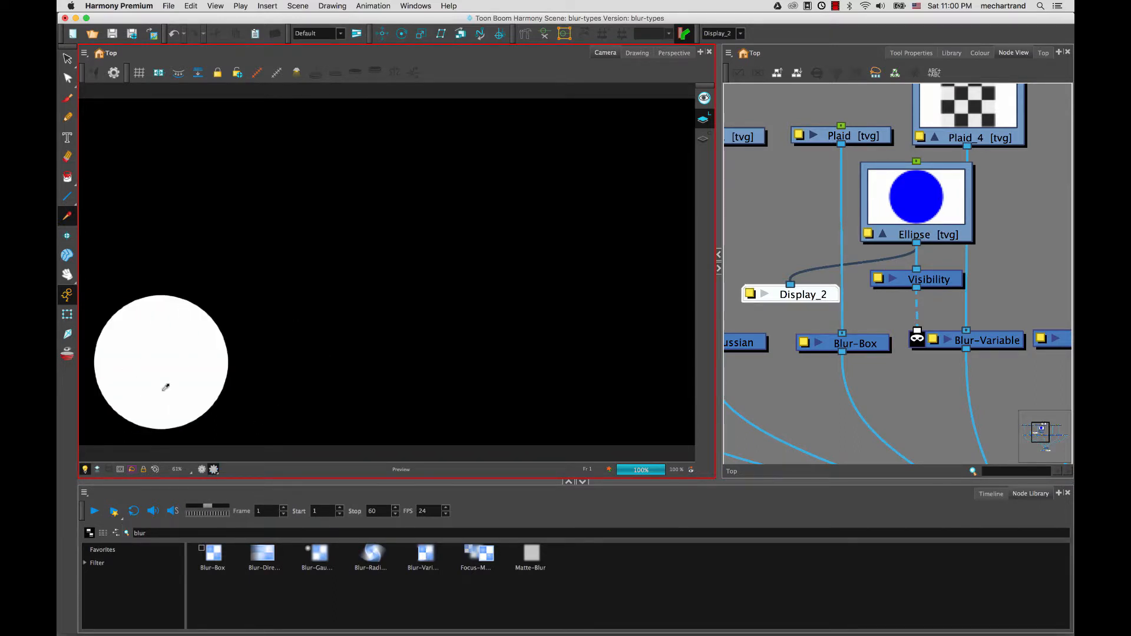
pyautogui.moveTo(203, 328)
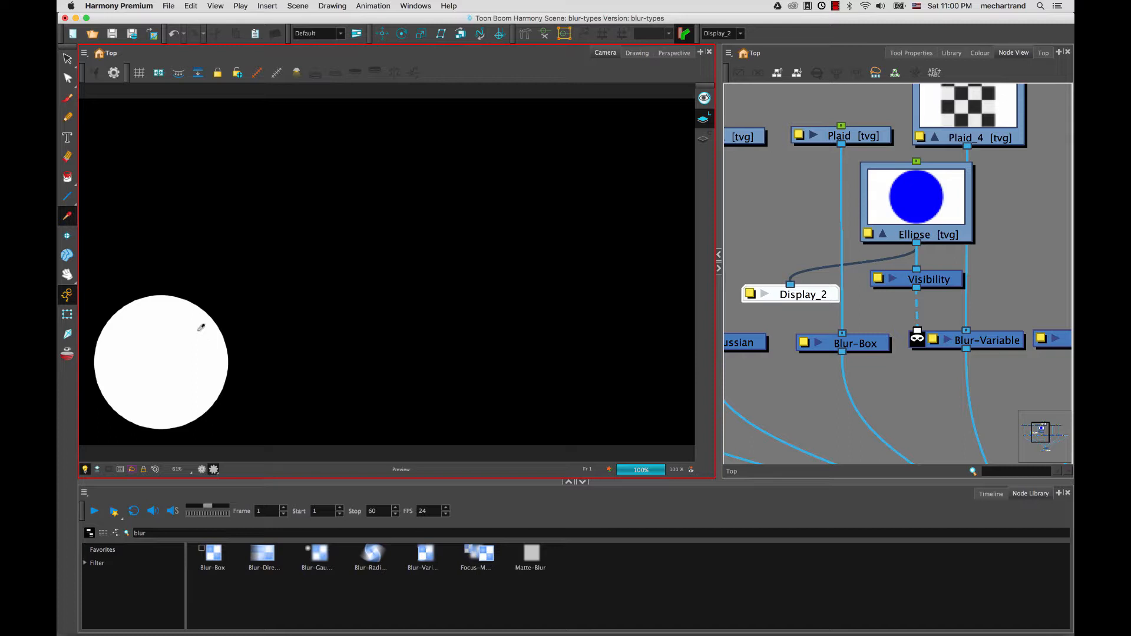
pyautogui.moveTo(213, 307)
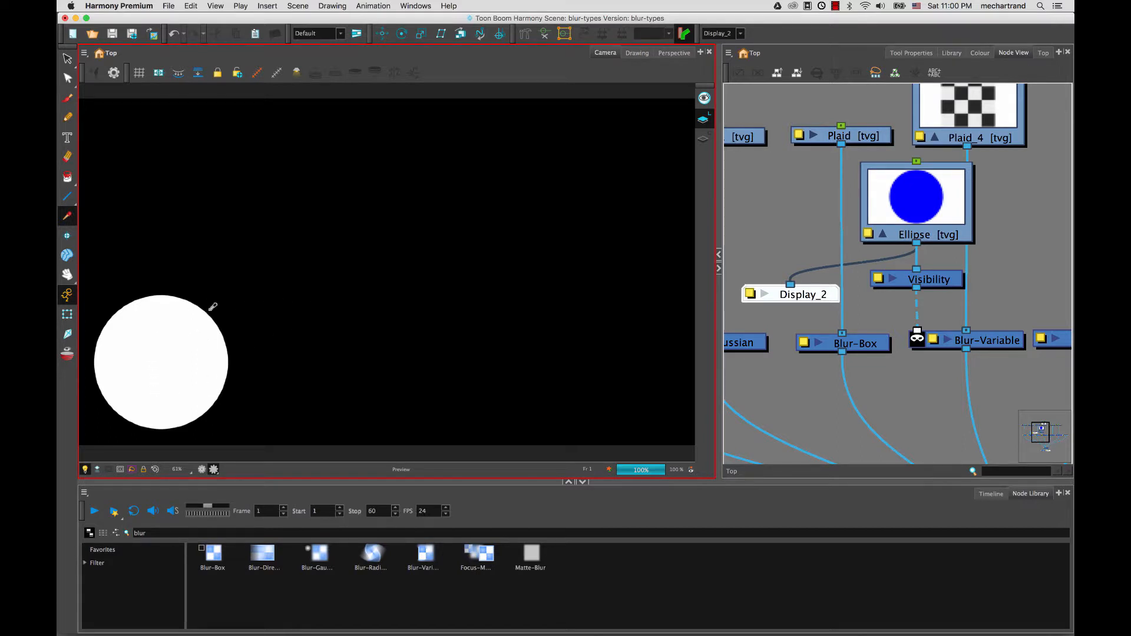
pyautogui.moveTo(117, 379)
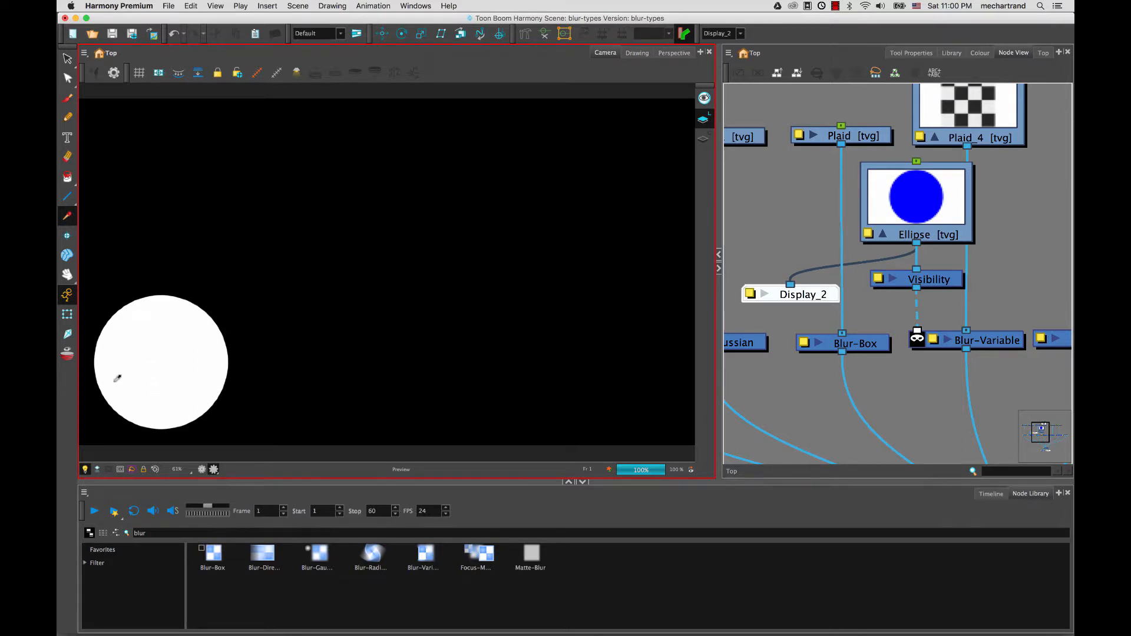
pyautogui.moveTo(170, 332)
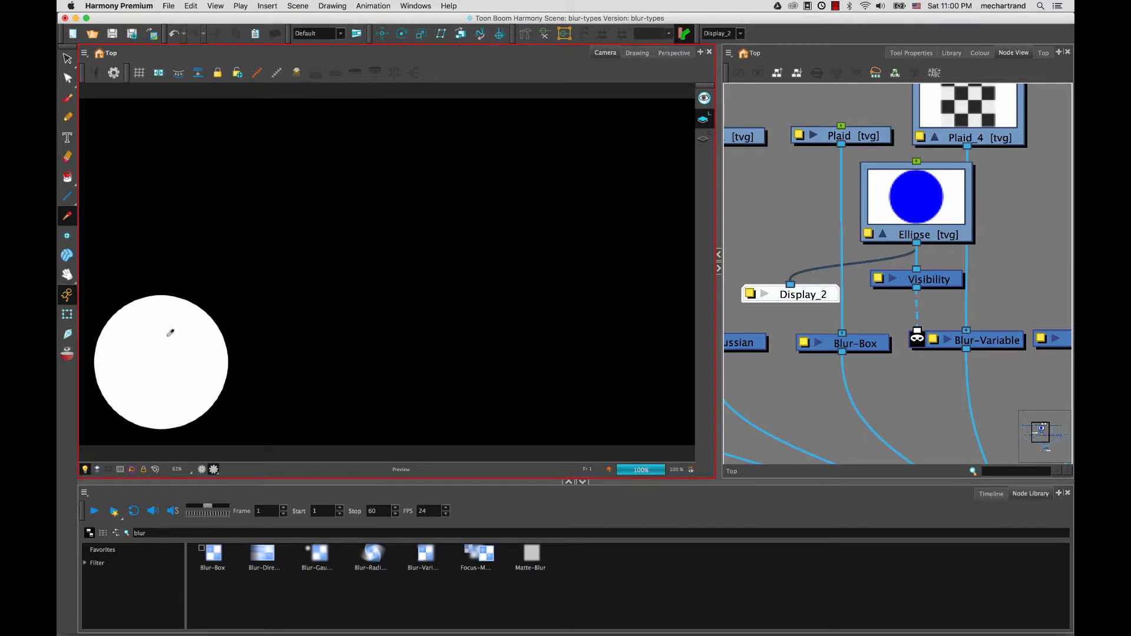
pyautogui.moveTo(148, 417)
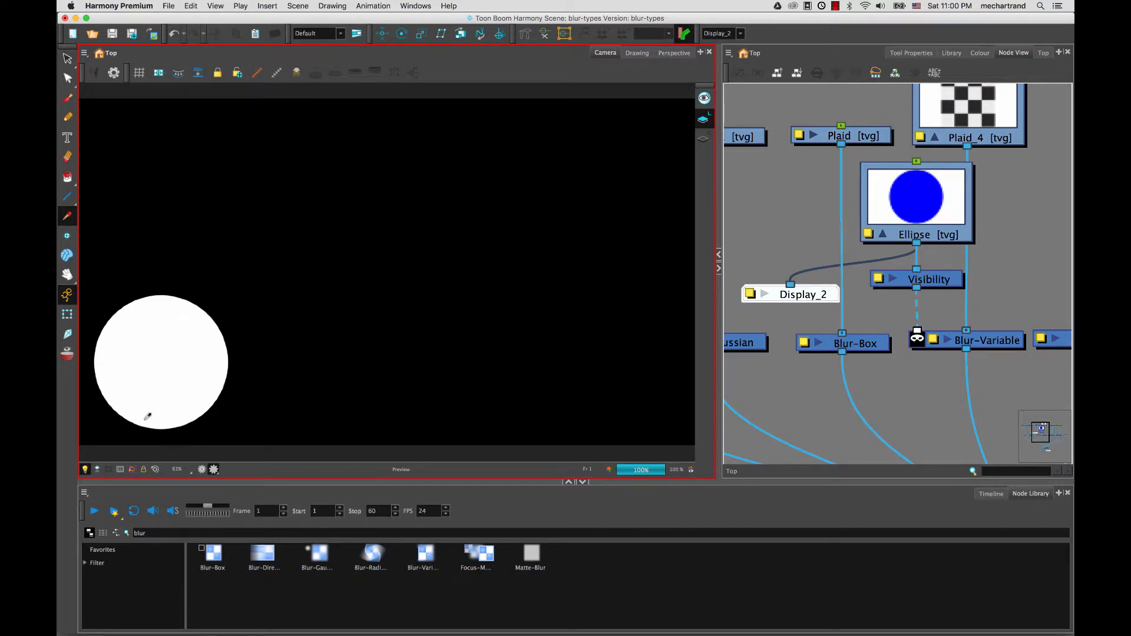
pyautogui.moveTo(540, 297)
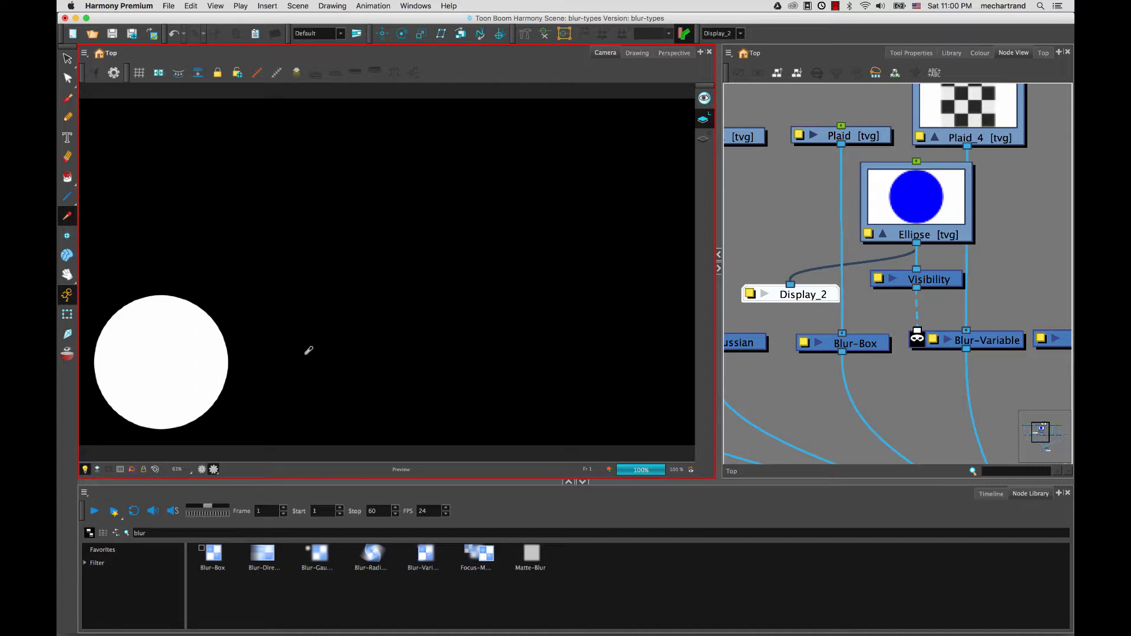
pyautogui.moveTo(216, 299)
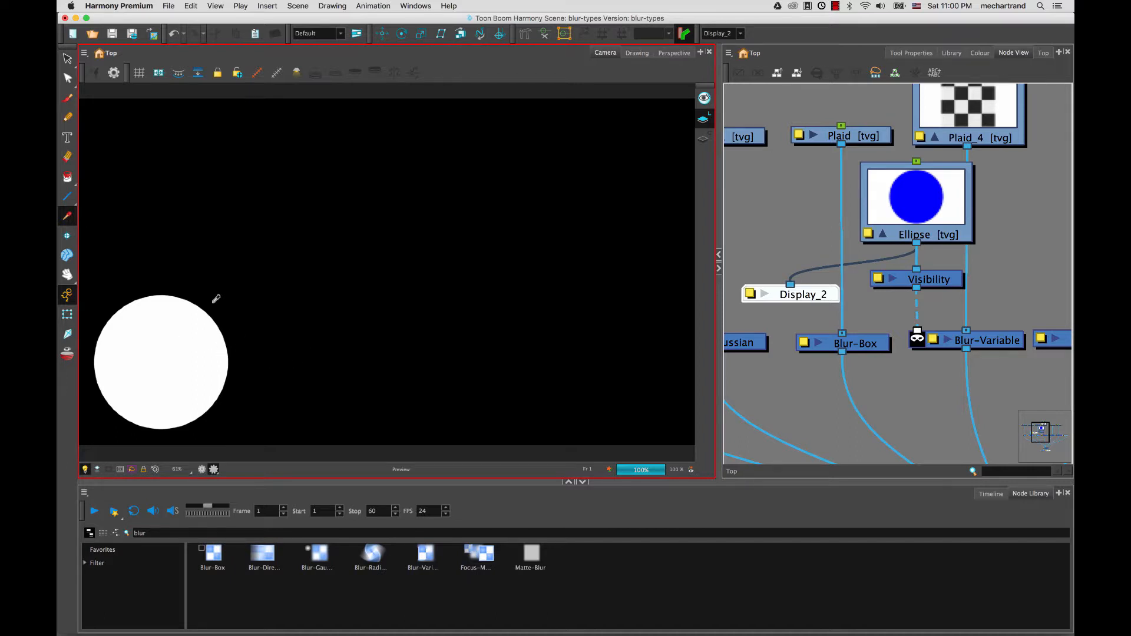
pyautogui.moveTo(211, 370)
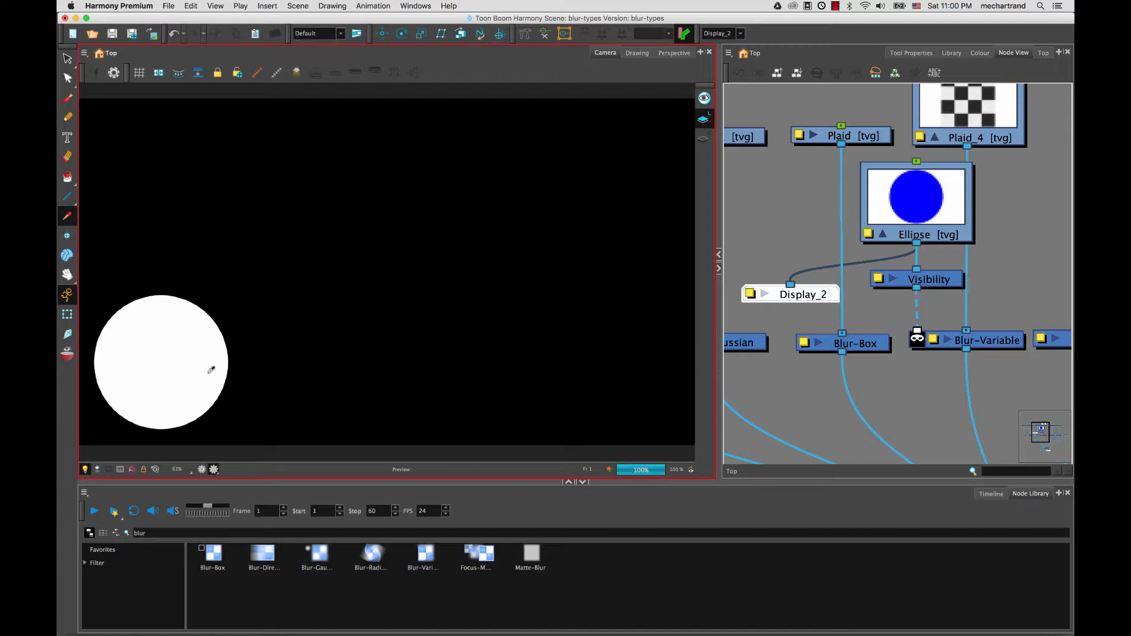
pyautogui.moveTo(166, 345)
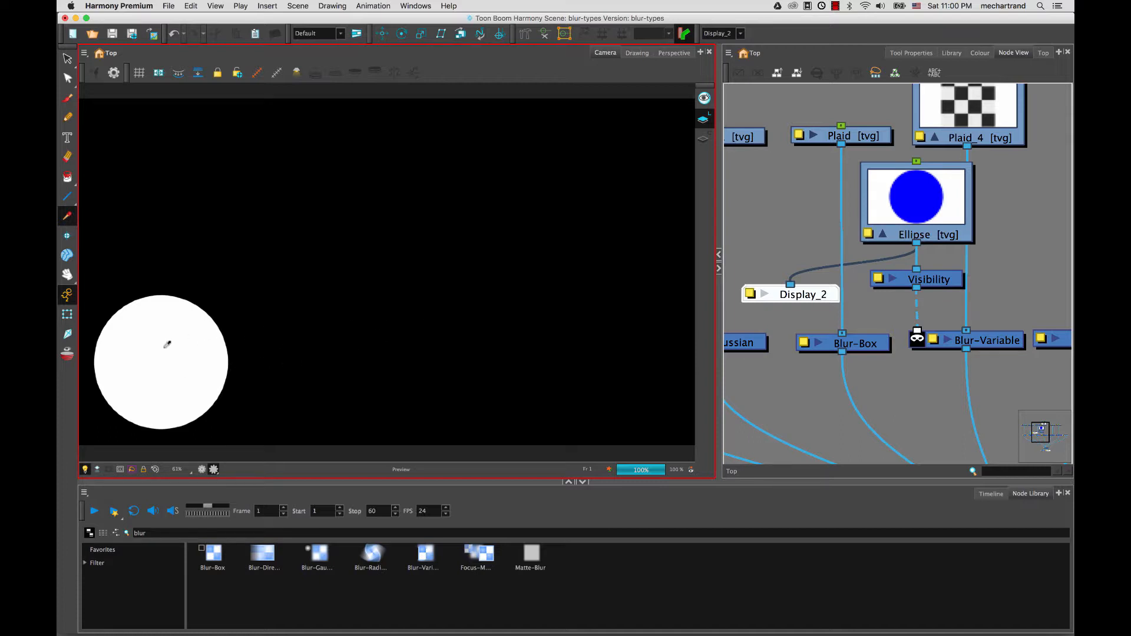
pyautogui.moveTo(642, 314)
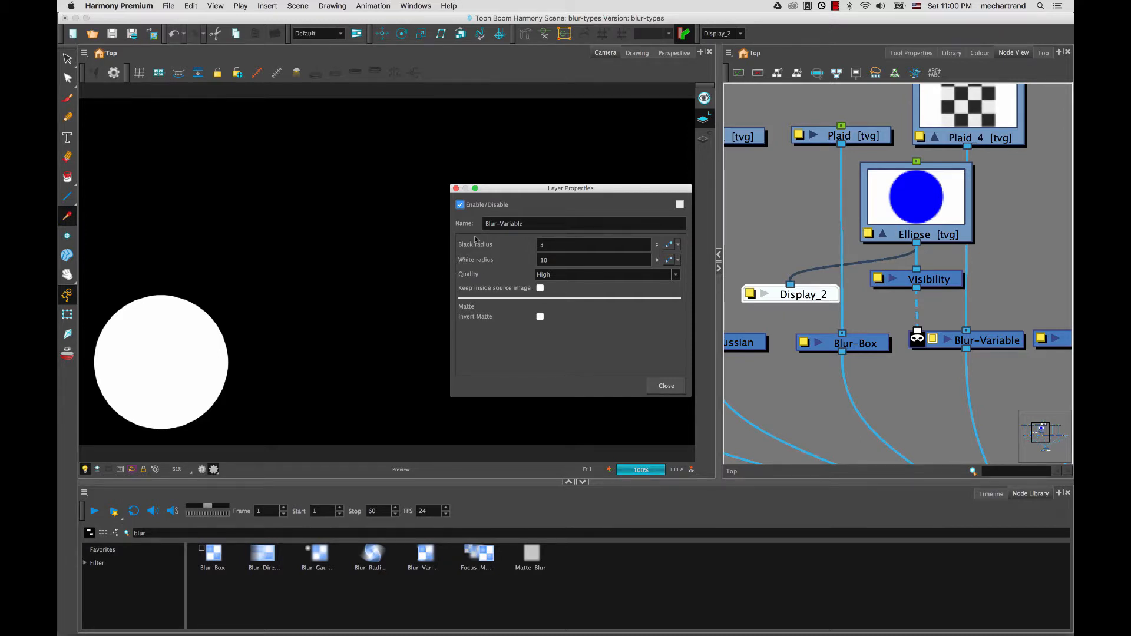
# Step: Change a setting in the Blur-Variable properties and reopen the preview-mode list
pyautogui.click(592, 260)
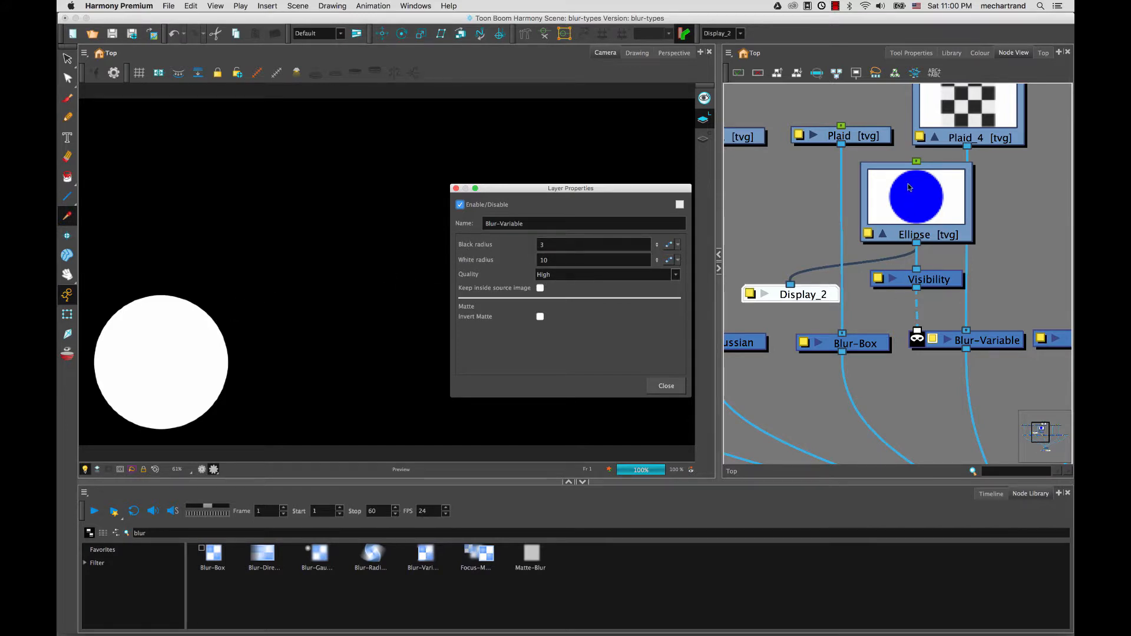
pyautogui.moveTo(754, 81)
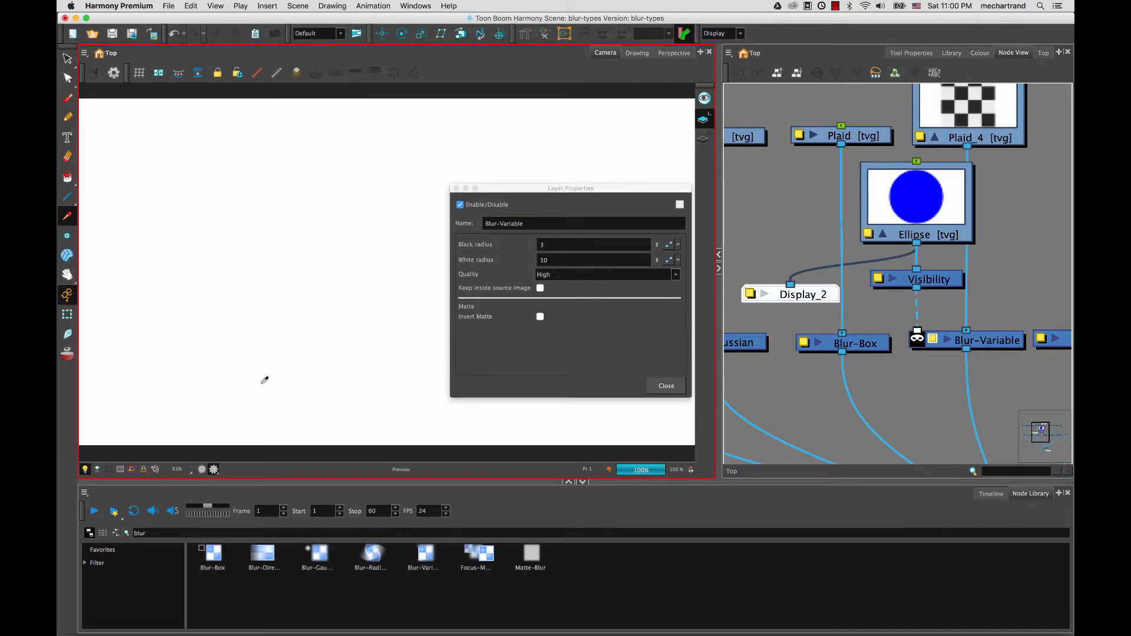
pyautogui.click(214, 470)
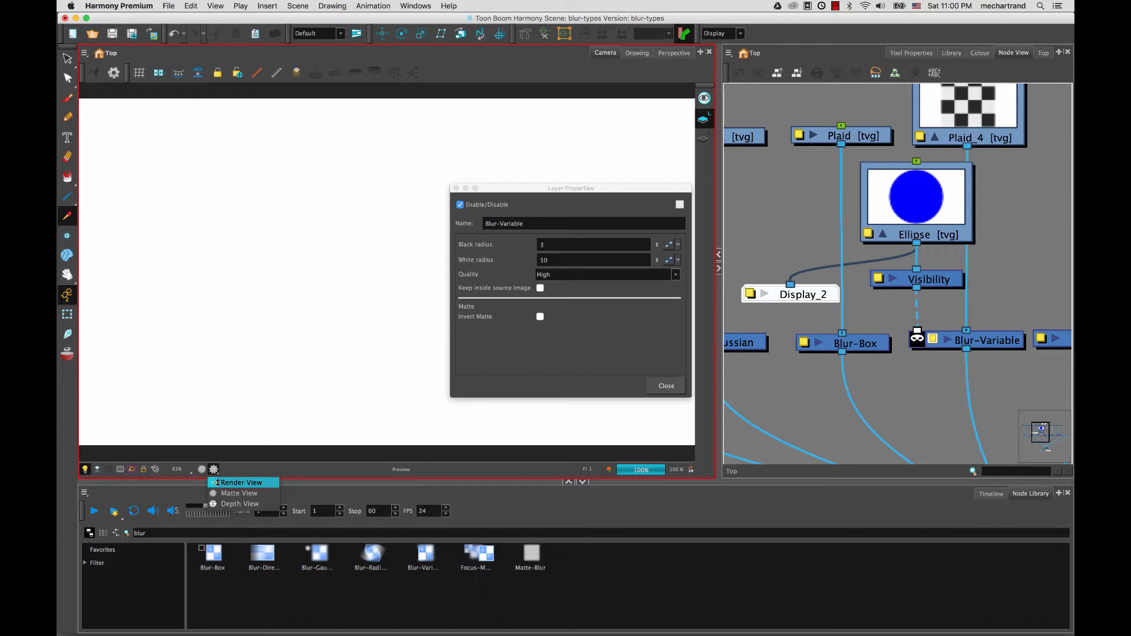
# Step: Show the rendered result in Render View and raise Blur-Variable's white radius to 19
pyautogui.click(241, 482)
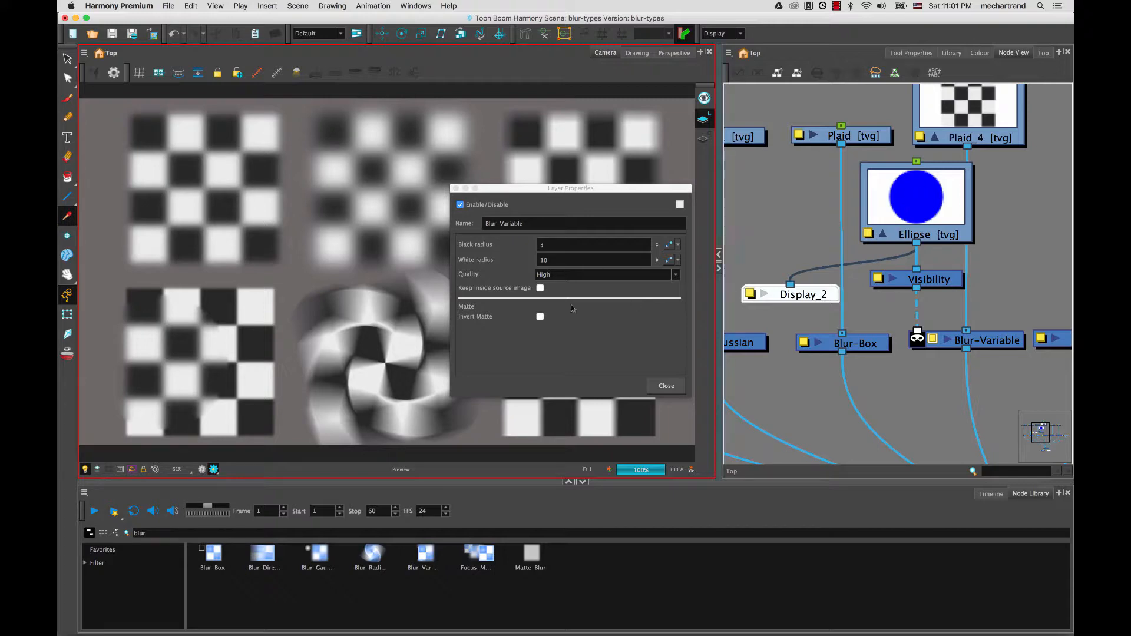
pyautogui.moveTo(513, 267)
pyautogui.write('15.4')
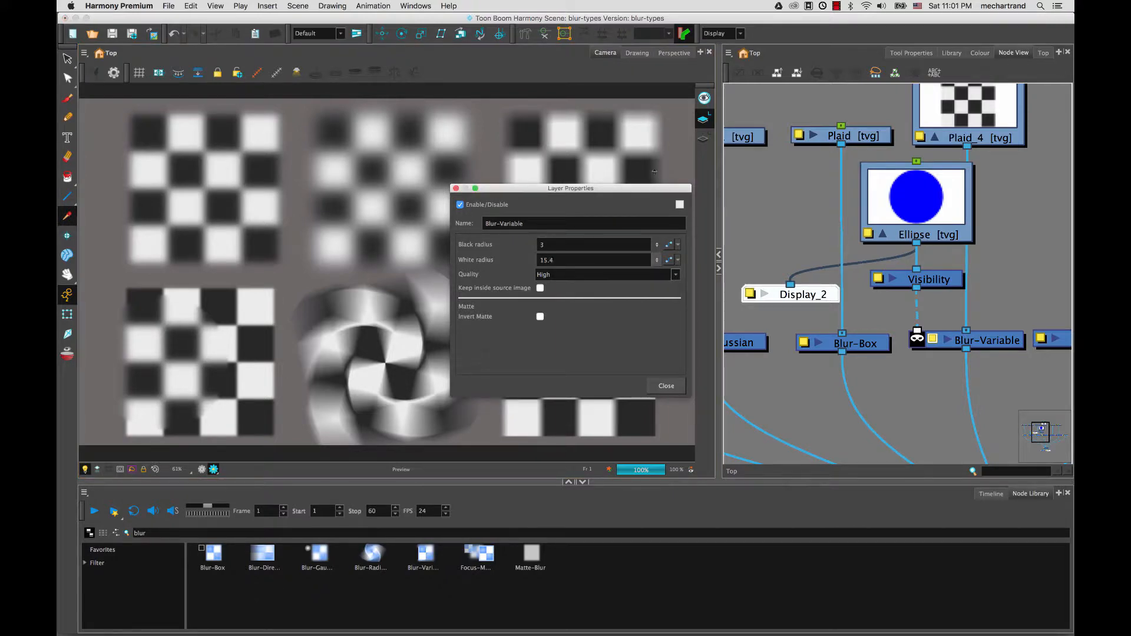
pyautogui.write('19')
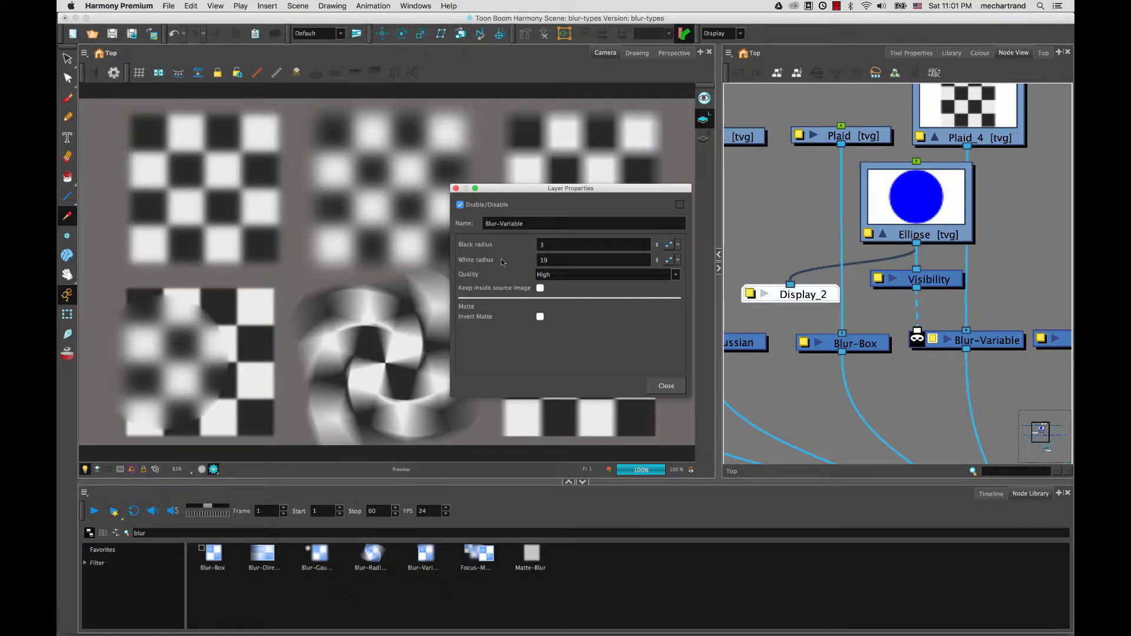
pyautogui.moveTo(238, 409)
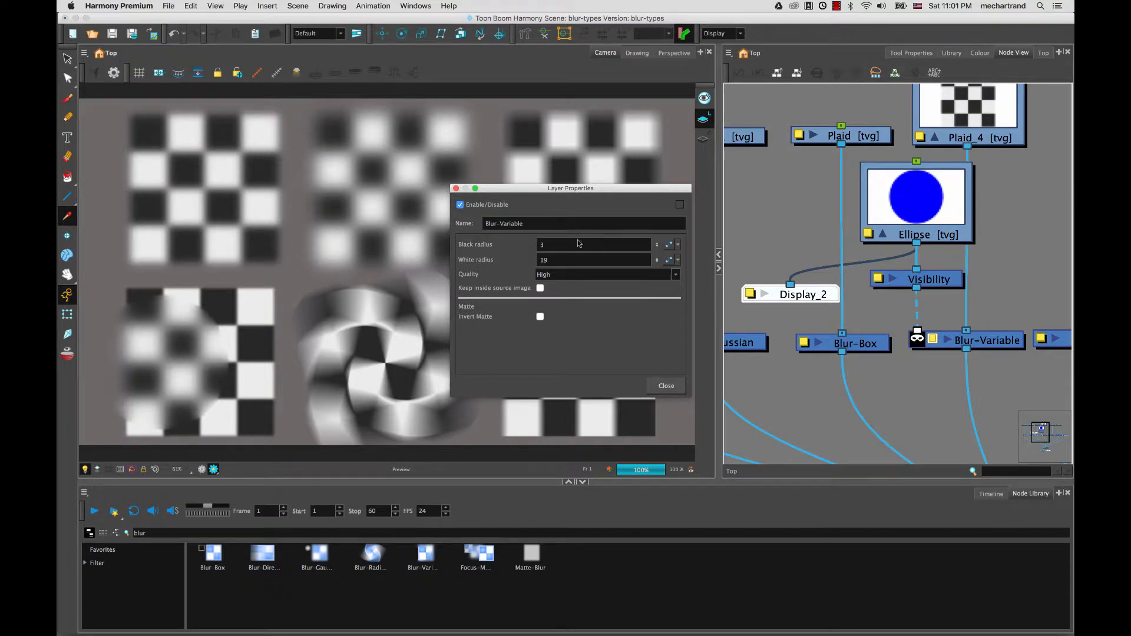
pyautogui.moveTo(189, 339)
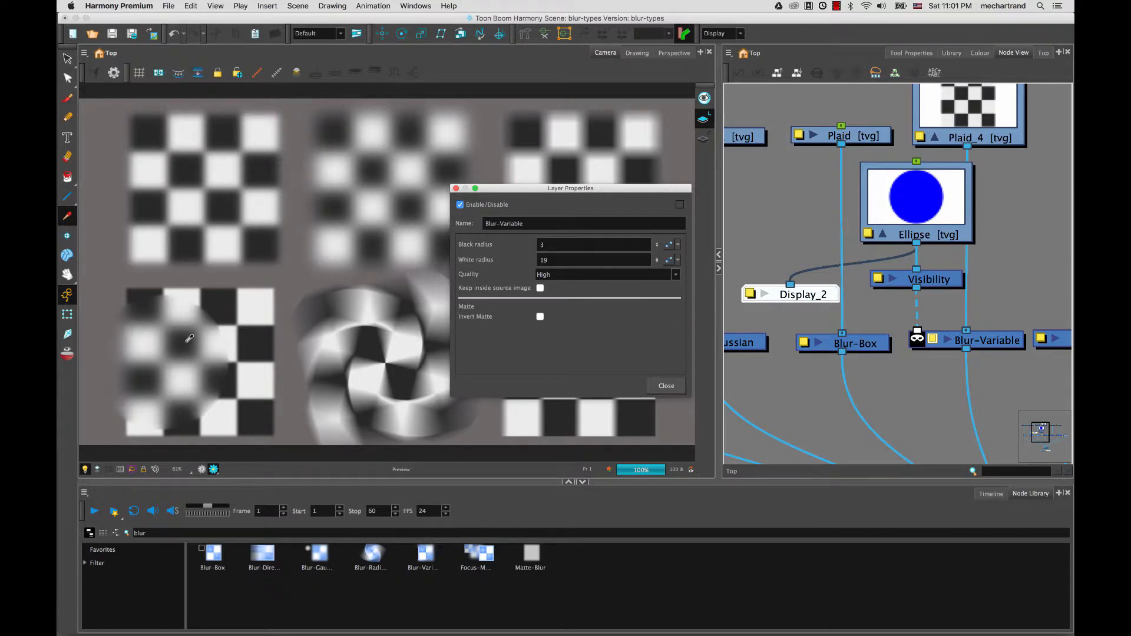
pyautogui.moveTo(184, 312)
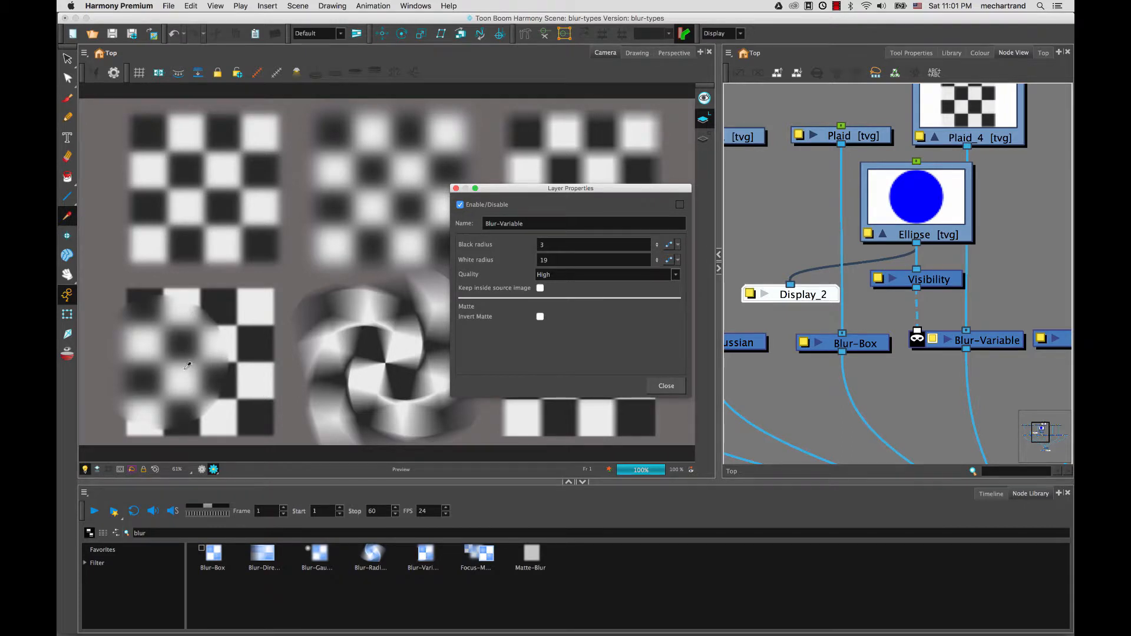
pyautogui.moveTo(195, 360)
pyautogui.write('8.6')
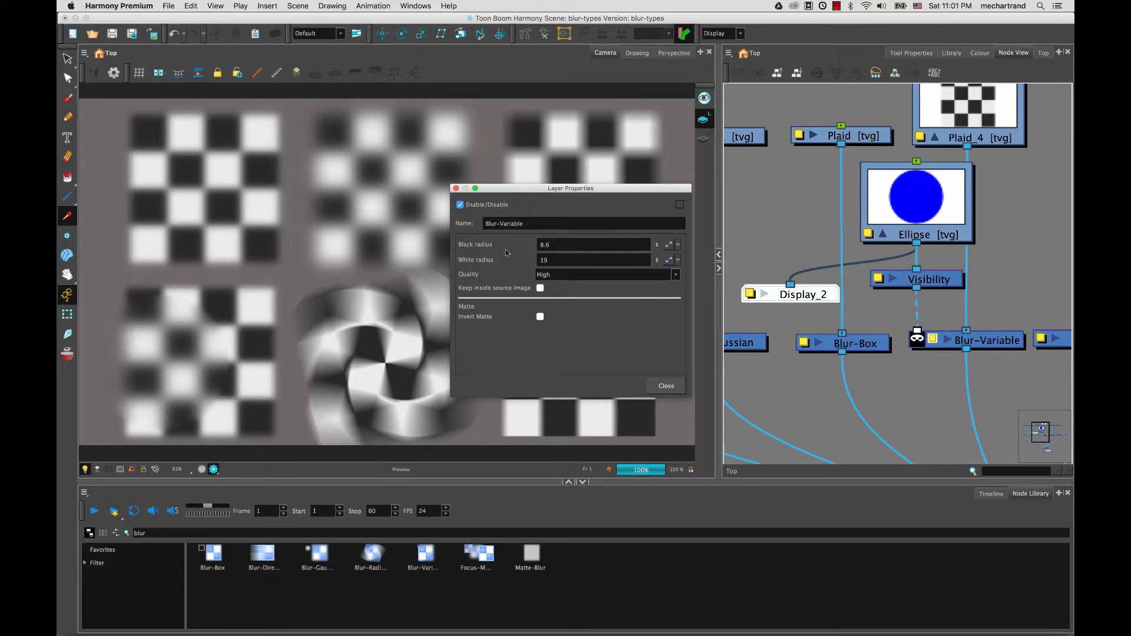
# Step: Set Blur-Variable's black radius to 0, then toggle Keep inside source image on and off
pyautogui.click(592, 245)
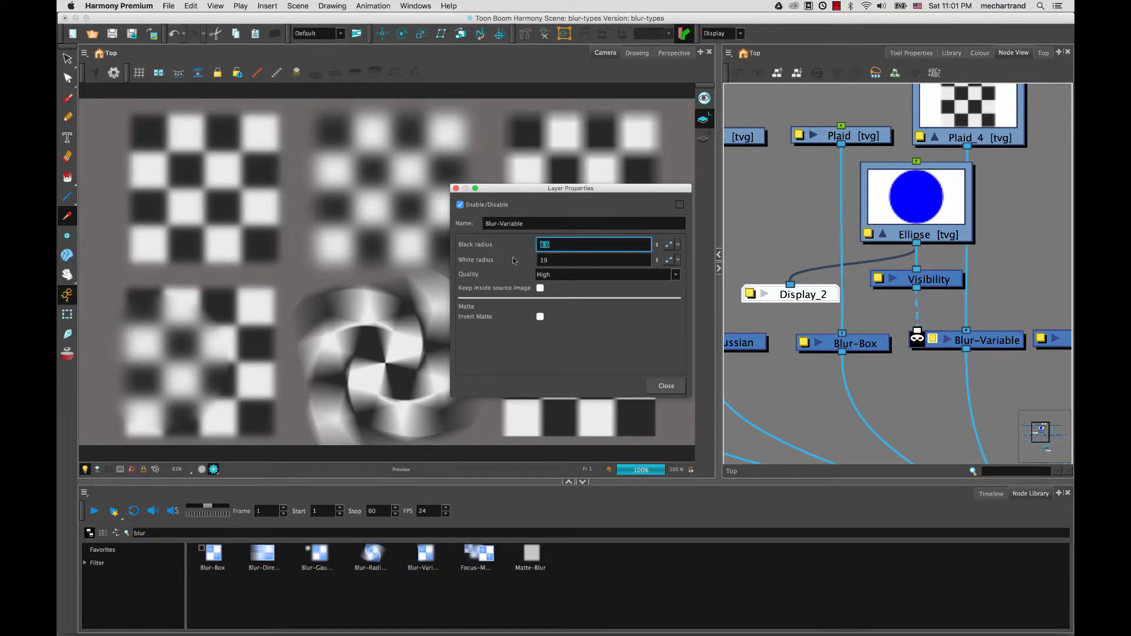
pyautogui.write('0')
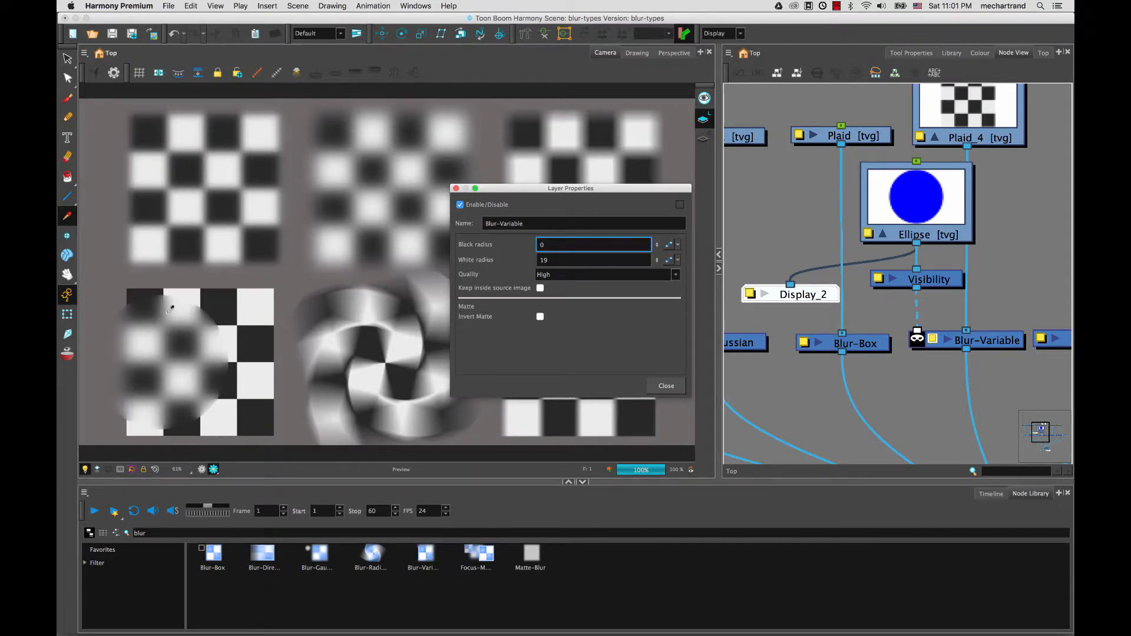
pyautogui.moveTo(253, 359)
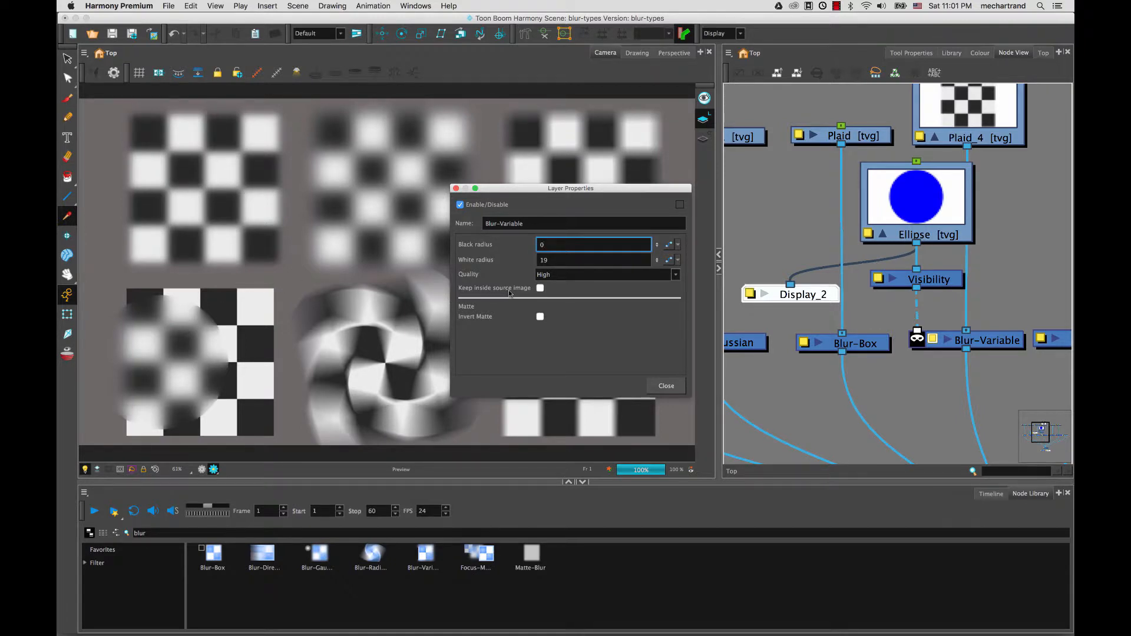
pyautogui.click(541, 288)
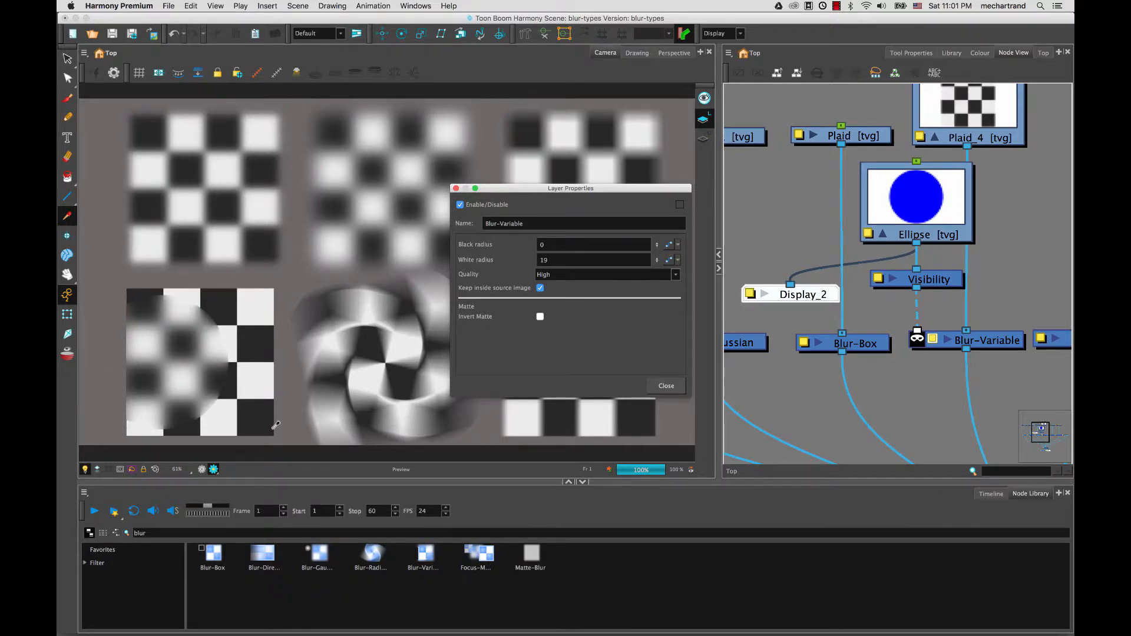
pyautogui.moveTo(122, 431)
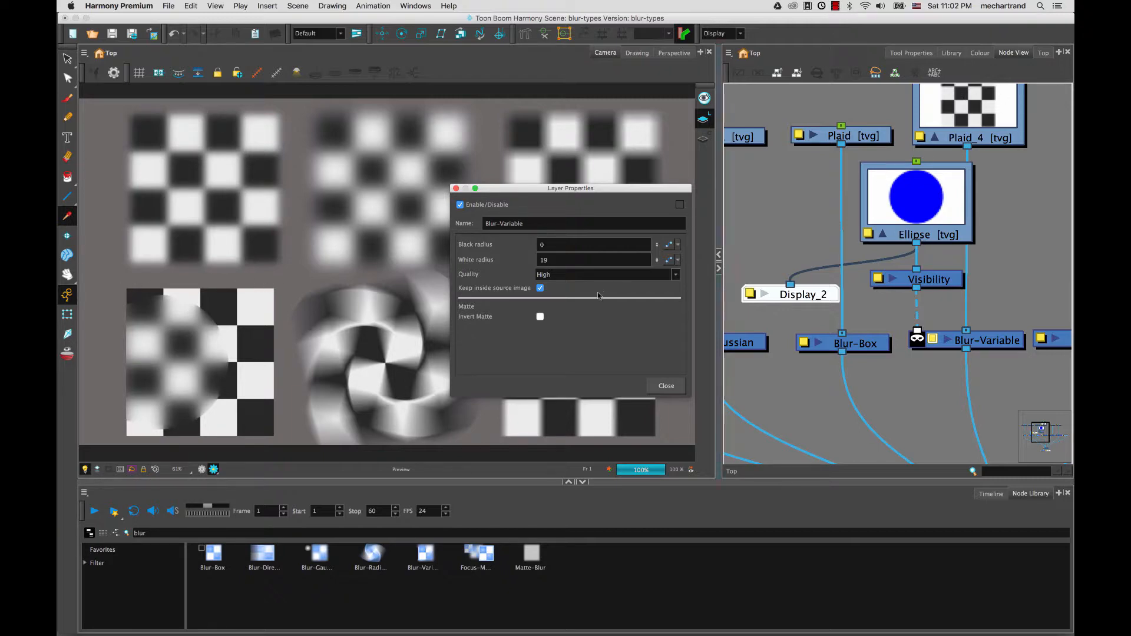
pyautogui.click(540, 288)
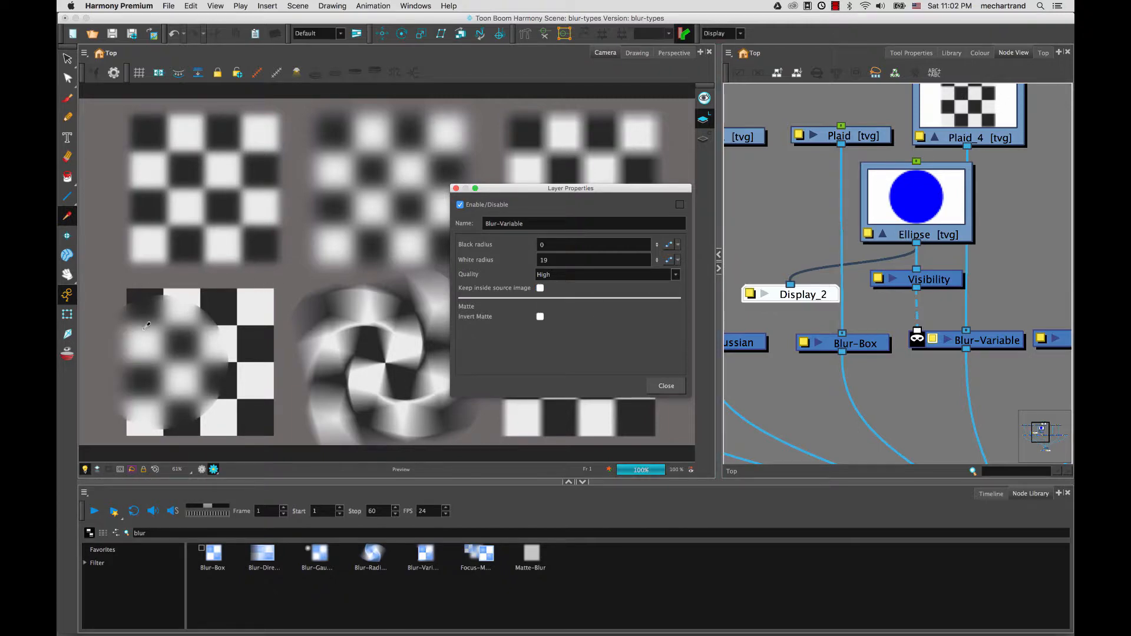
pyautogui.moveTo(163, 410)
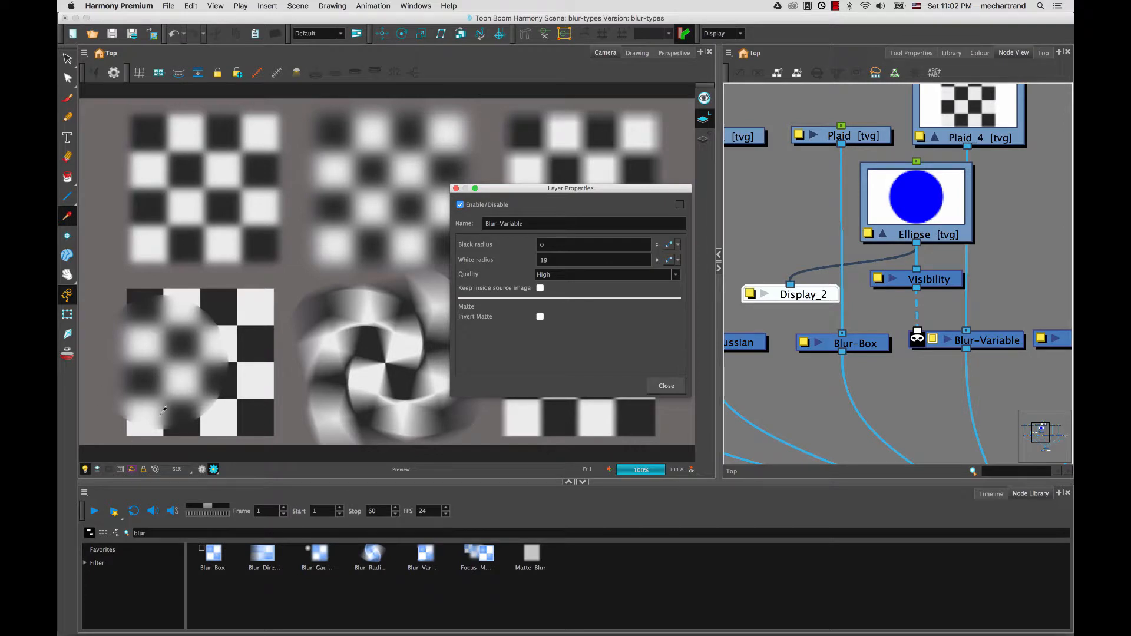
pyautogui.moveTo(537, 302)
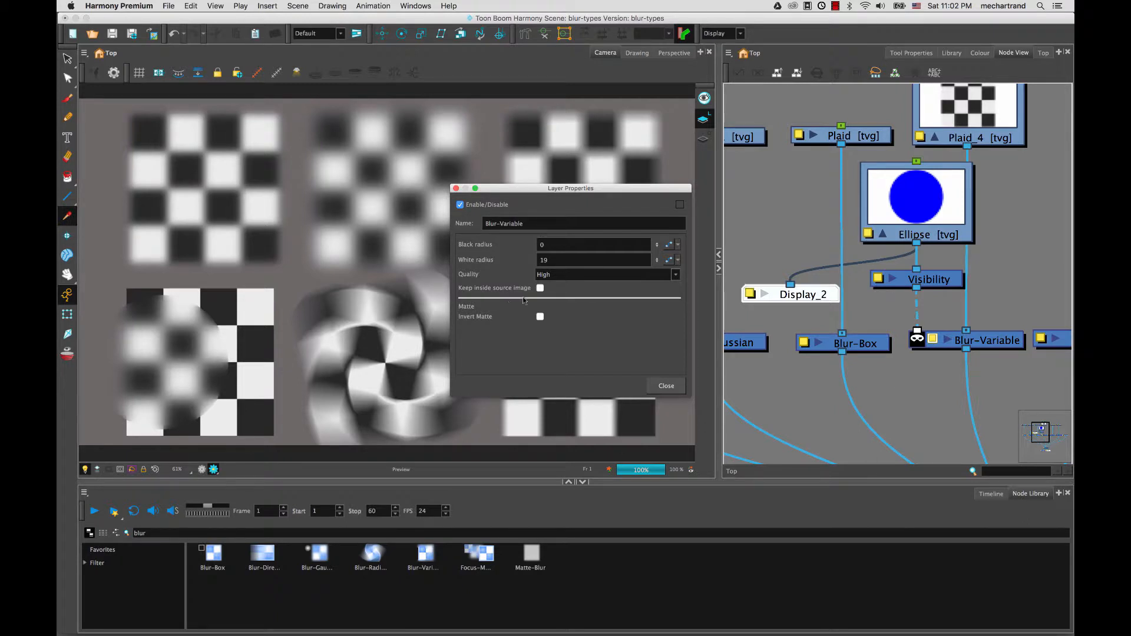
# Step: Invert Blur-Variable's matte so the circle stays sharp, then close its properties
pyautogui.click(540, 316)
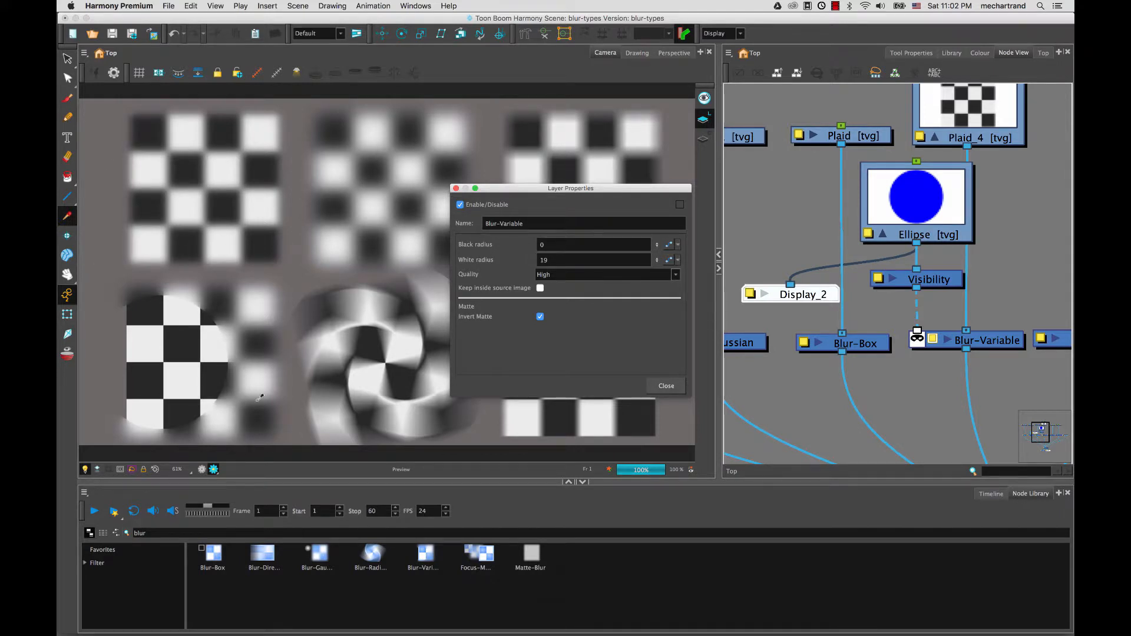
pyautogui.moveTo(243, 402)
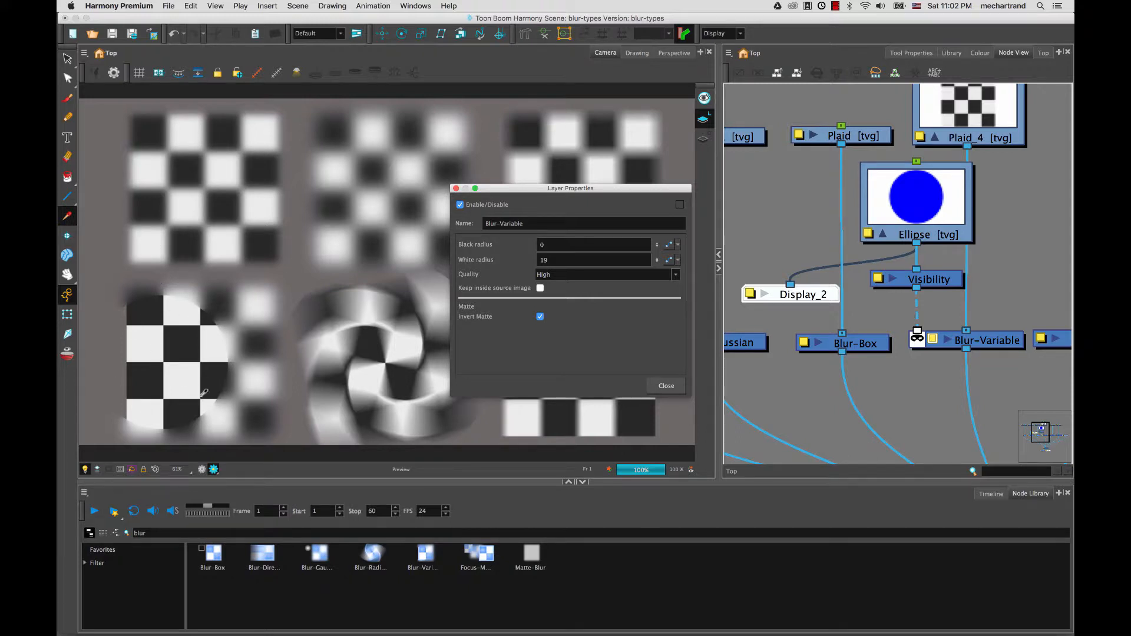
pyautogui.moveTo(170, 390)
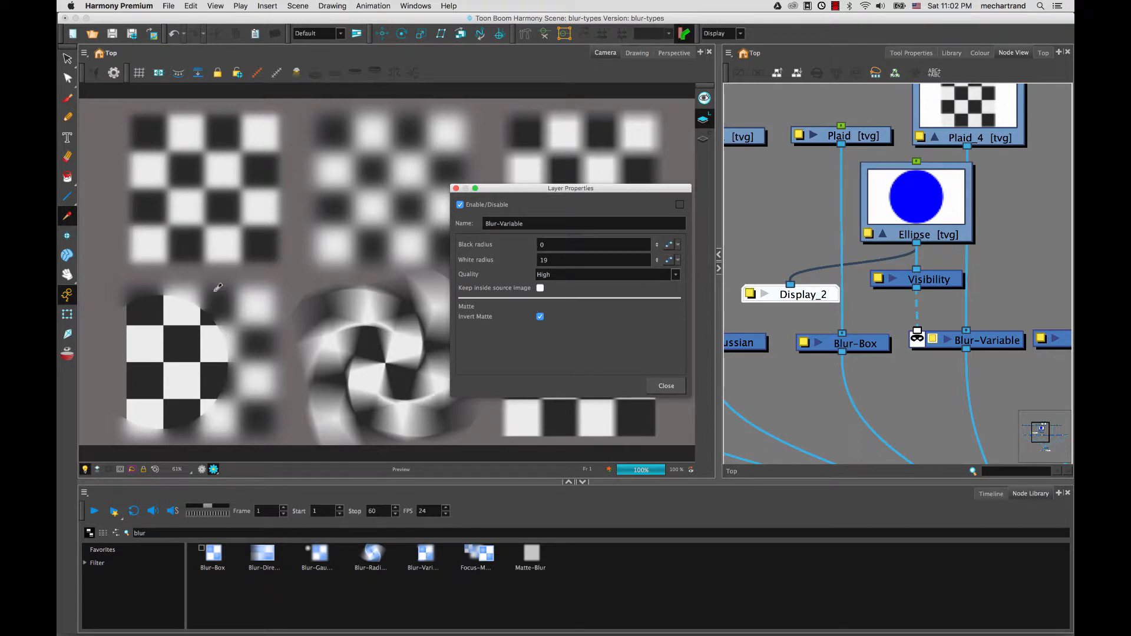
pyautogui.moveTo(131, 221)
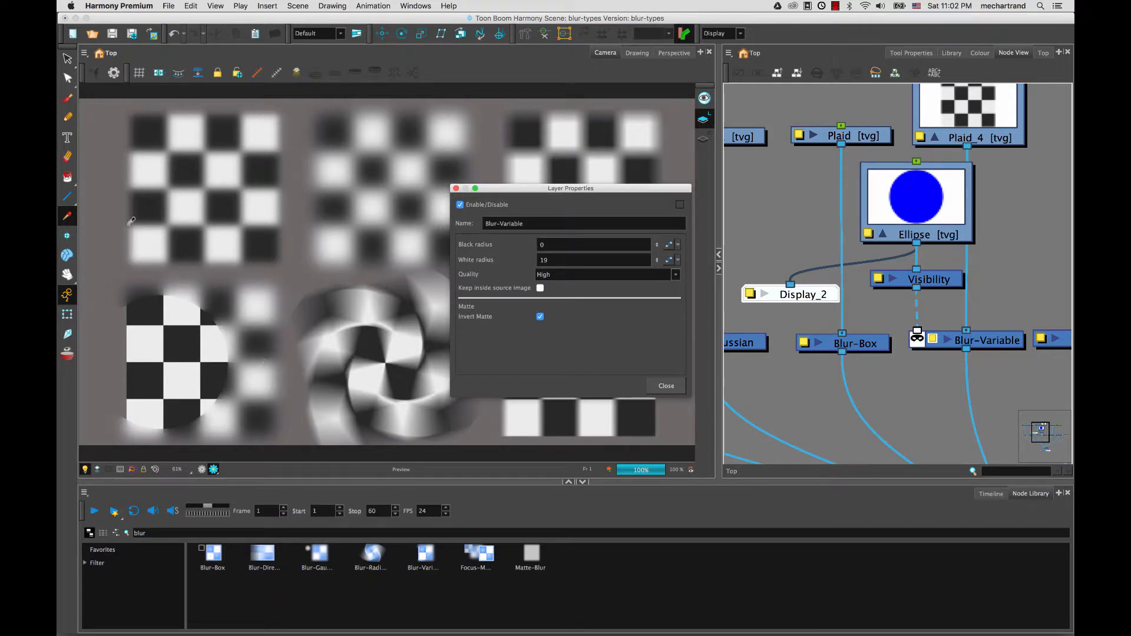
pyautogui.moveTo(244, 393)
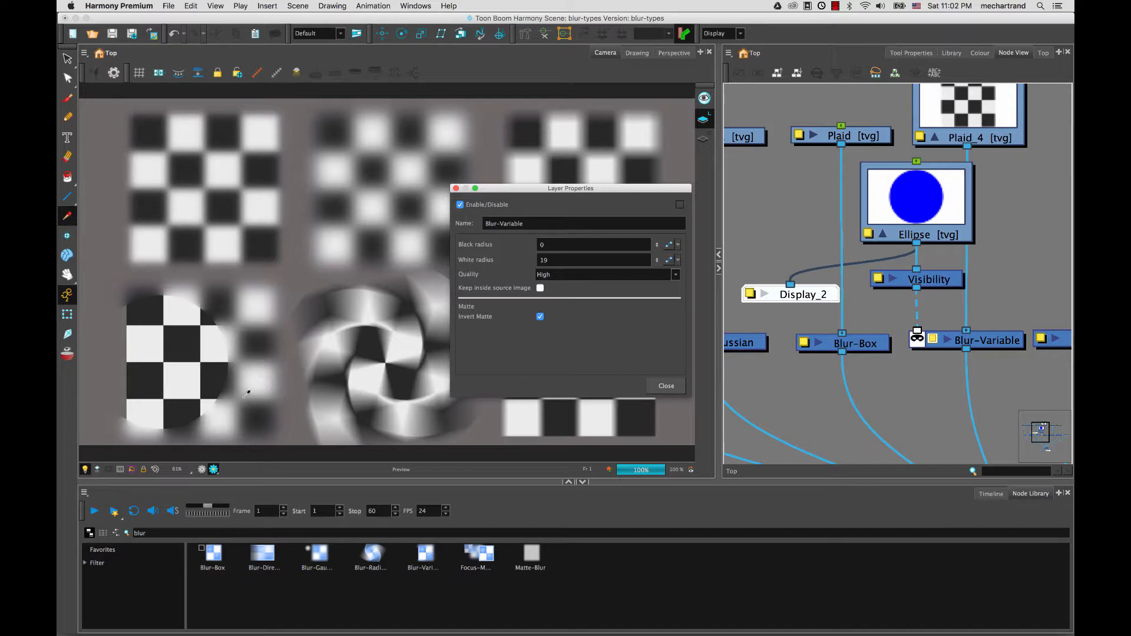
pyautogui.click(591, 260)
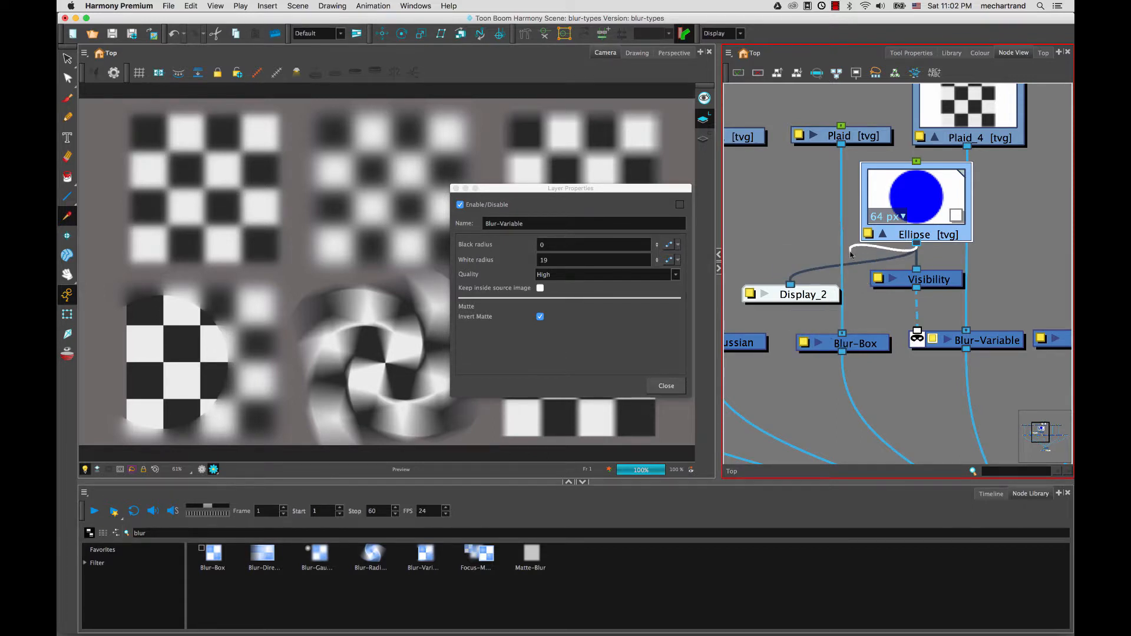
pyautogui.click(592, 244)
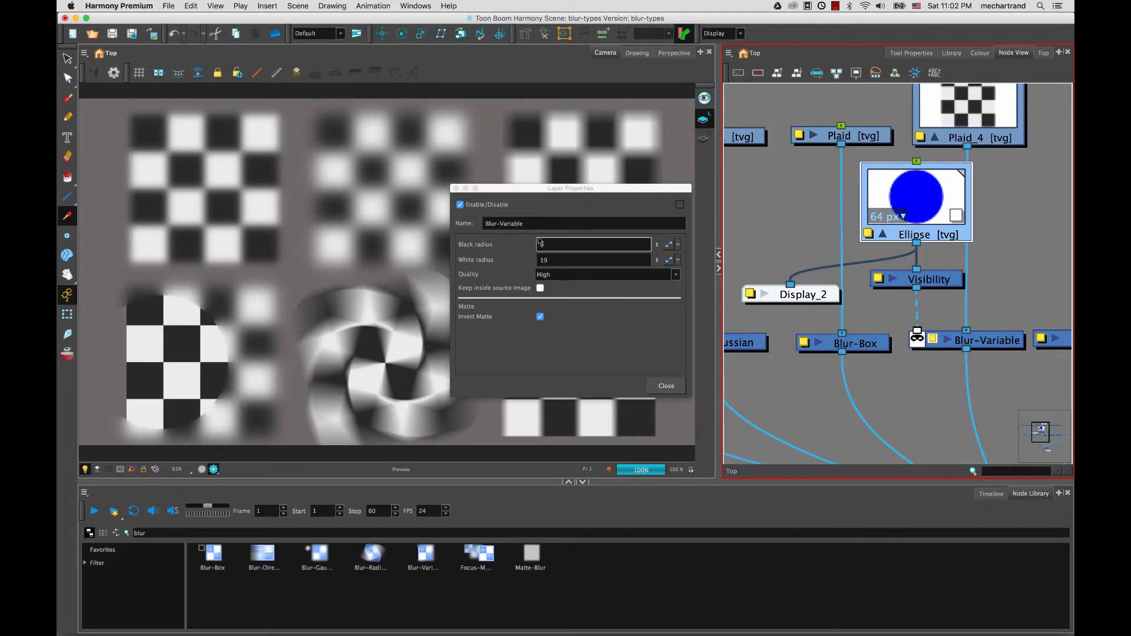
pyautogui.click(592, 244)
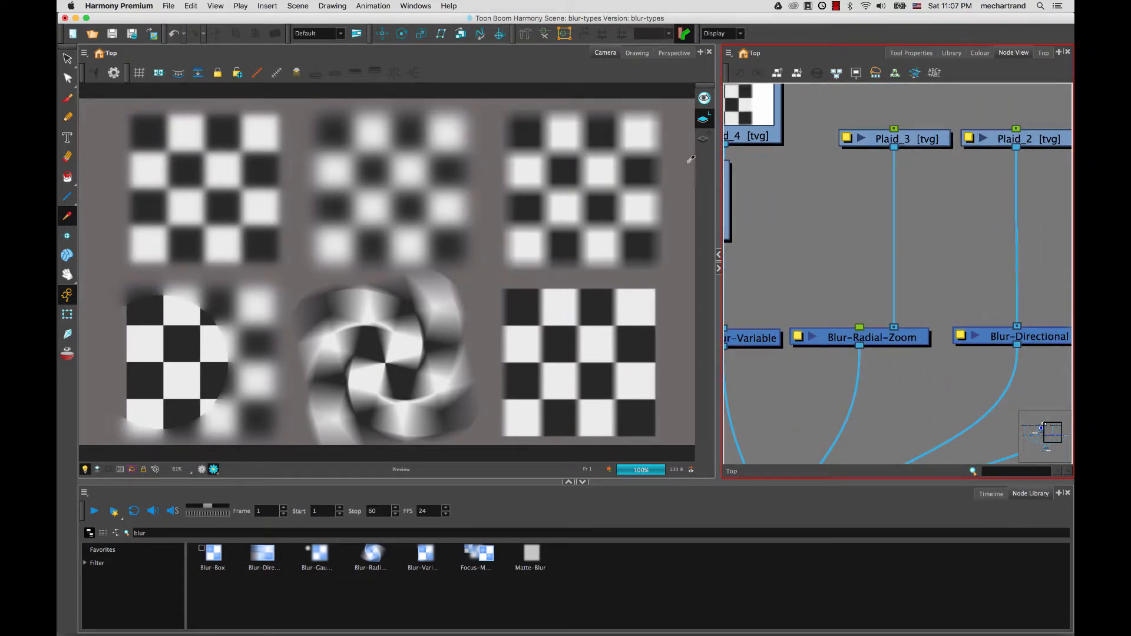
# Step: Open Blur-Radial-Zoom's Layer Properties, showing blurriness 10, direction -45 and bidirectional on
pyautogui.doubleClick(871, 337)
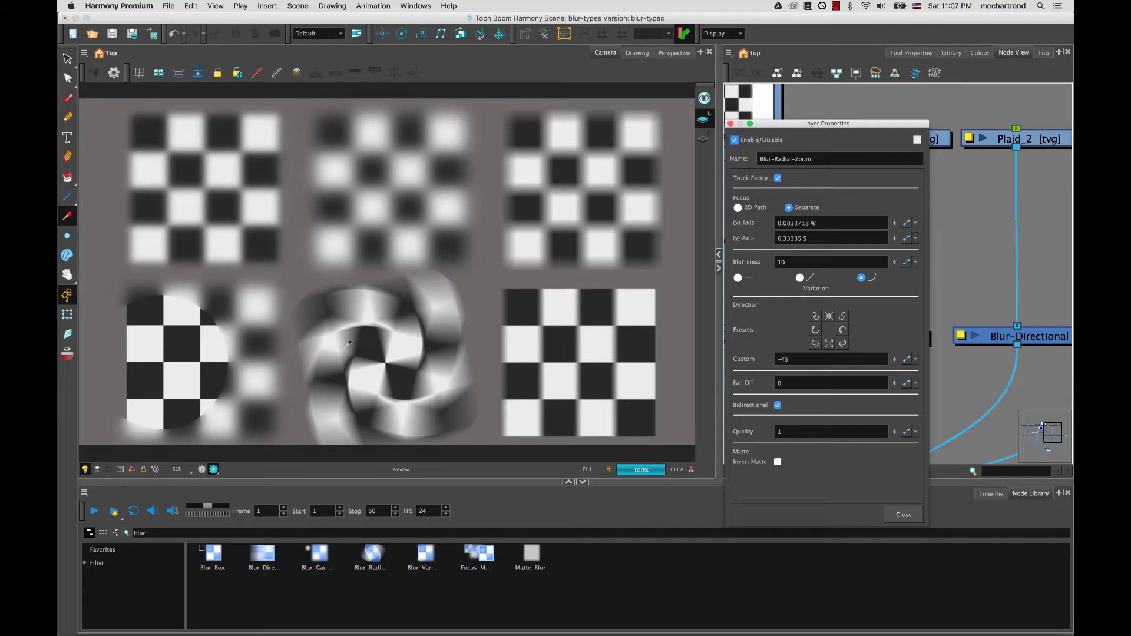
pyautogui.moveTo(384, 356)
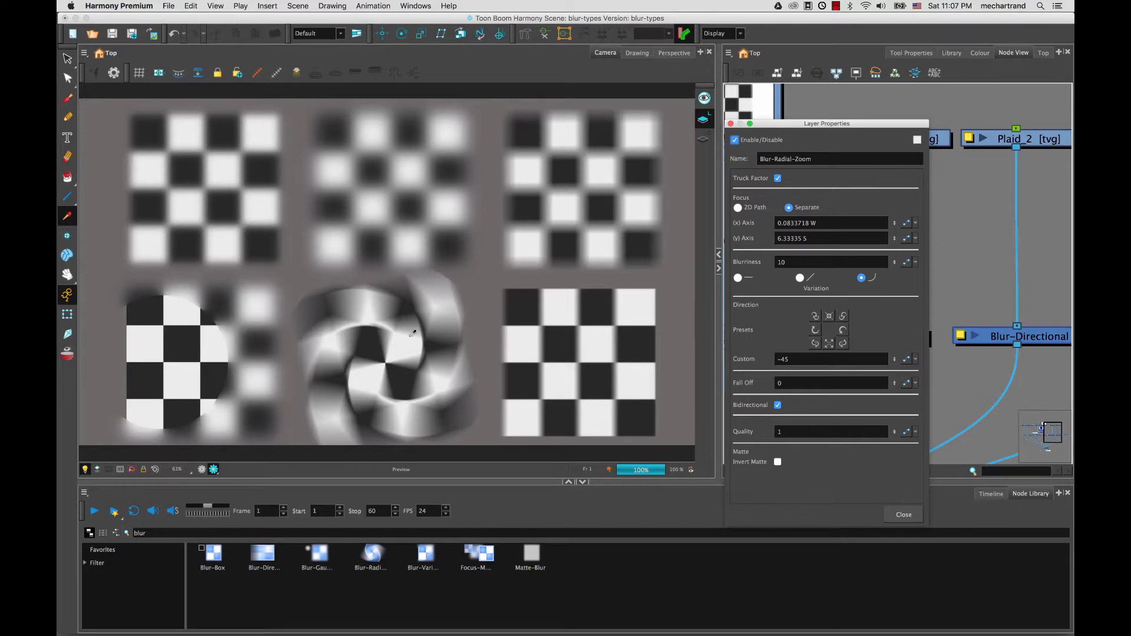
pyautogui.moveTo(419, 303)
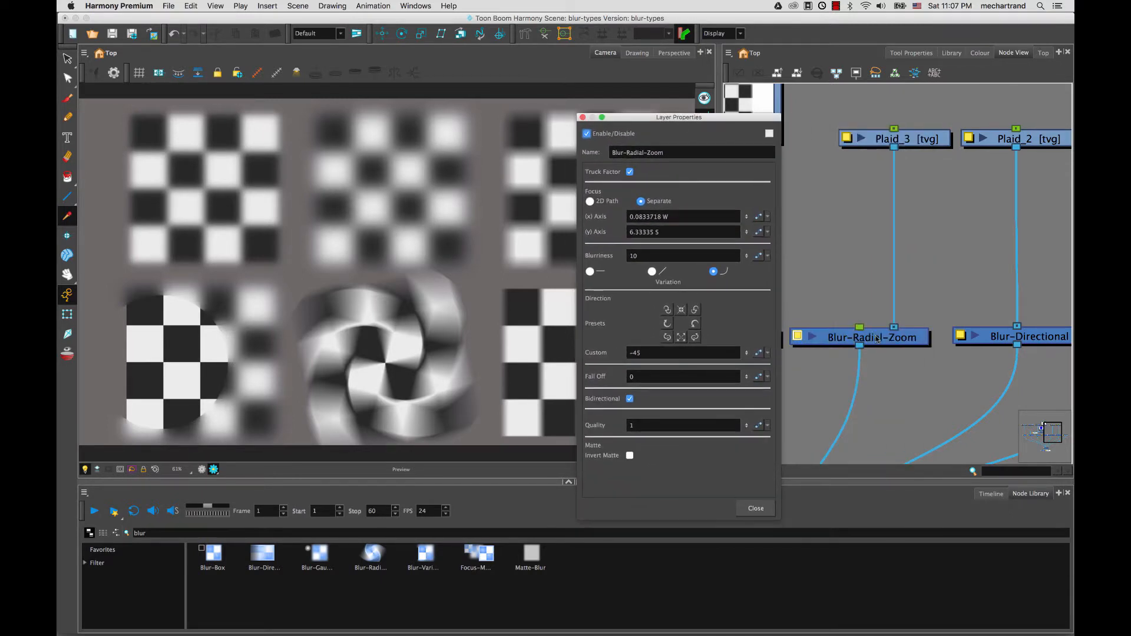
pyautogui.click(857, 337)
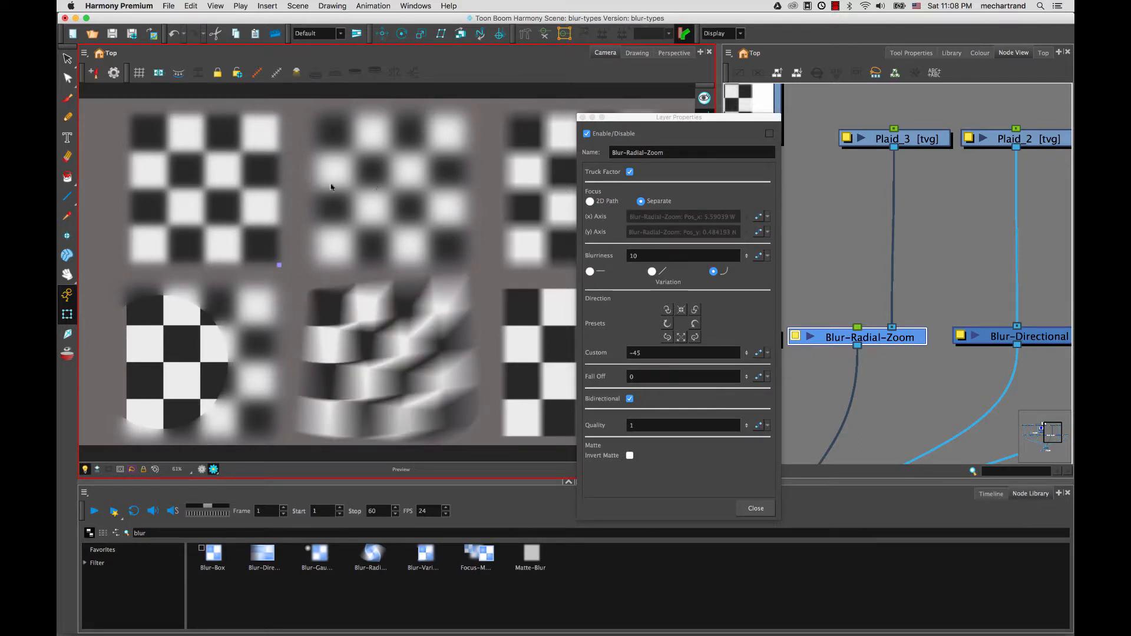
pyautogui.moveTo(260, 159)
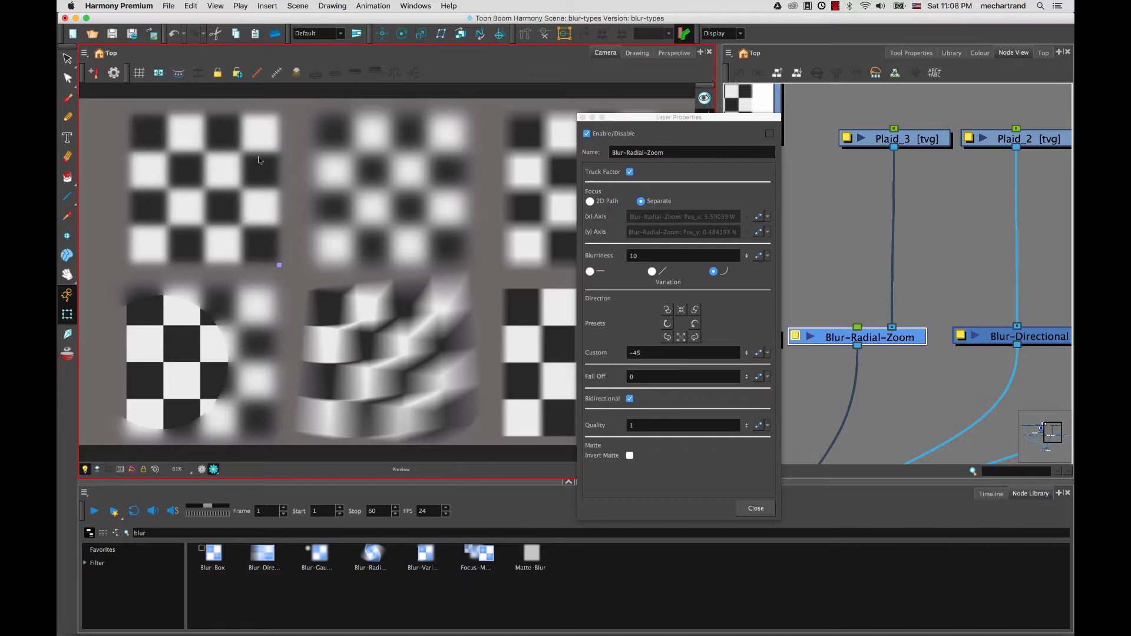
pyautogui.moveTo(375, 351)
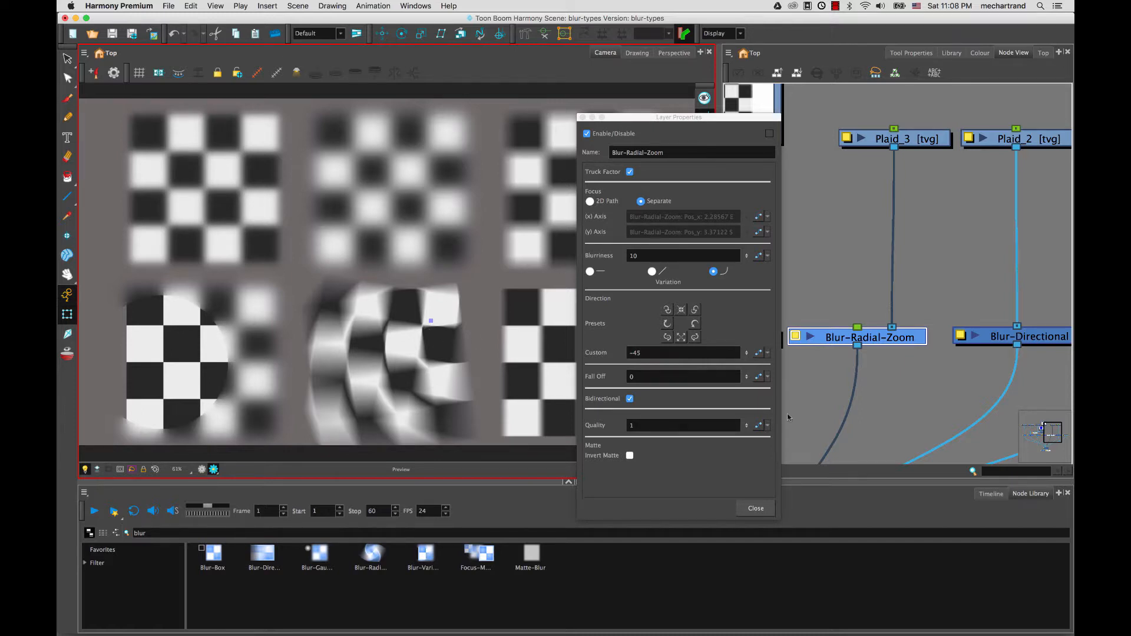
pyautogui.moveTo(425, 332)
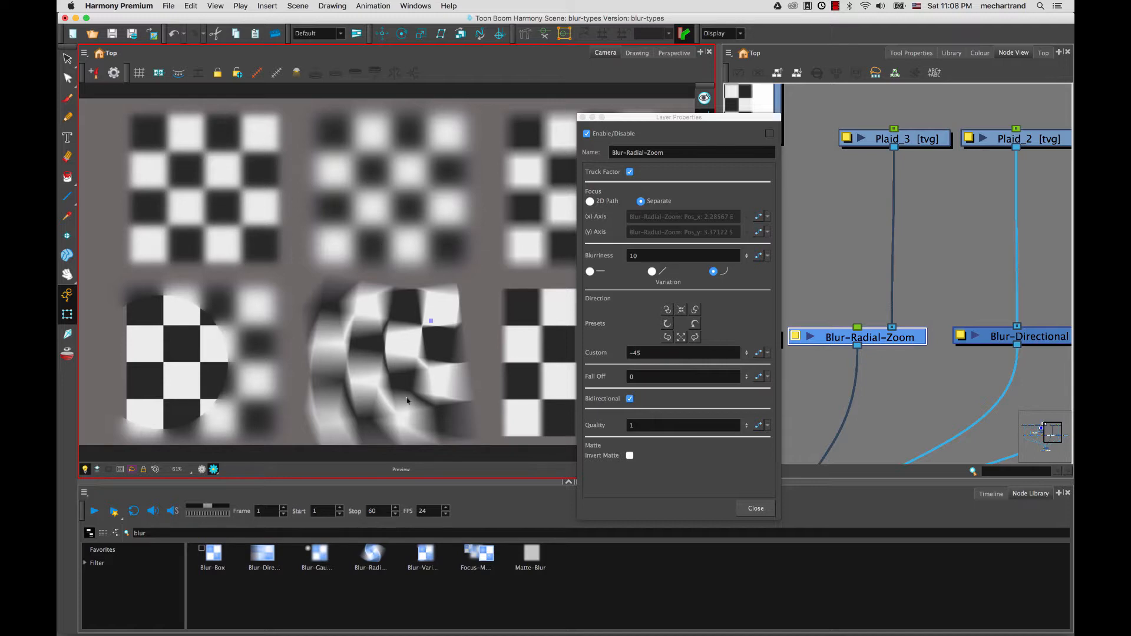
pyautogui.moveTo(224, 158)
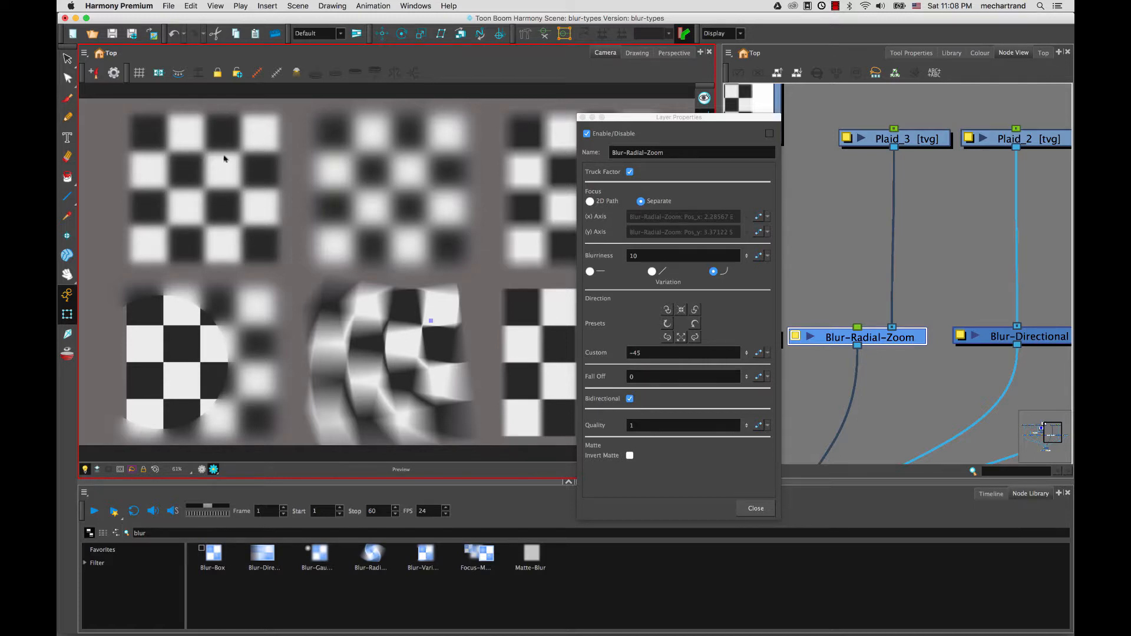
pyautogui.moveTo(316, 303)
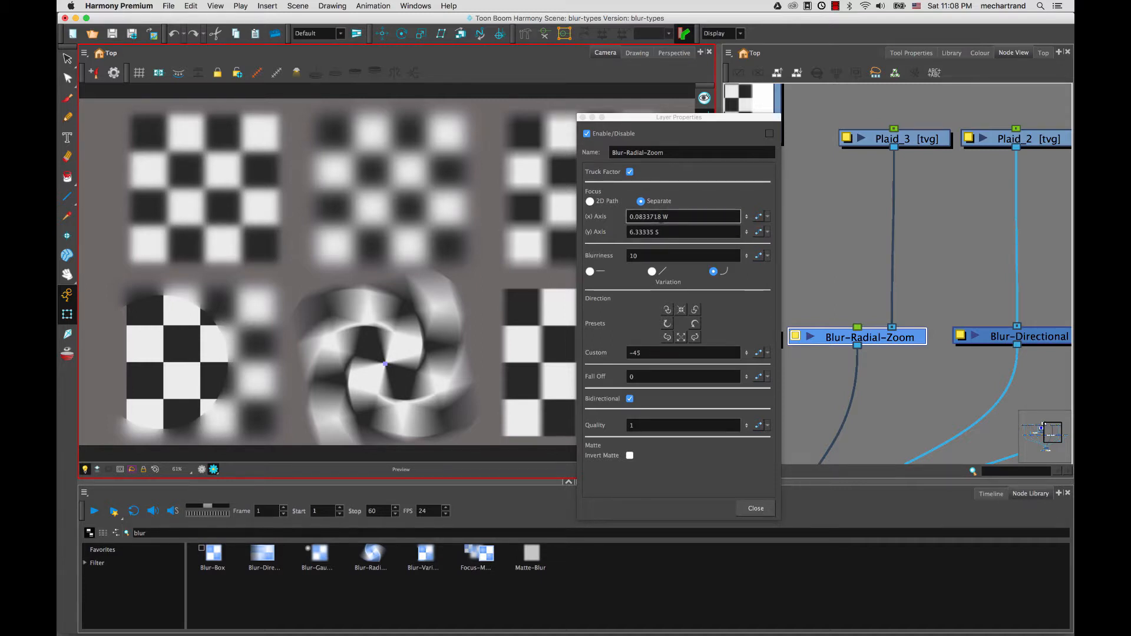
# Step: Inspect the Focus function curve in the Bezier Editor, keeping Blur-Radial-Zoom's static focus values
pyautogui.click(681, 232)
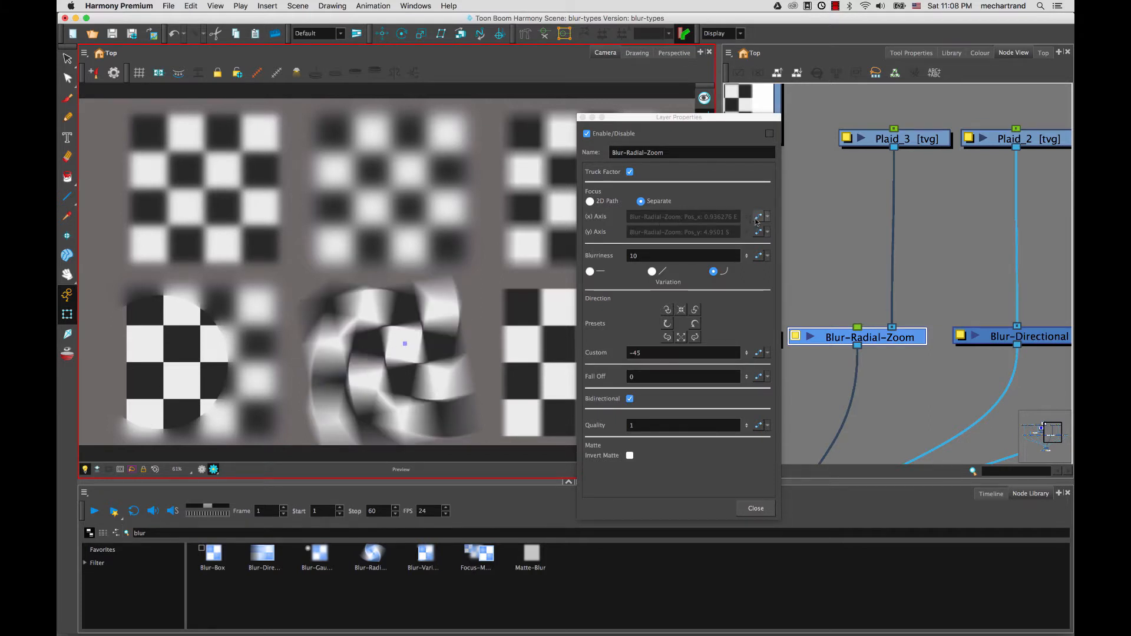
pyautogui.click(759, 216)
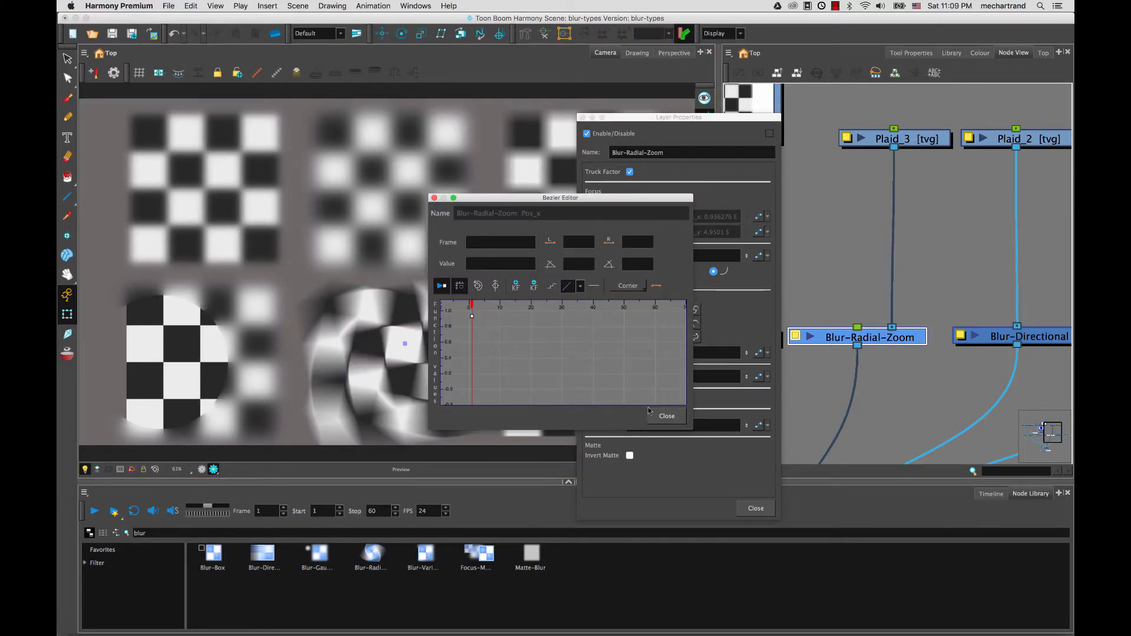
pyautogui.click(665, 416)
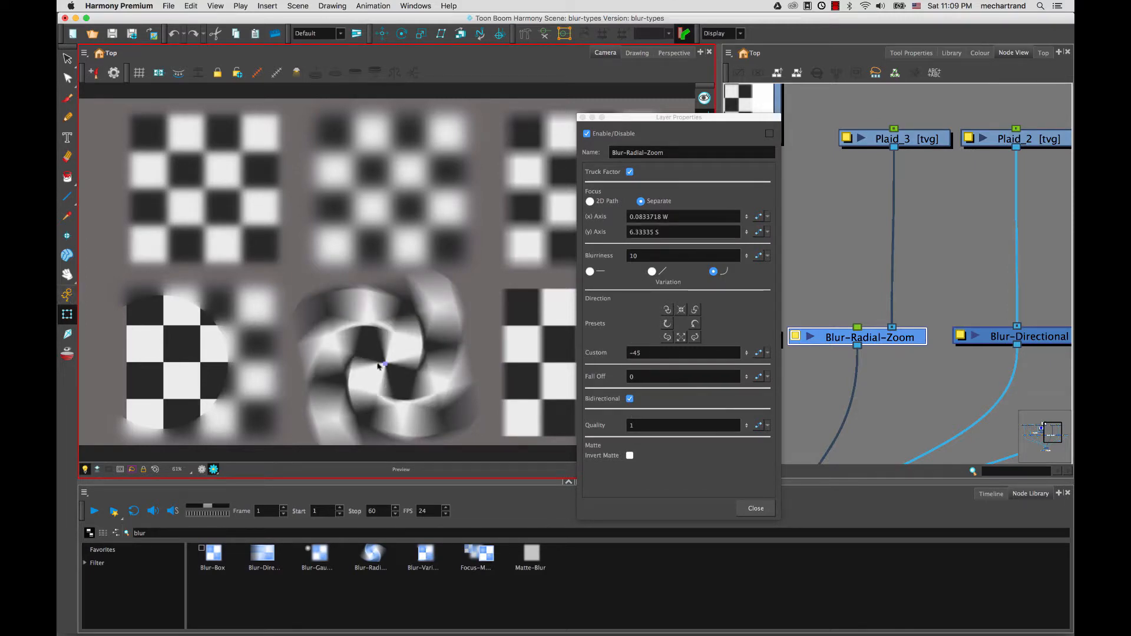
pyautogui.click(384, 363)
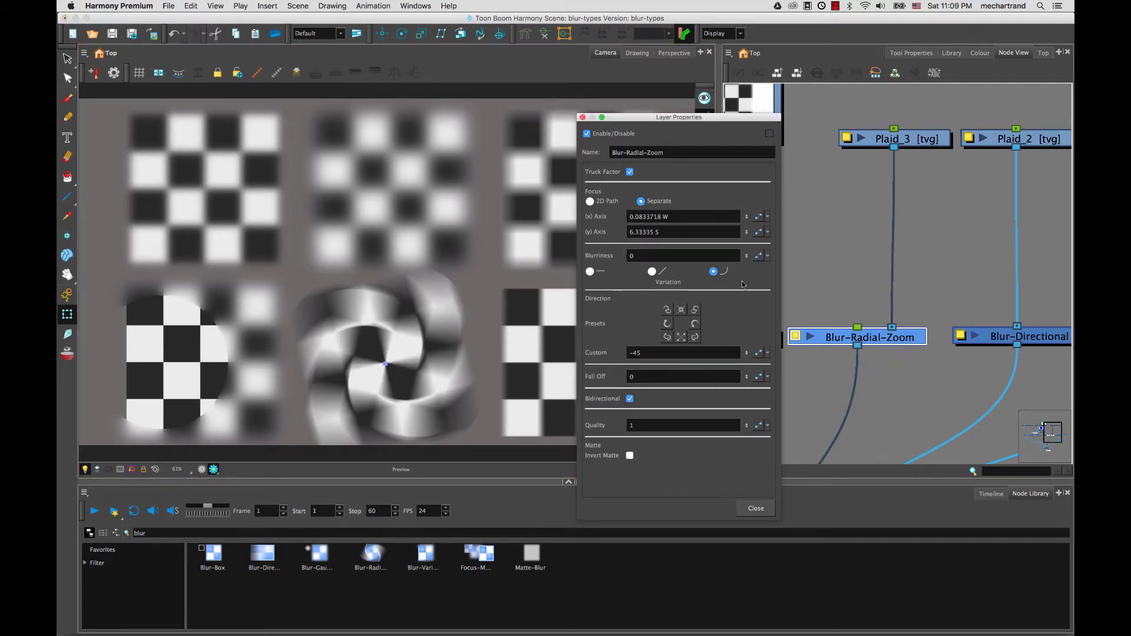
pyautogui.write('11')
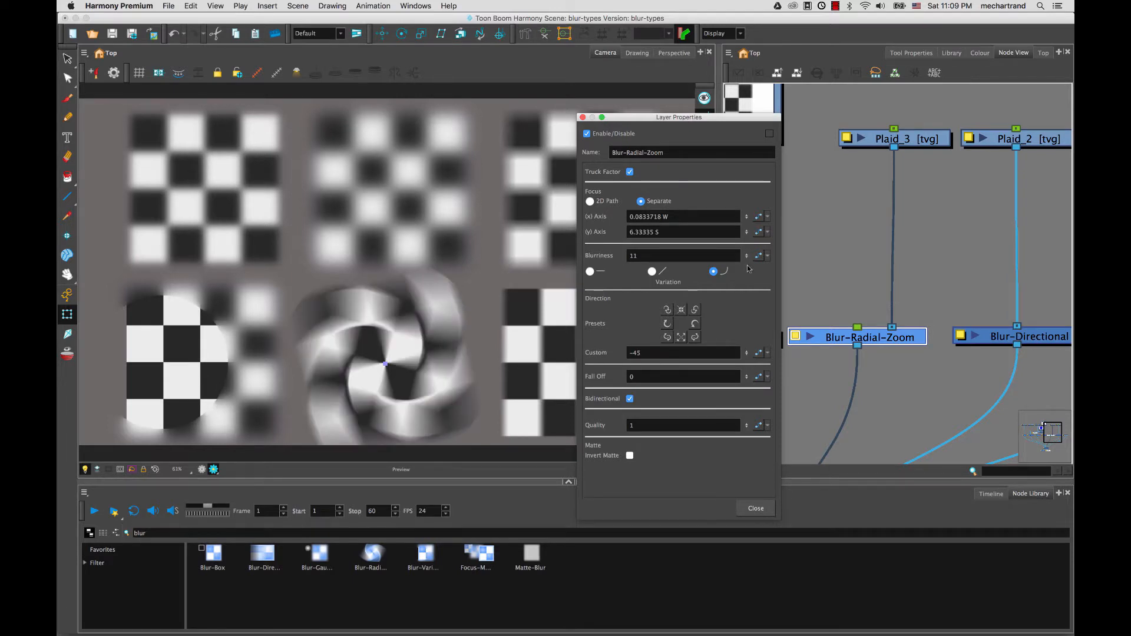
pyautogui.click(768, 253)
pyautogui.write('3')
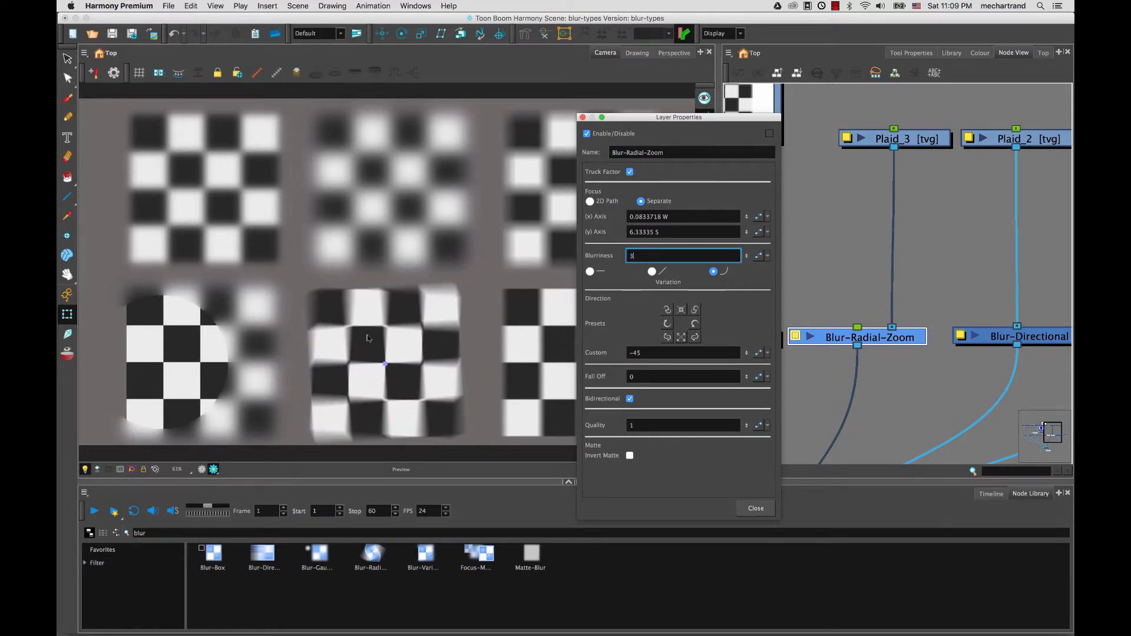
pyautogui.write('8')
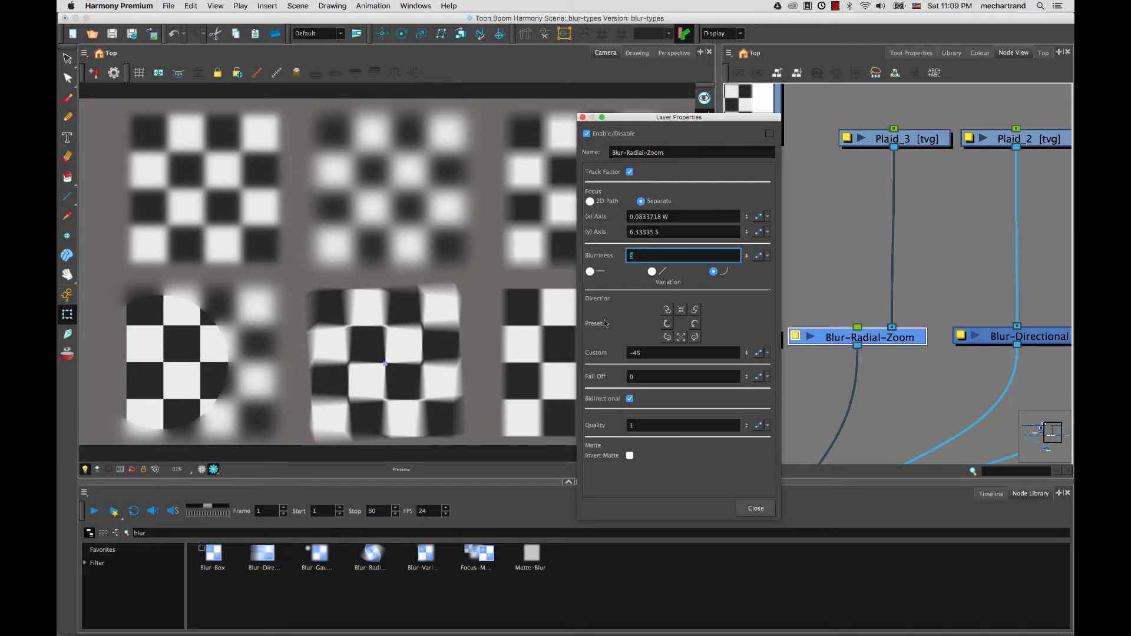
pyautogui.write('50')
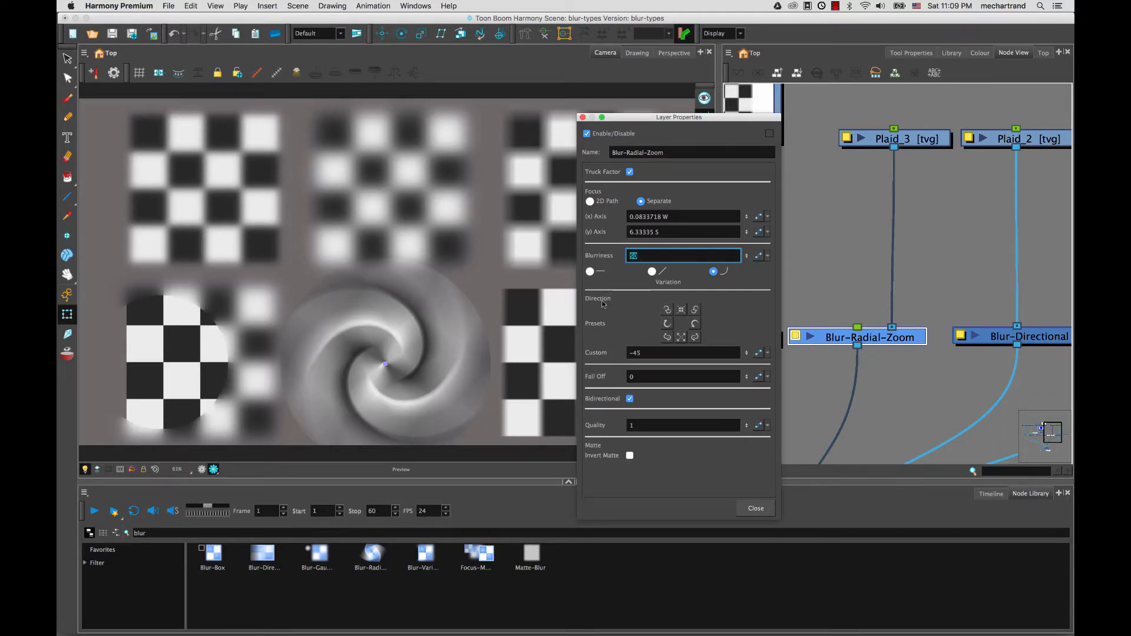
pyautogui.write('10')
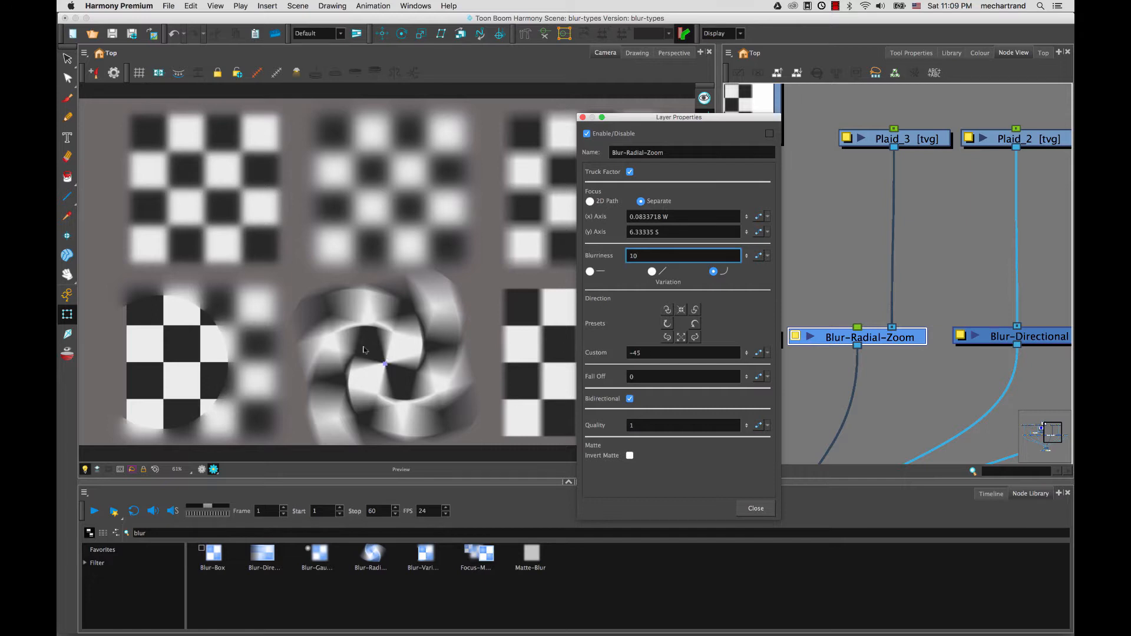
pyautogui.moveTo(409, 343)
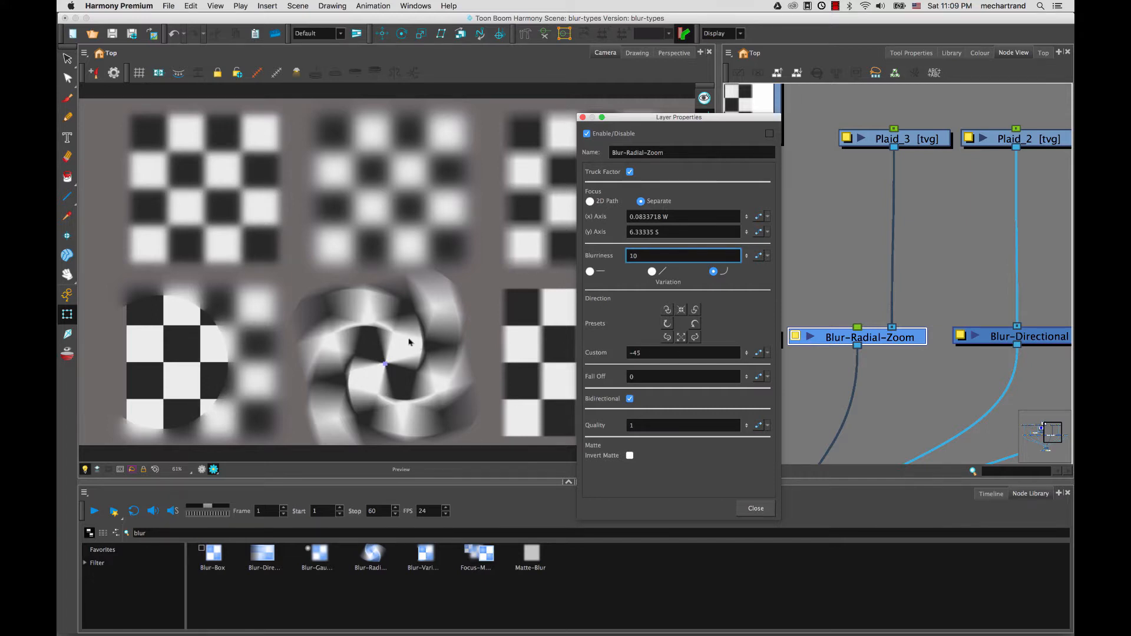
pyautogui.moveTo(505, 289)
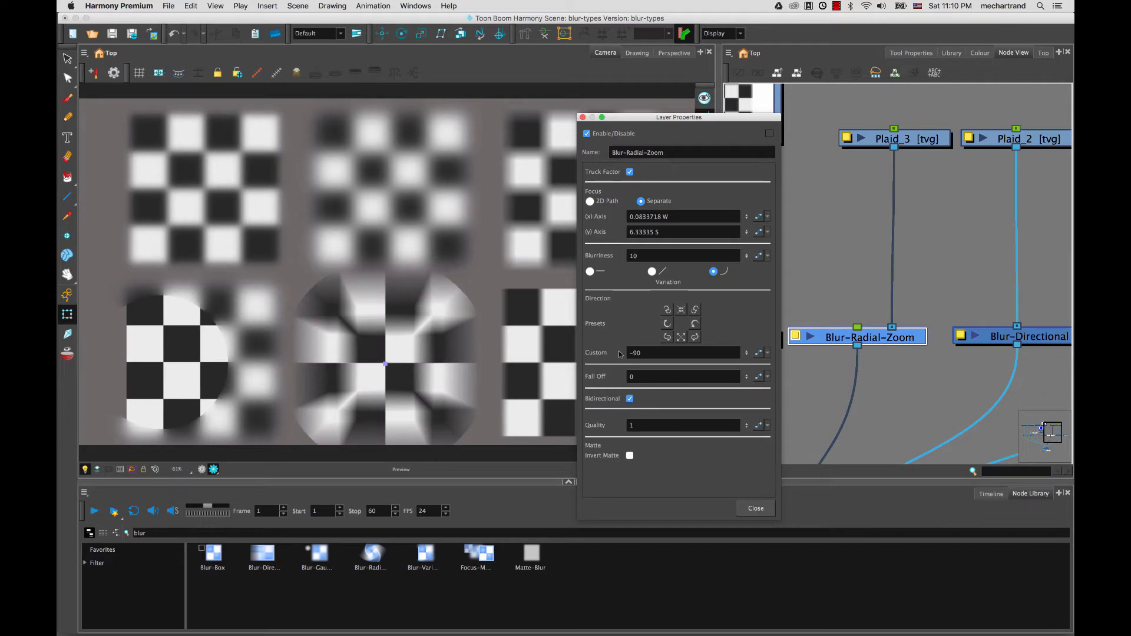
# Step: Try radial zoom custom directions 180, 0 and 45, settling on 40
pyautogui.write('180')
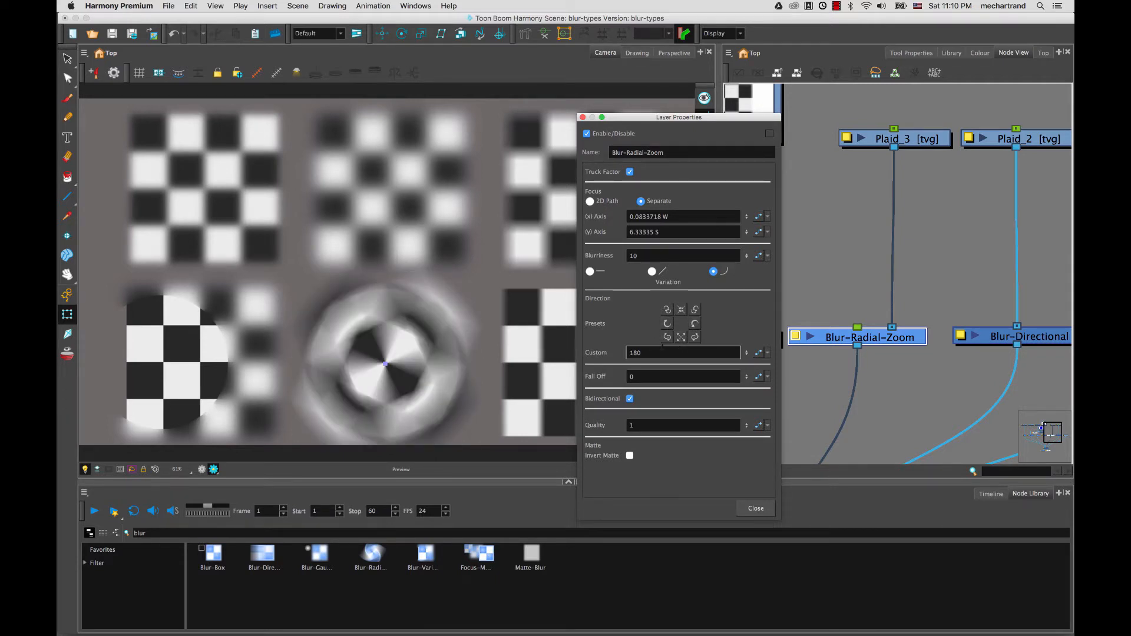
pyautogui.write('0')
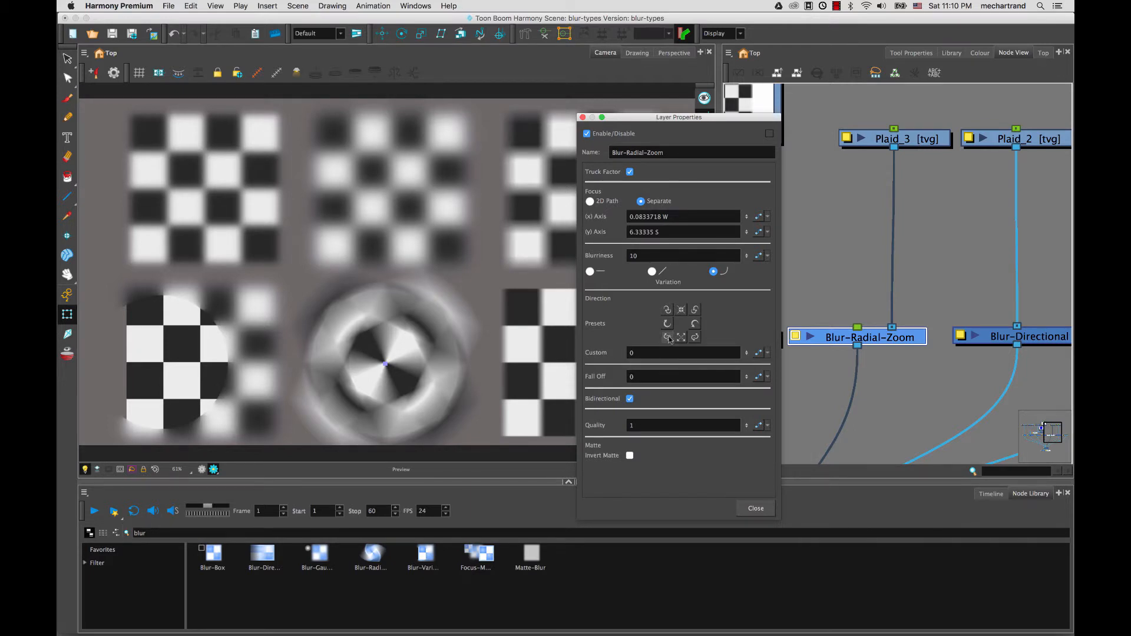
pyautogui.write('45')
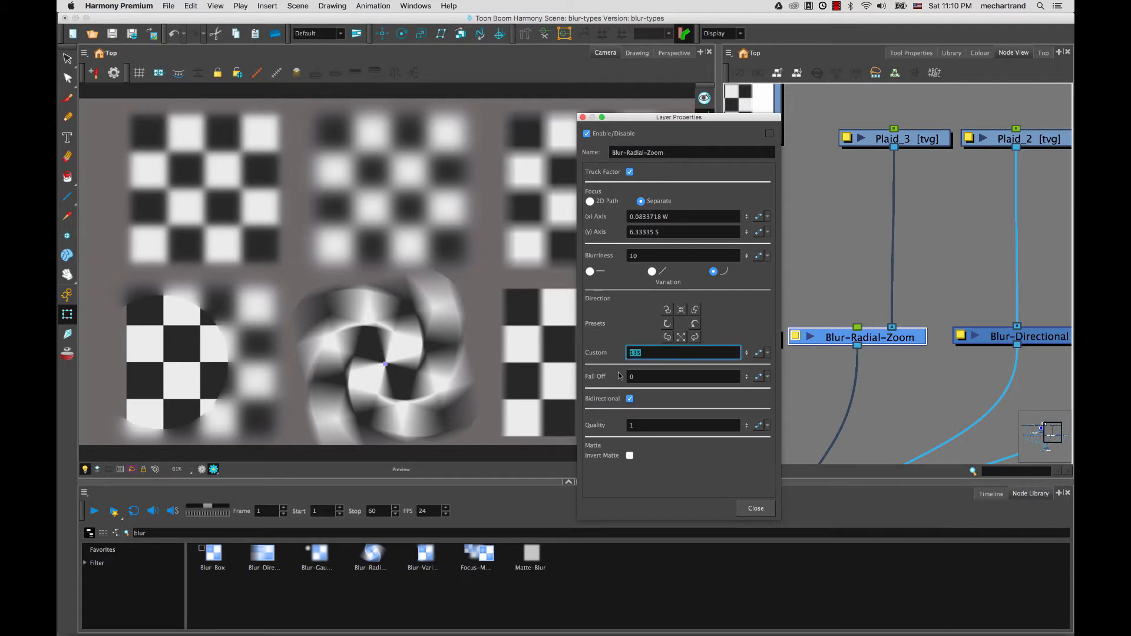
pyautogui.write('40')
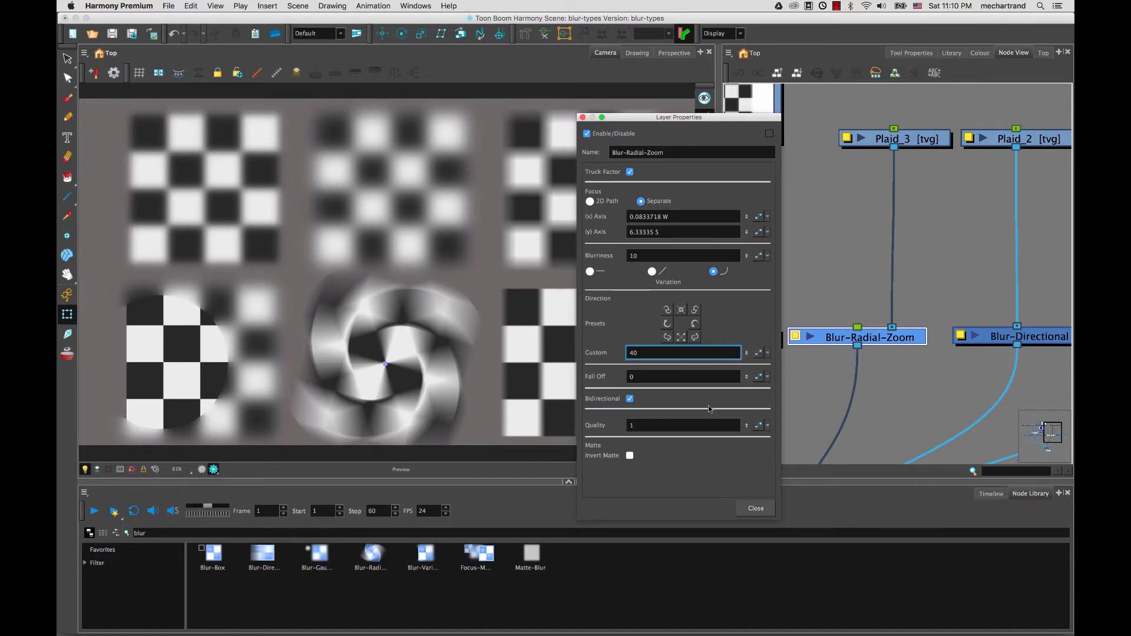
pyautogui.moveTo(608, 372)
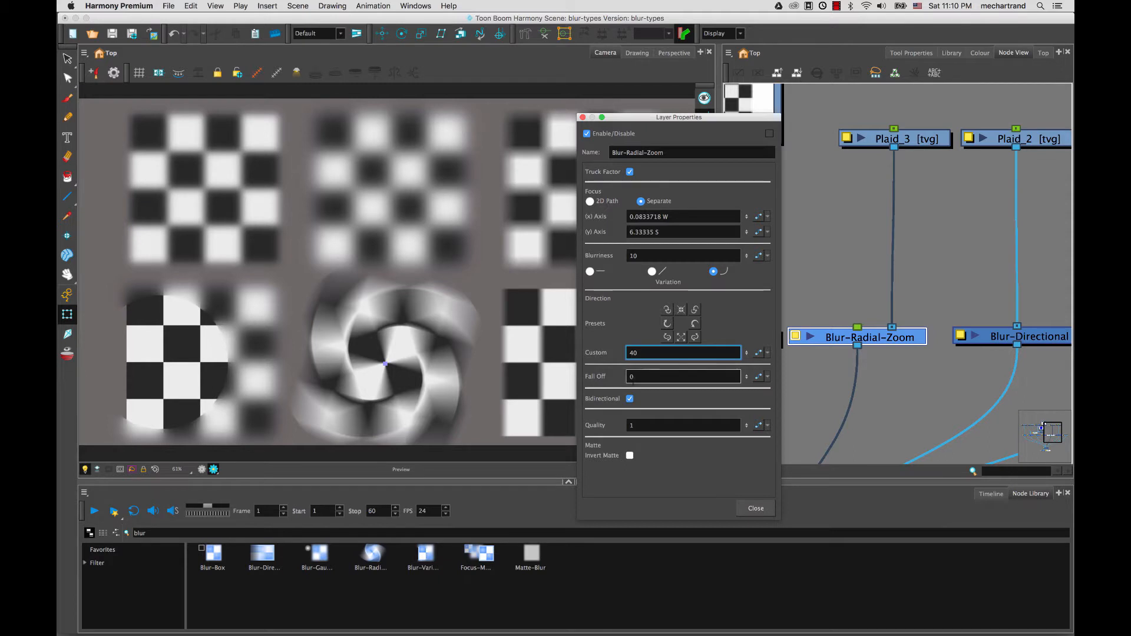
# Step: Try fall-off 0.5 and 1, set fall-off to 0, and close the settings
pyautogui.click(682, 376)
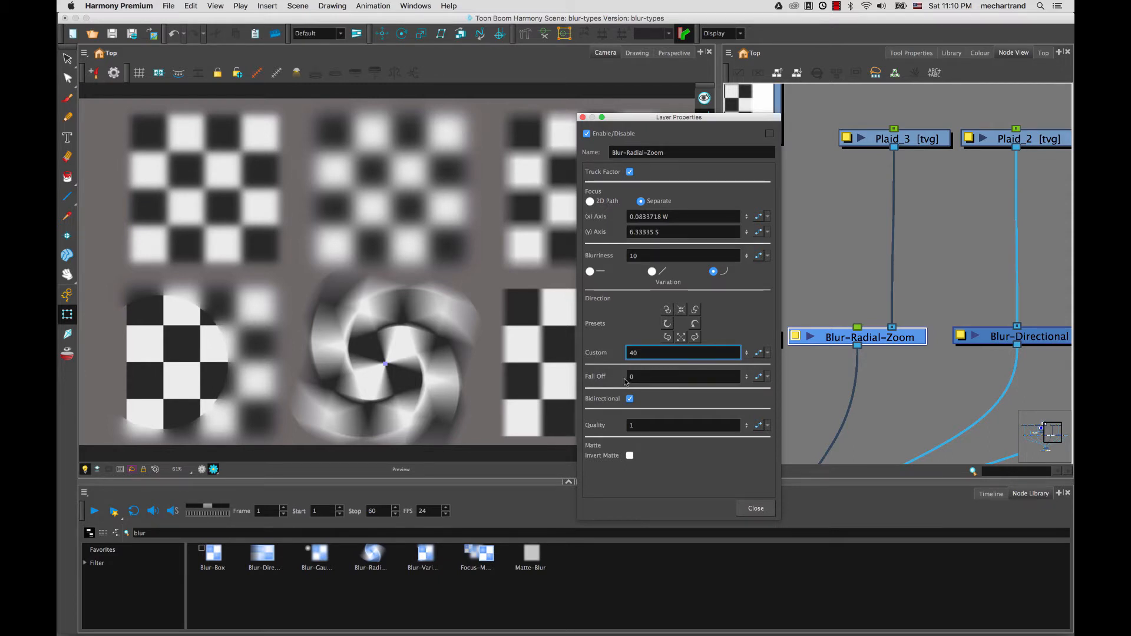
pyautogui.moveTo(360, 373)
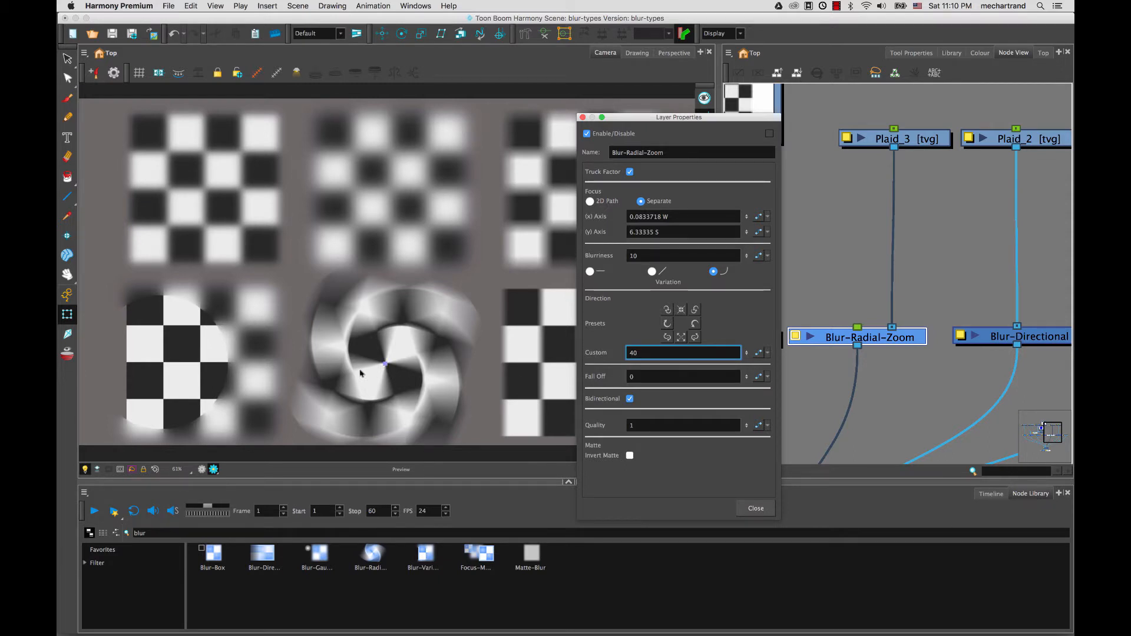
pyautogui.moveTo(575, 392)
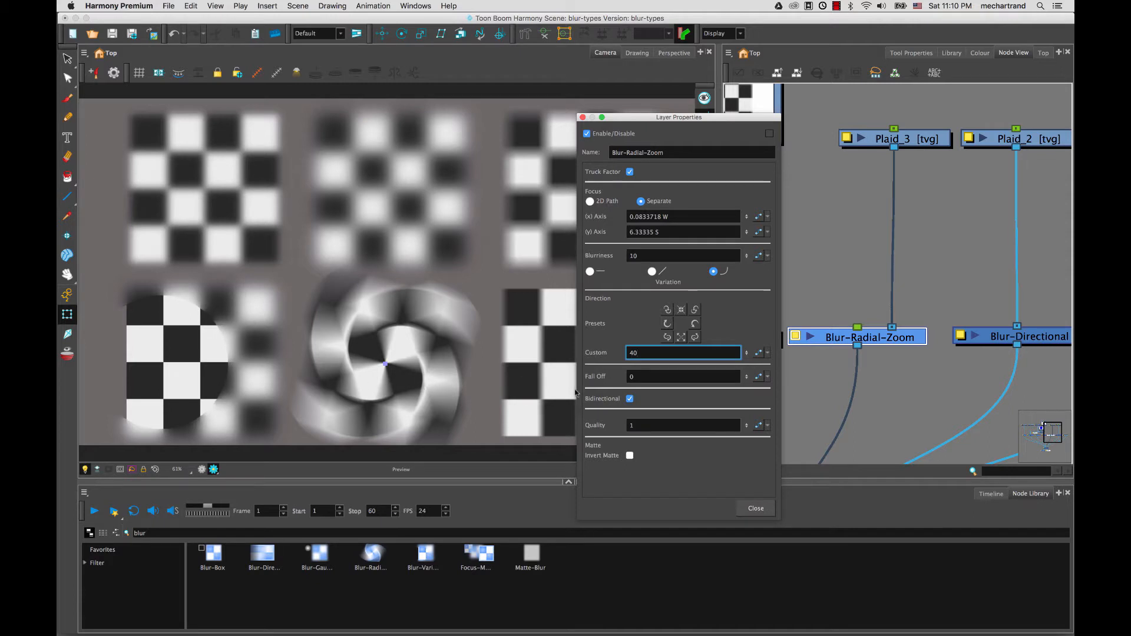
pyautogui.click(682, 376)
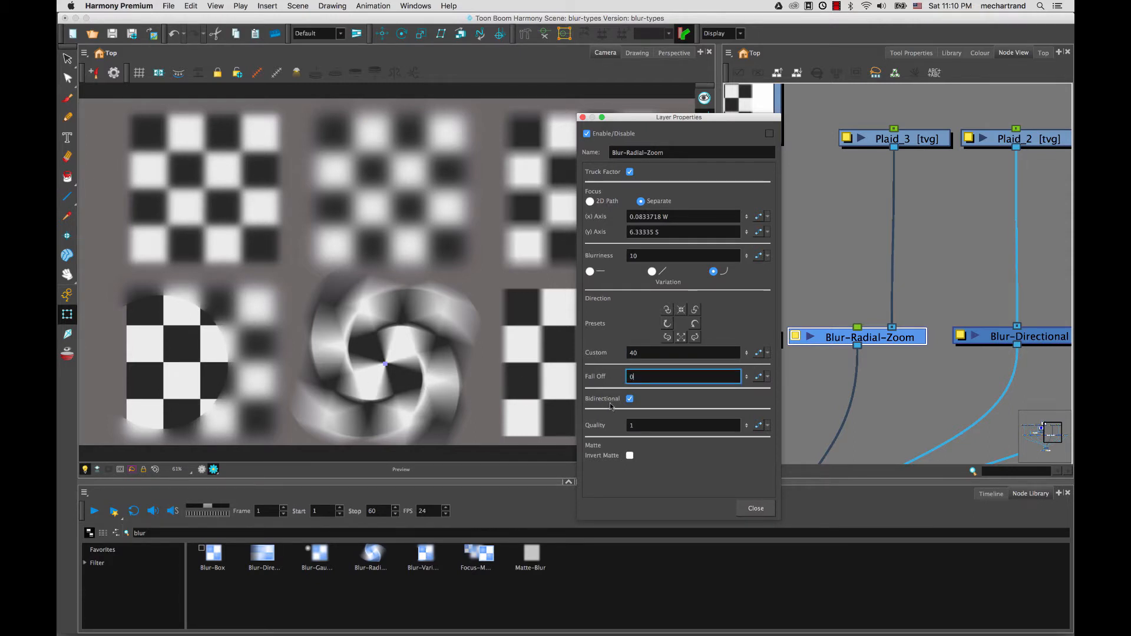
pyautogui.write('0.5')
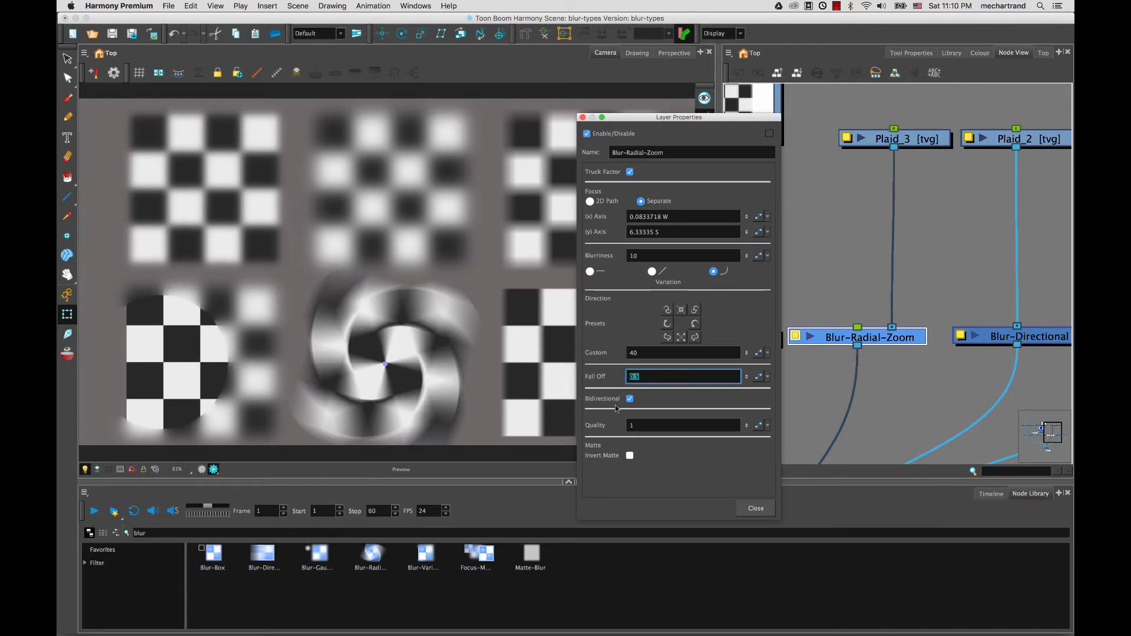
pyautogui.write('1')
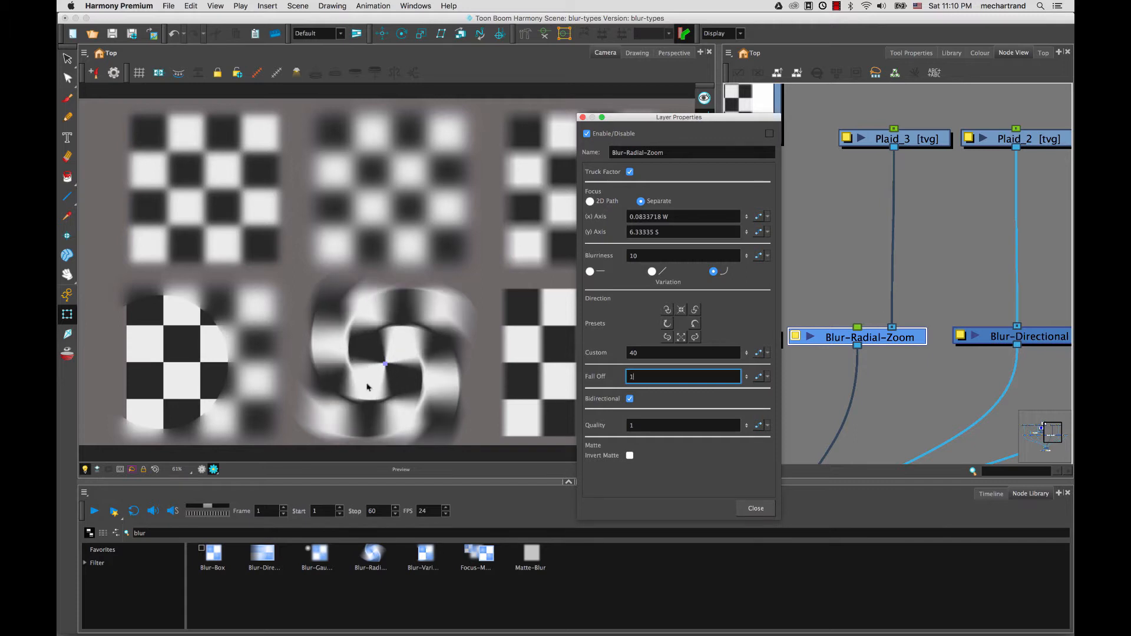
pyautogui.moveTo(404, 287)
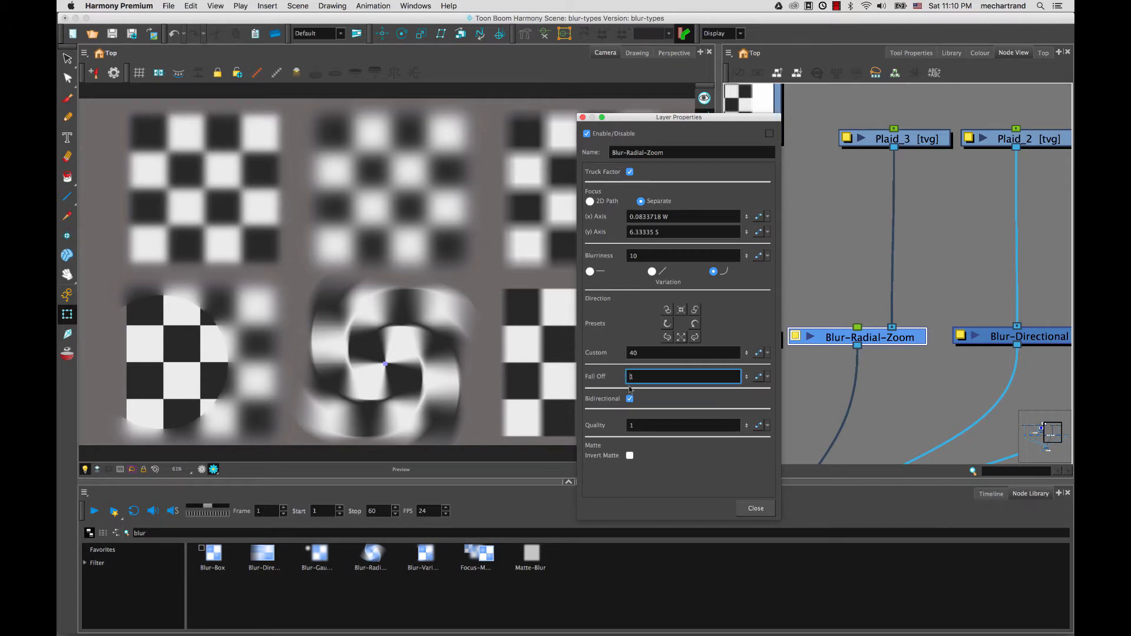
pyautogui.write('0')
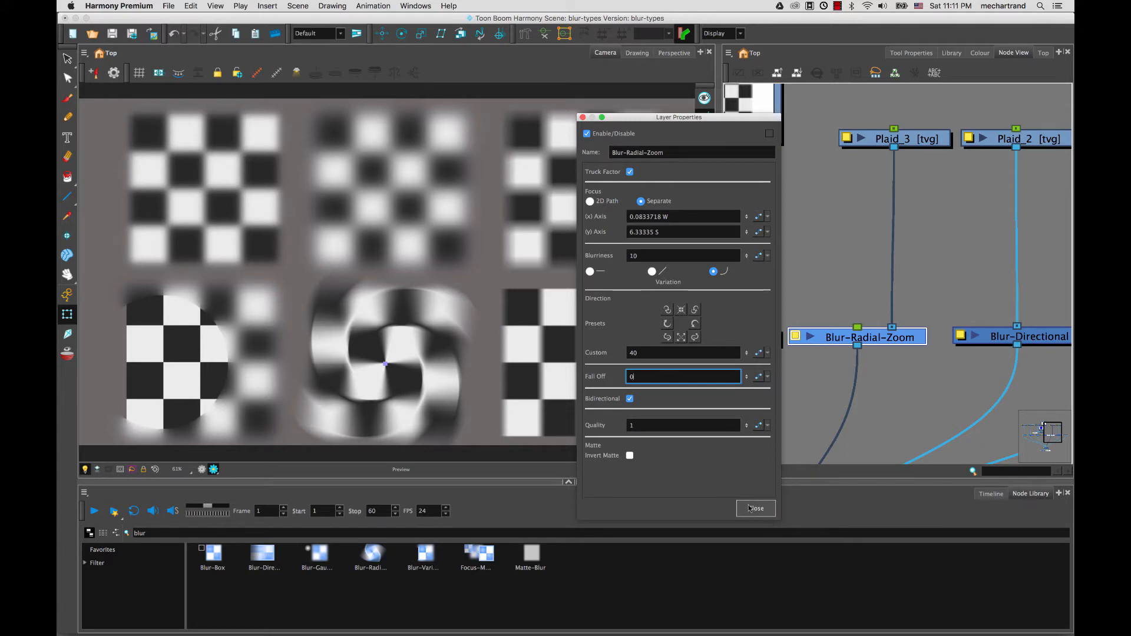
pyautogui.click(755, 508)
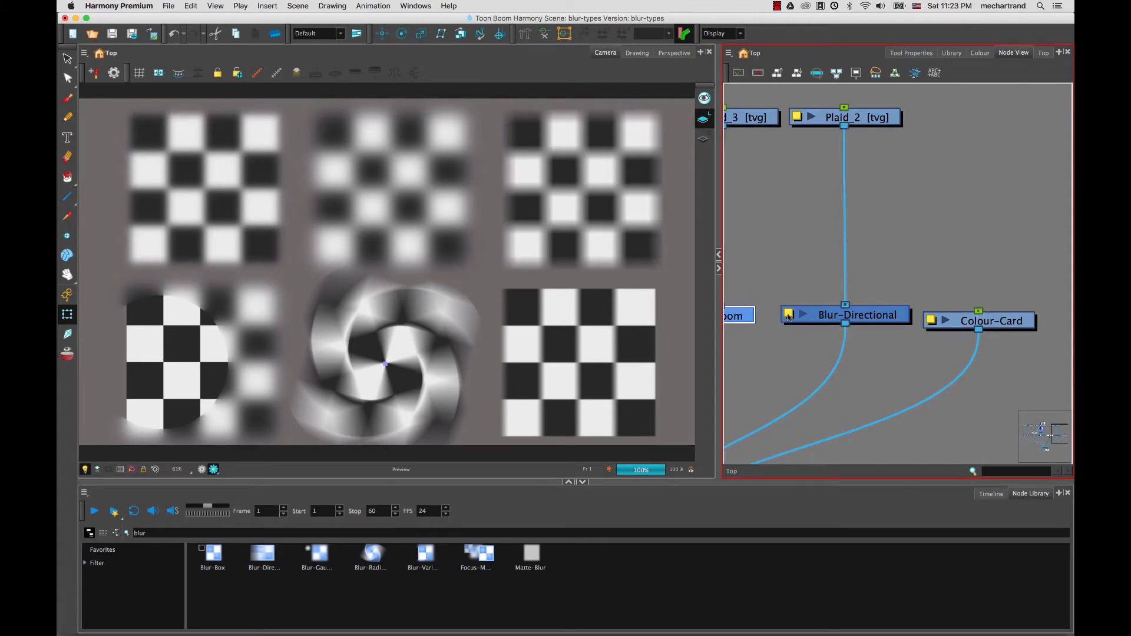
# Step: Open Blur-Directional's Layer Properties, showing radius 10, falloff rate 0 and angle 0
pyautogui.doubleClick(845, 315)
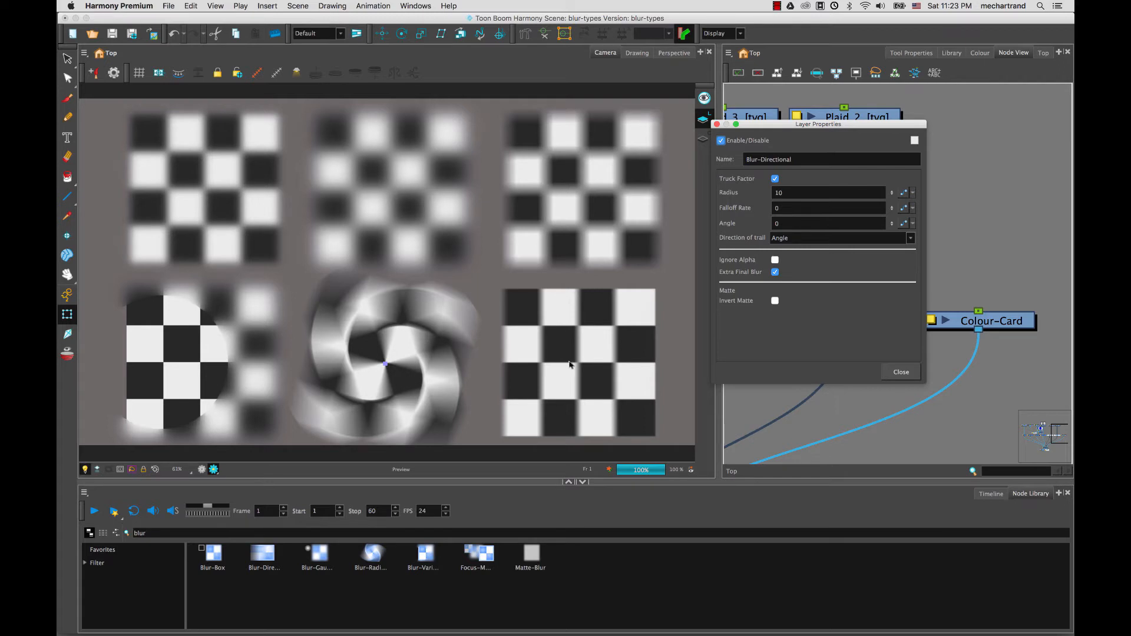
pyautogui.moveTo(694, 324)
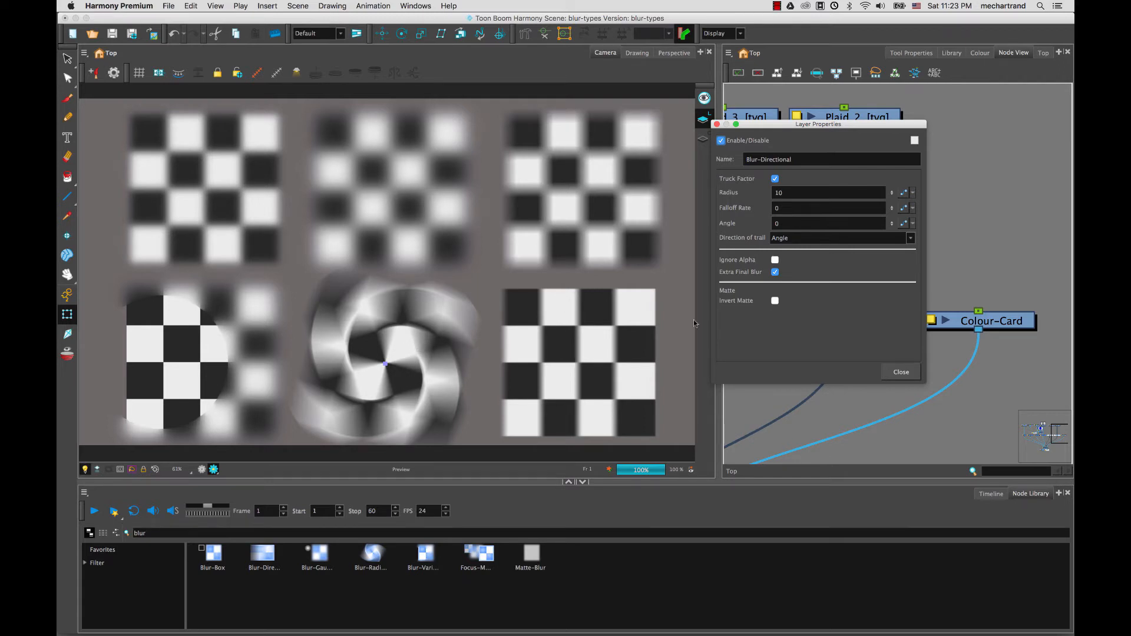
pyautogui.moveTo(633, 335)
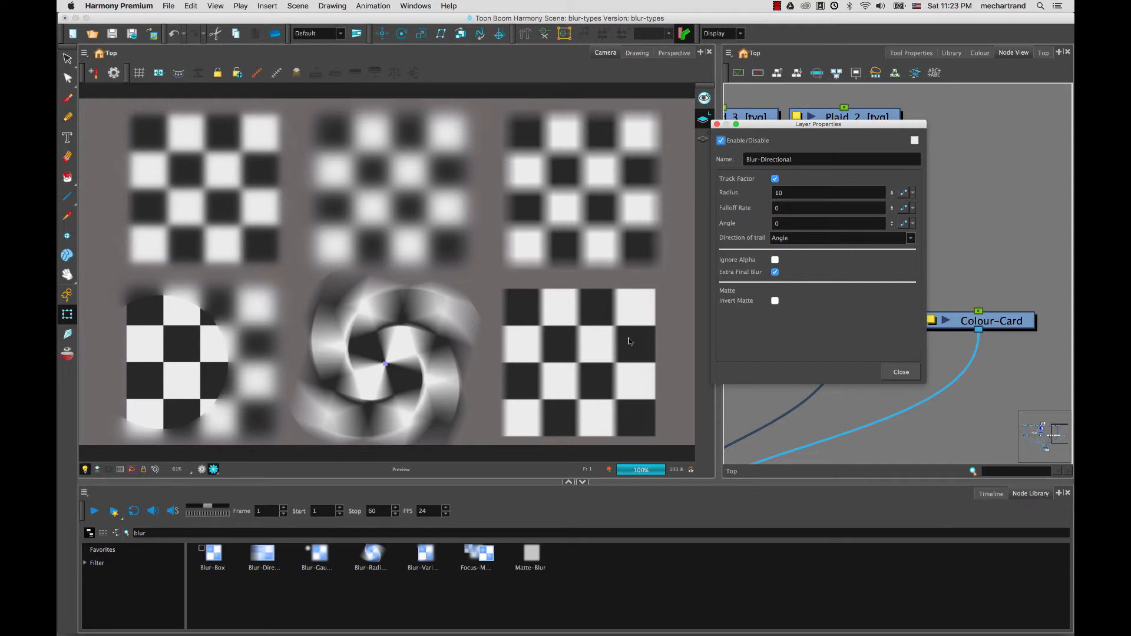
pyautogui.moveTo(470, 381)
pyautogui.write('50')
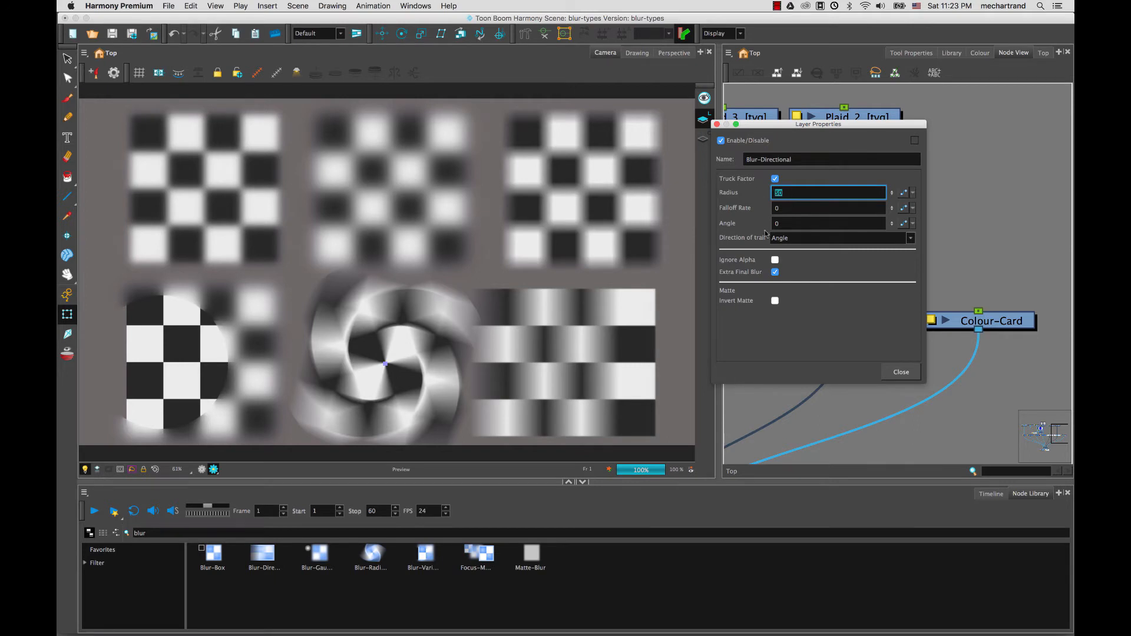
# Step: Set the directional blur radius to 200, try falloff rate 0.5, then return it to 0
pyautogui.write('200')
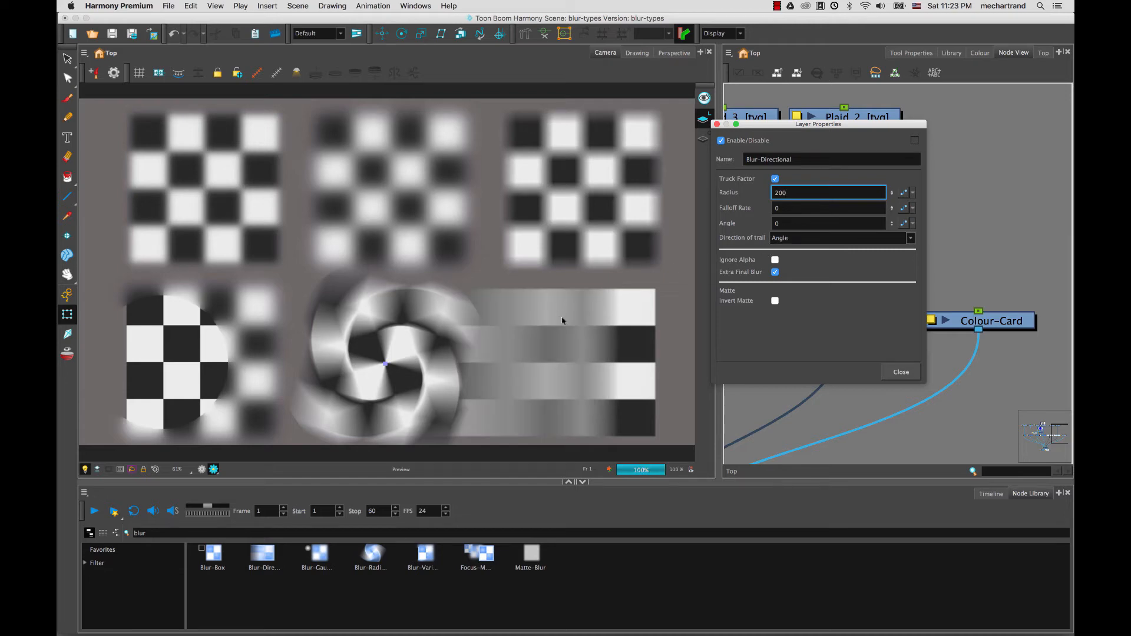
pyautogui.moveTo(765, 272)
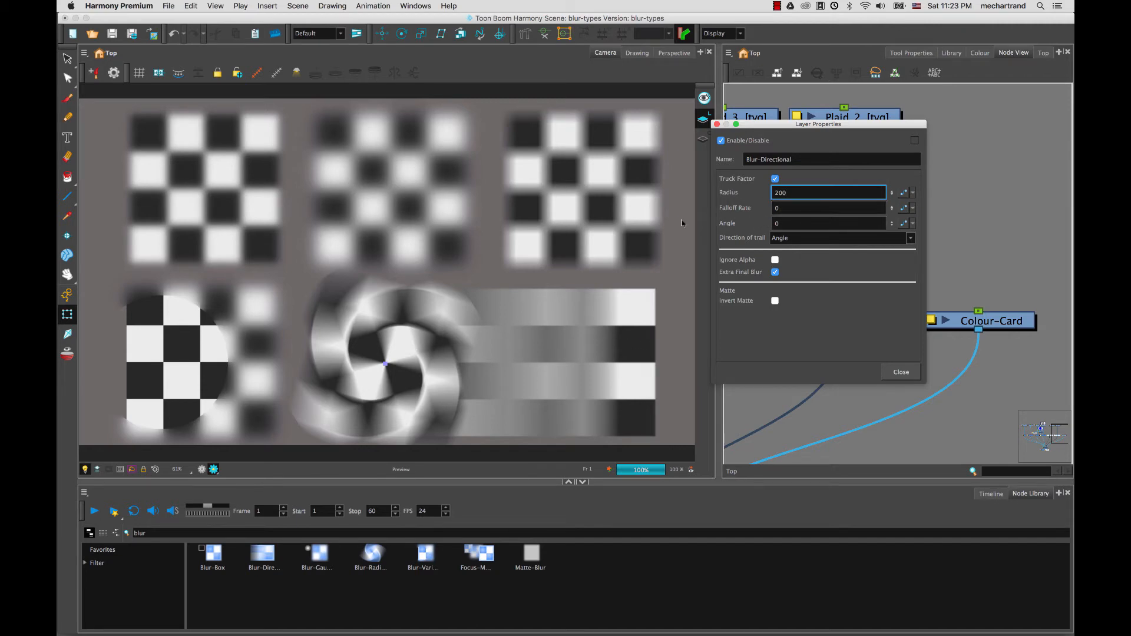
pyautogui.write('0.5')
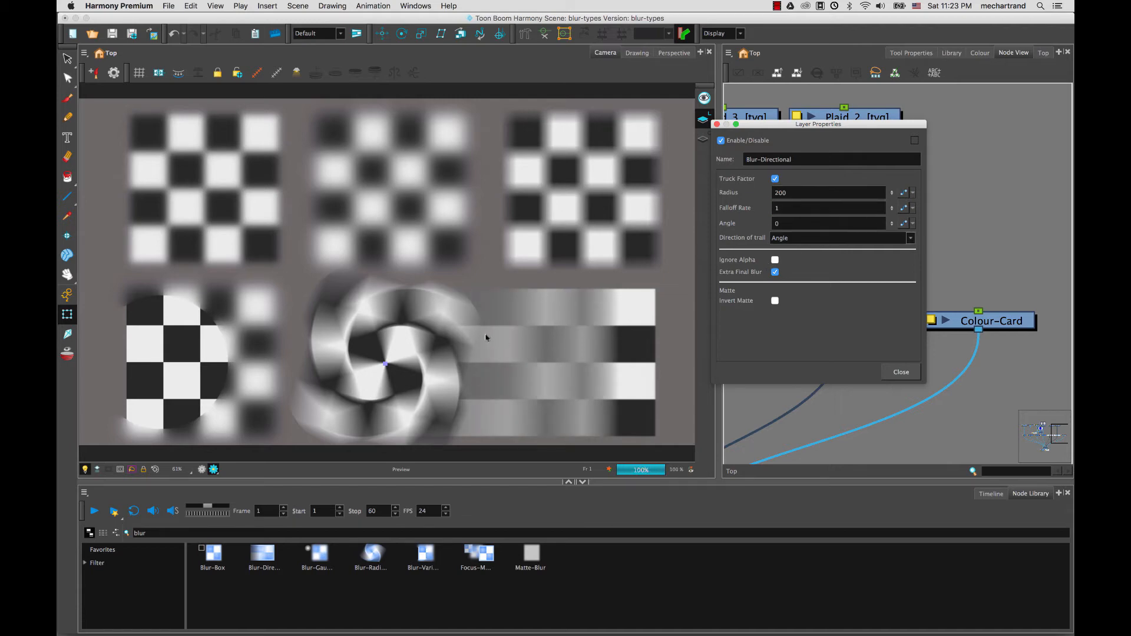
pyautogui.moveTo(621, 321)
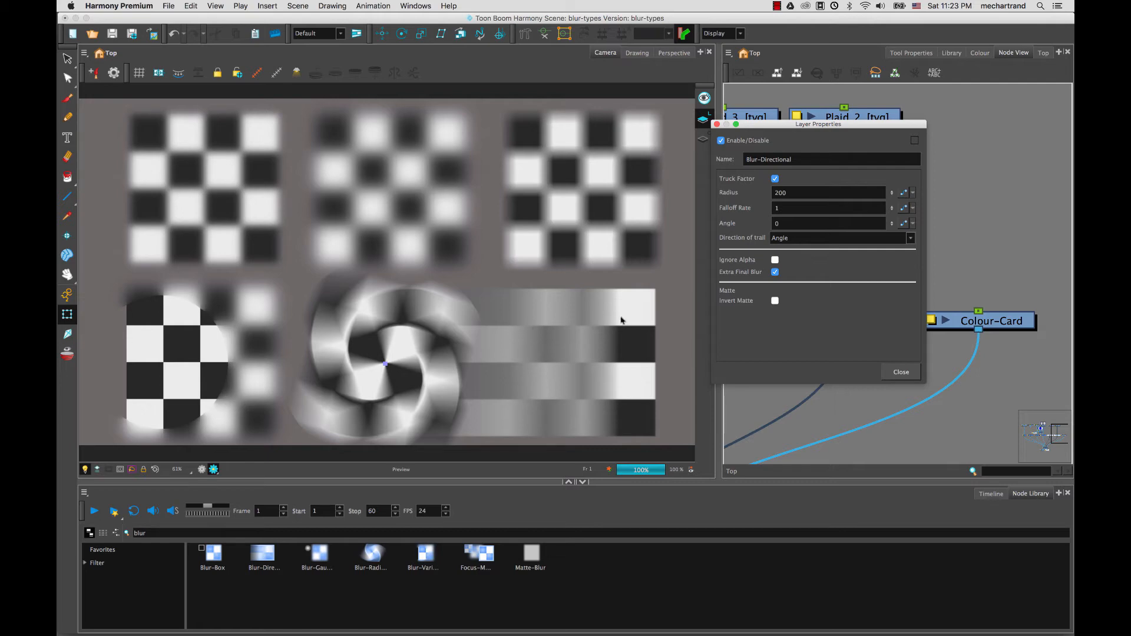
pyautogui.moveTo(619, 315)
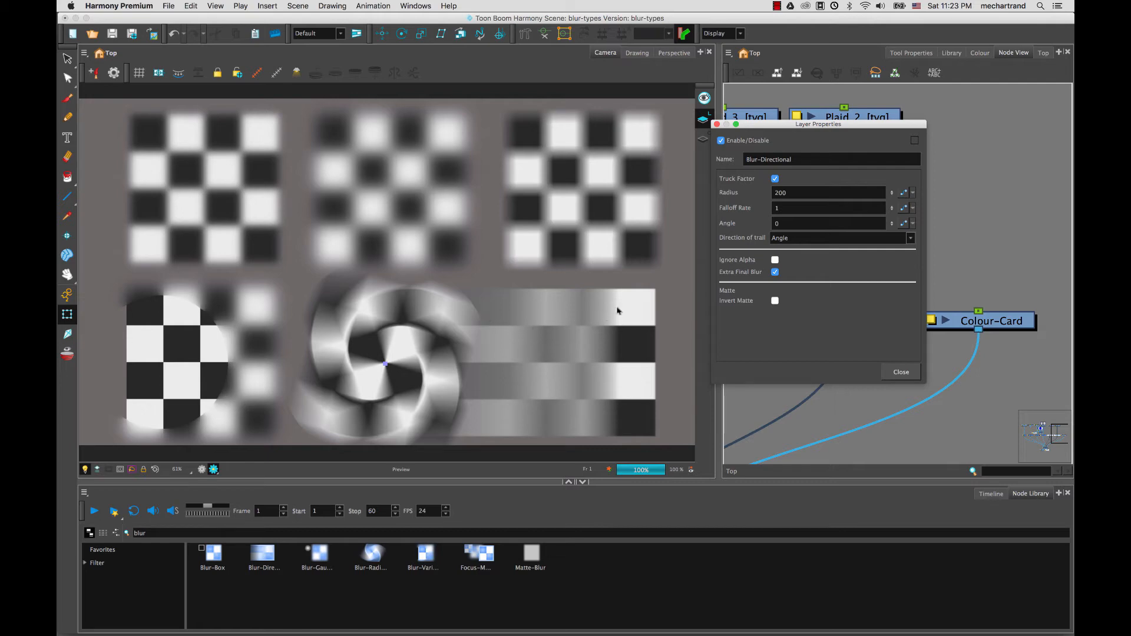
pyautogui.click(828, 208)
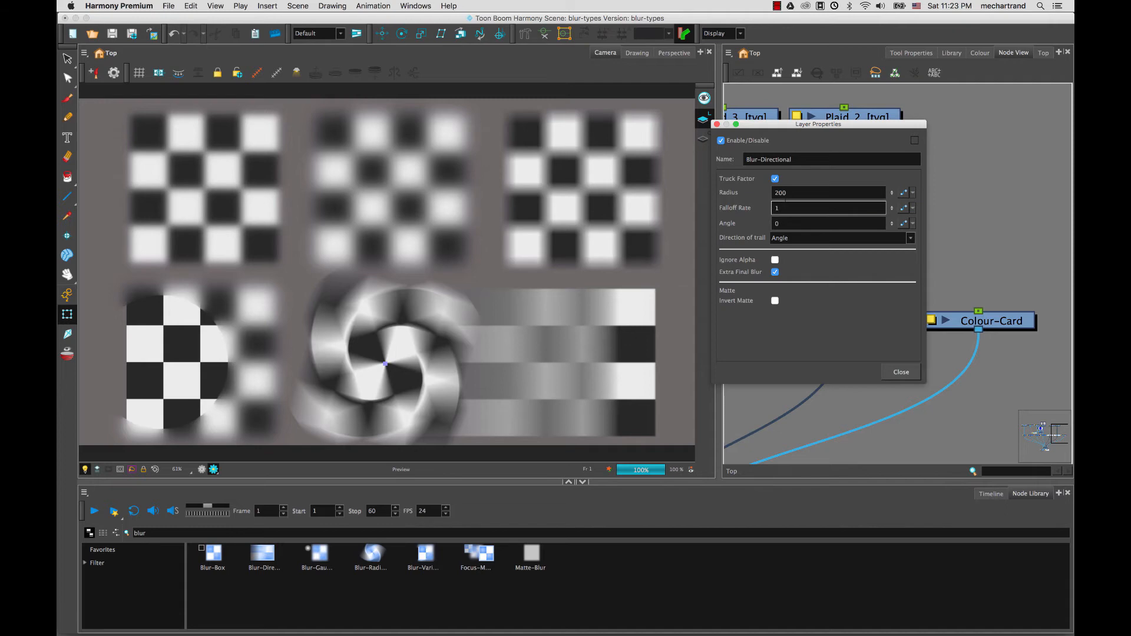
pyautogui.write('0')
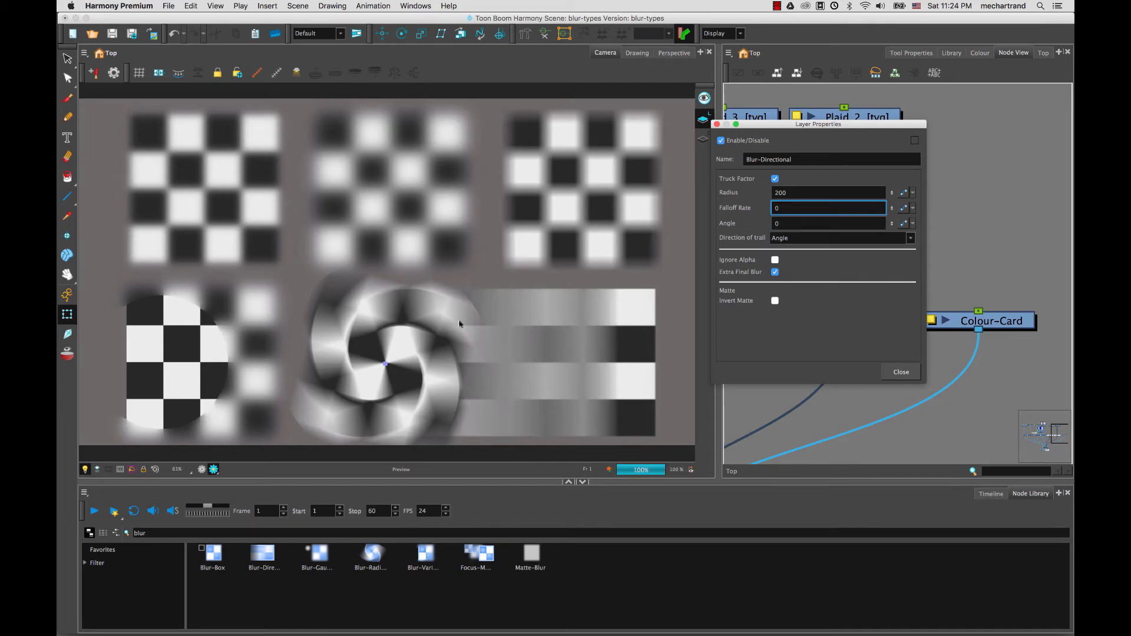
pyautogui.moveTo(590, 350)
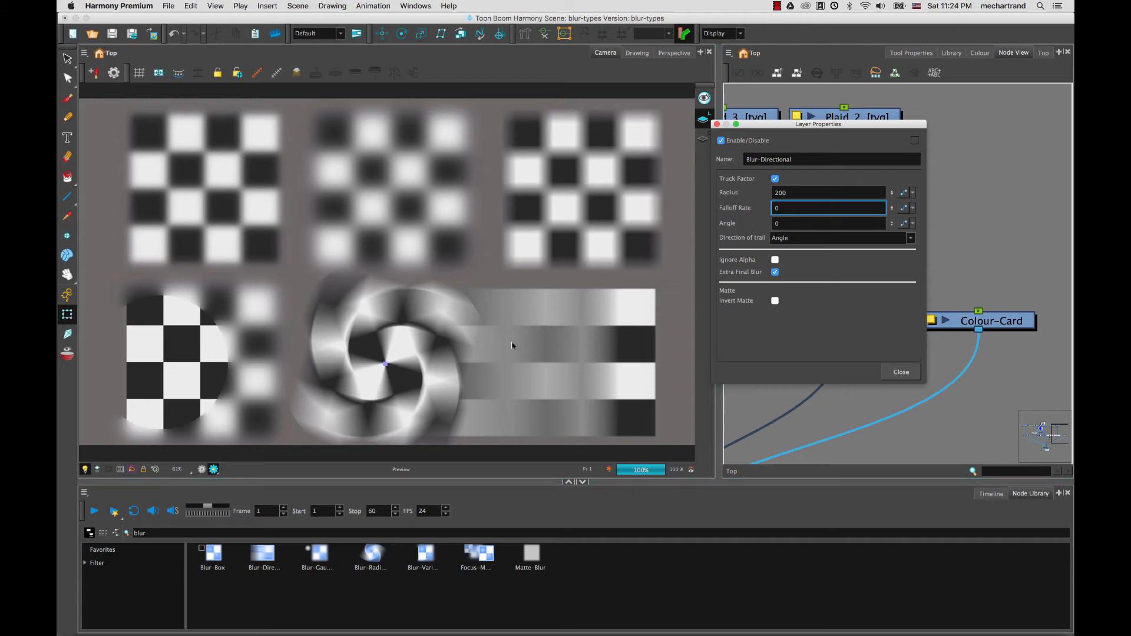
pyautogui.click(827, 222)
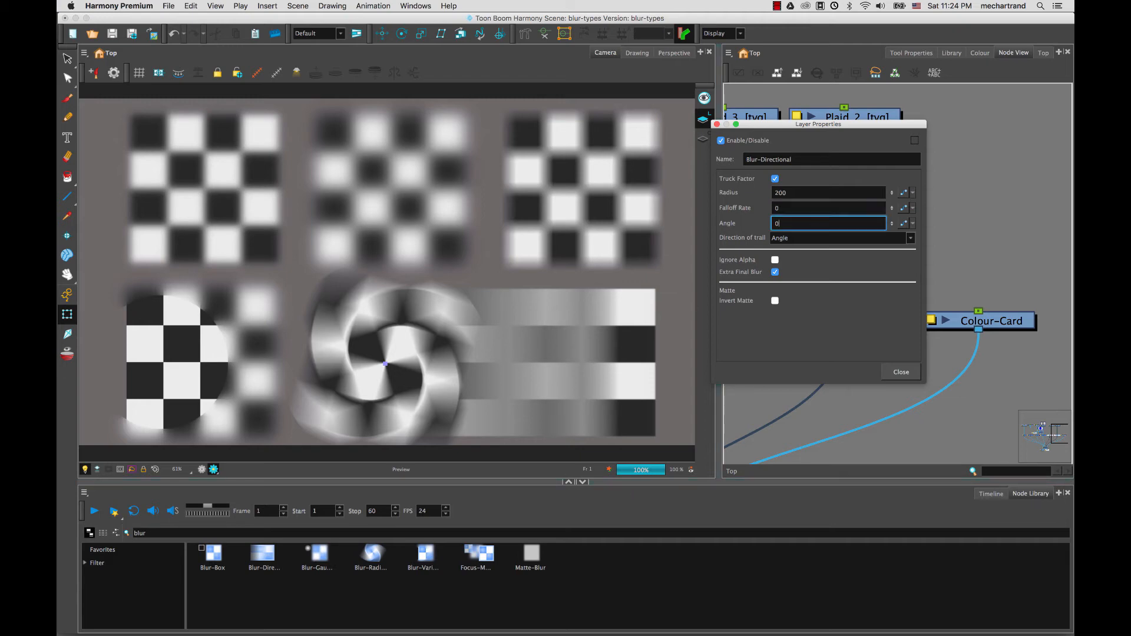
# Step: Change the directional blur angle to 30, then 180, and lower the radius from 200 to 10
pyautogui.write('30')
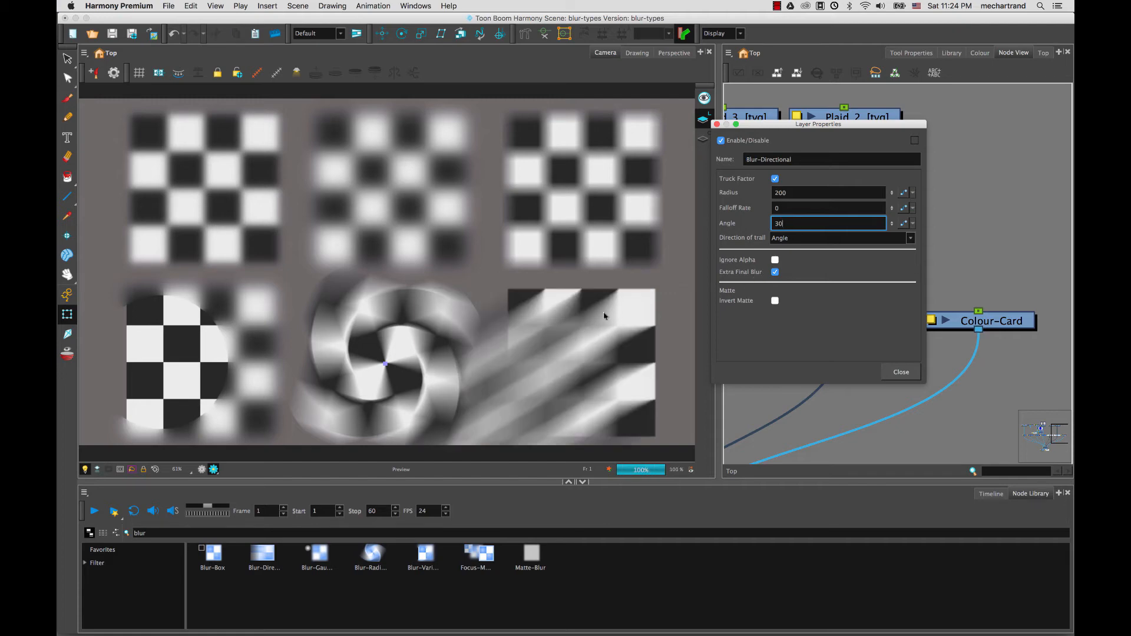
pyautogui.moveTo(520, 351)
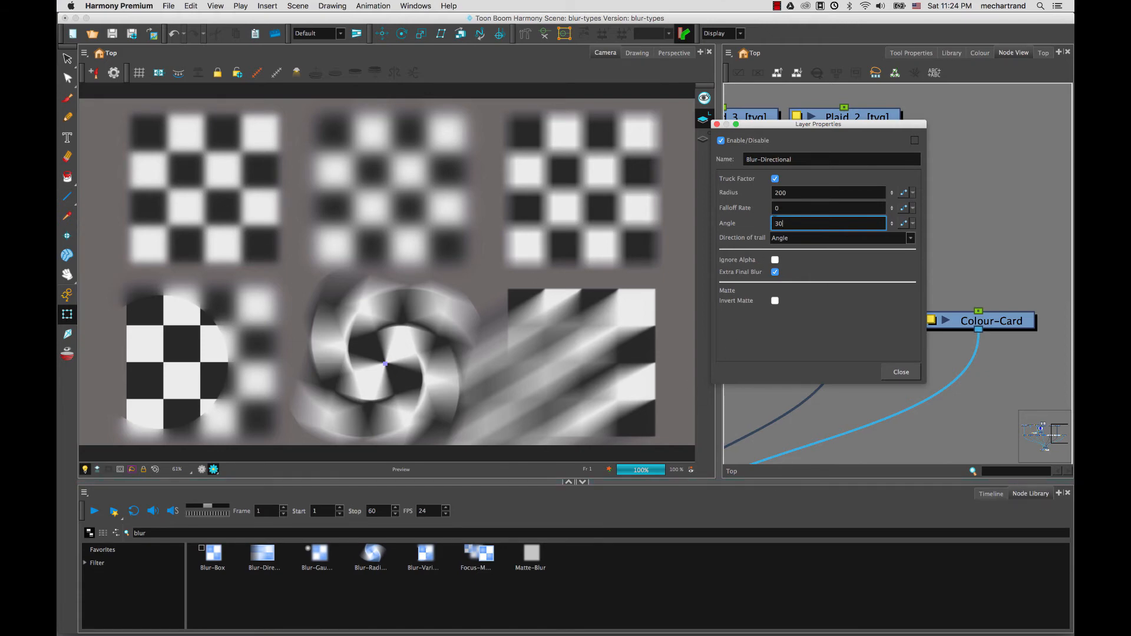
pyautogui.write('1')
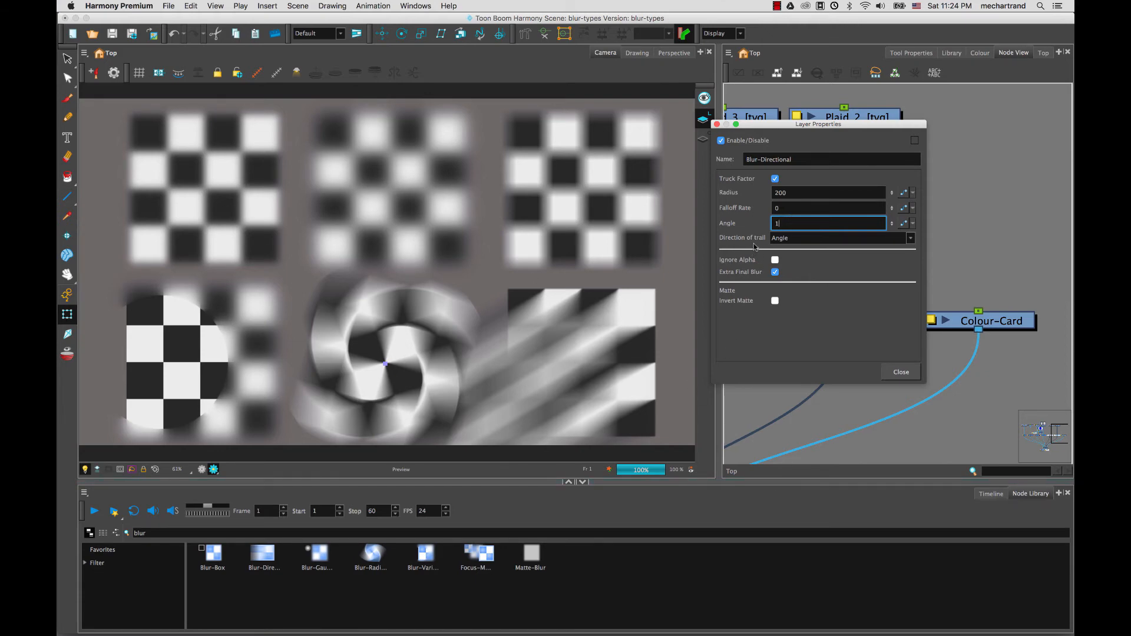
pyautogui.write('80')
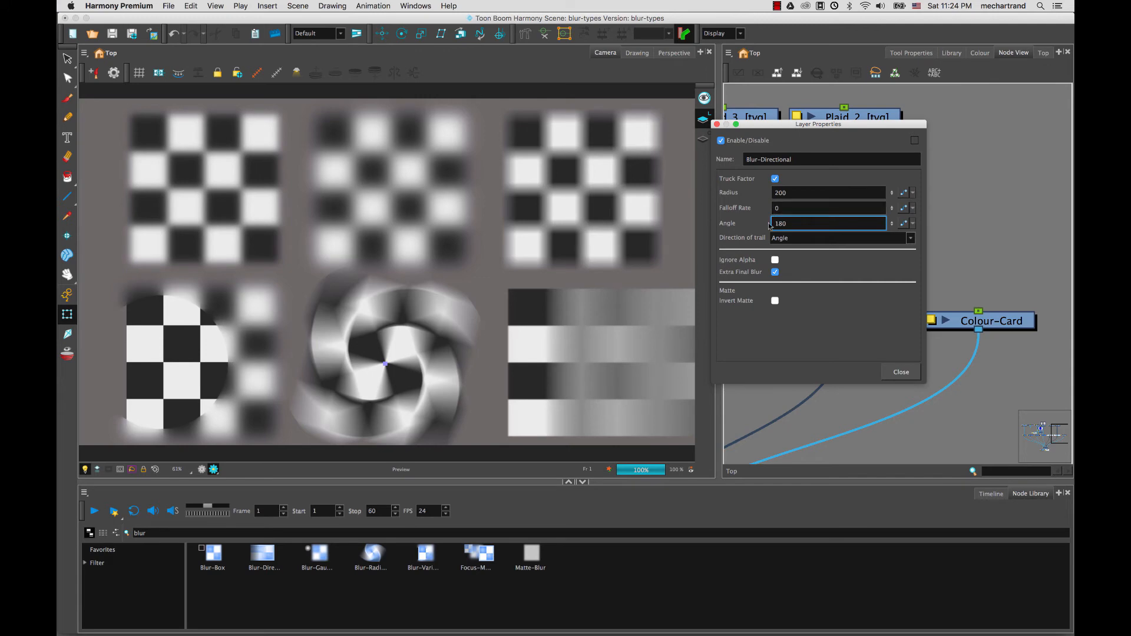
pyautogui.click(829, 193)
pyautogui.write('1')
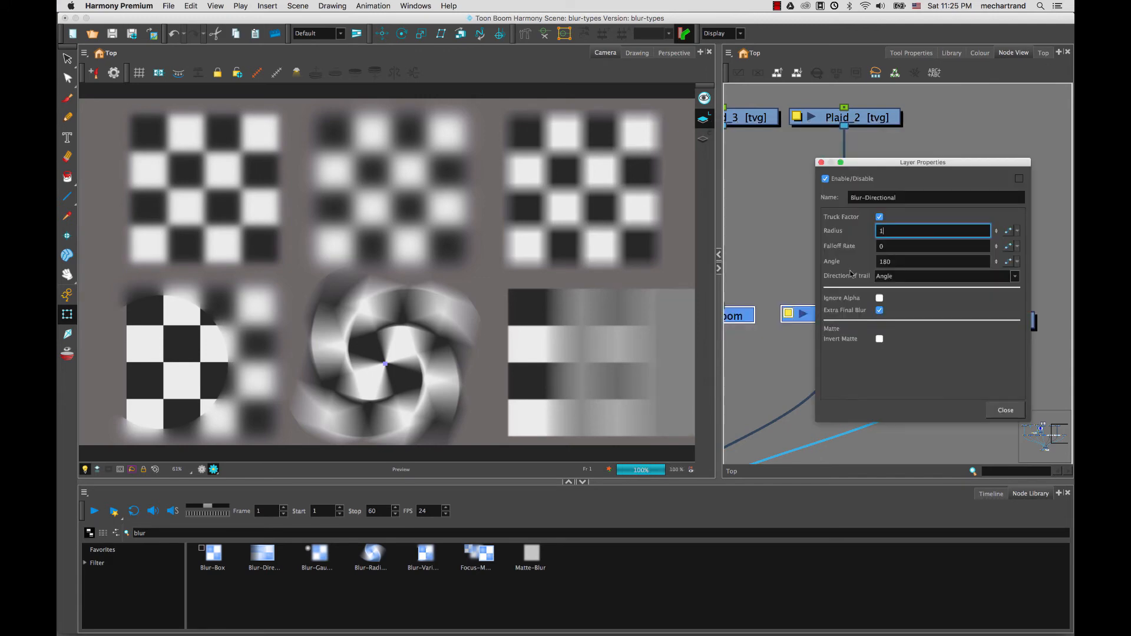
pyautogui.write('0')
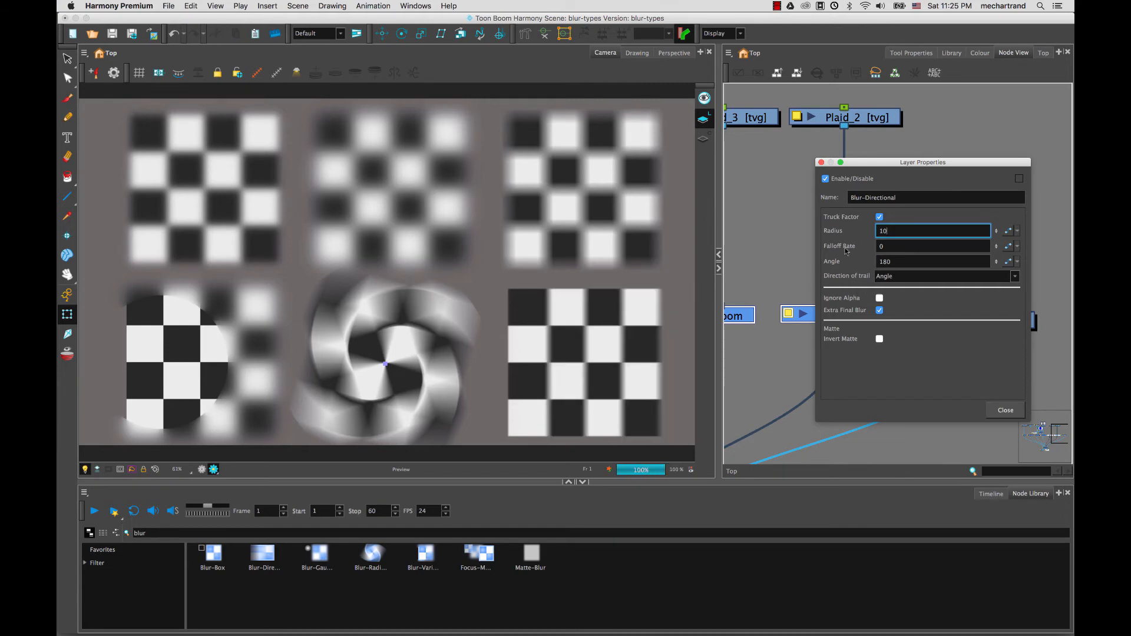
# Step: Set the trail direction to South, enable Ignore Alpha, and toggle Extra Final Blur off and back on
pyautogui.click(1014, 276)
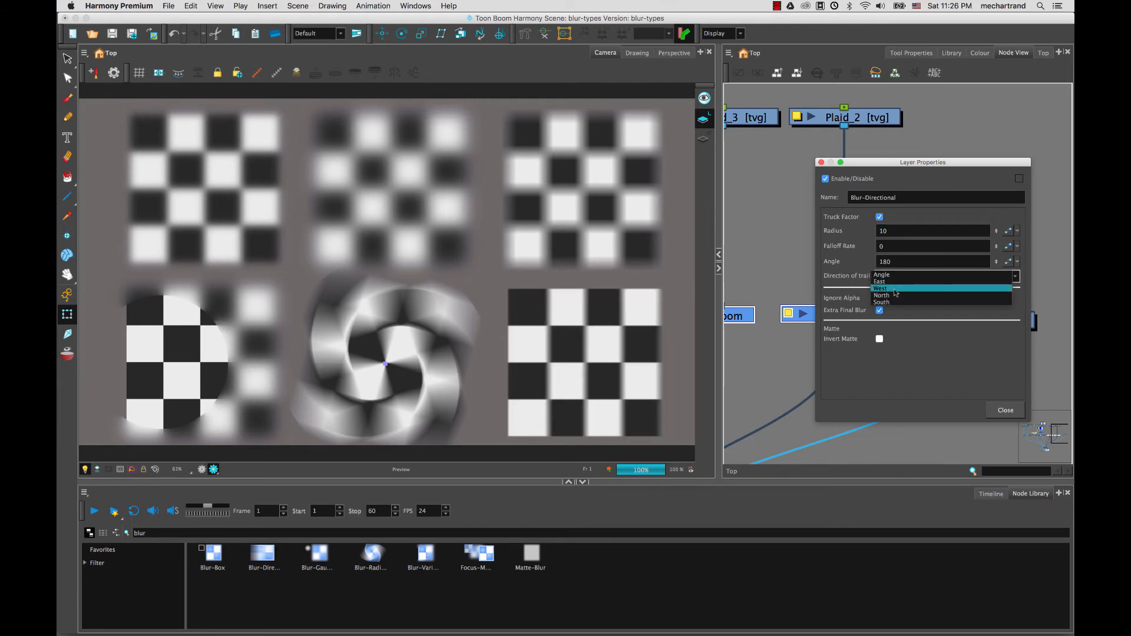
pyautogui.click(881, 288)
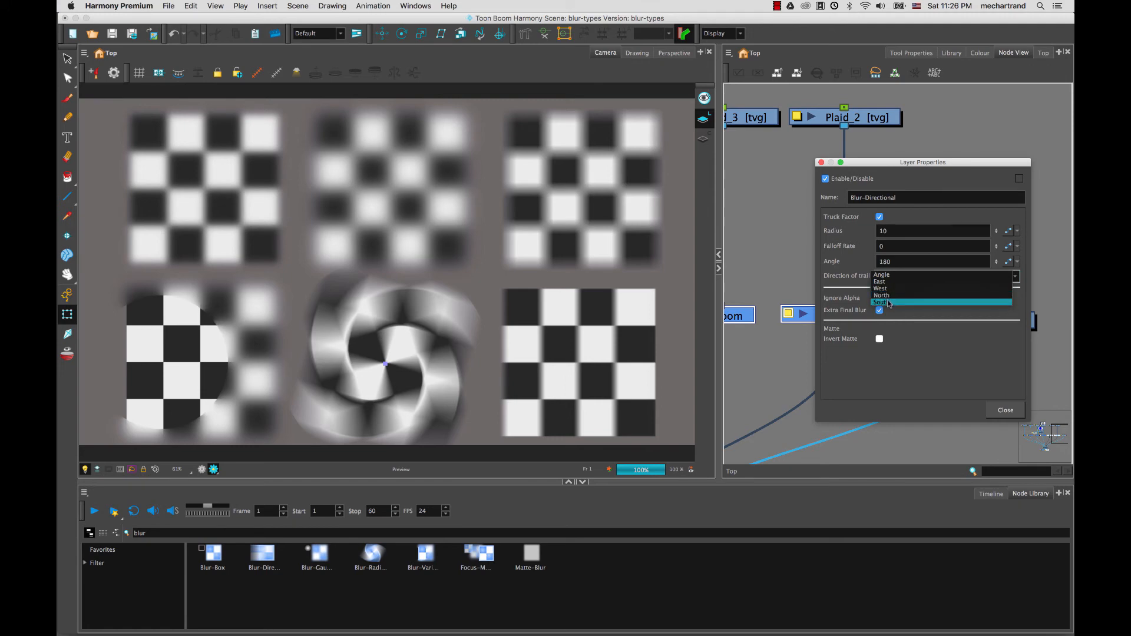
pyautogui.click(881, 302)
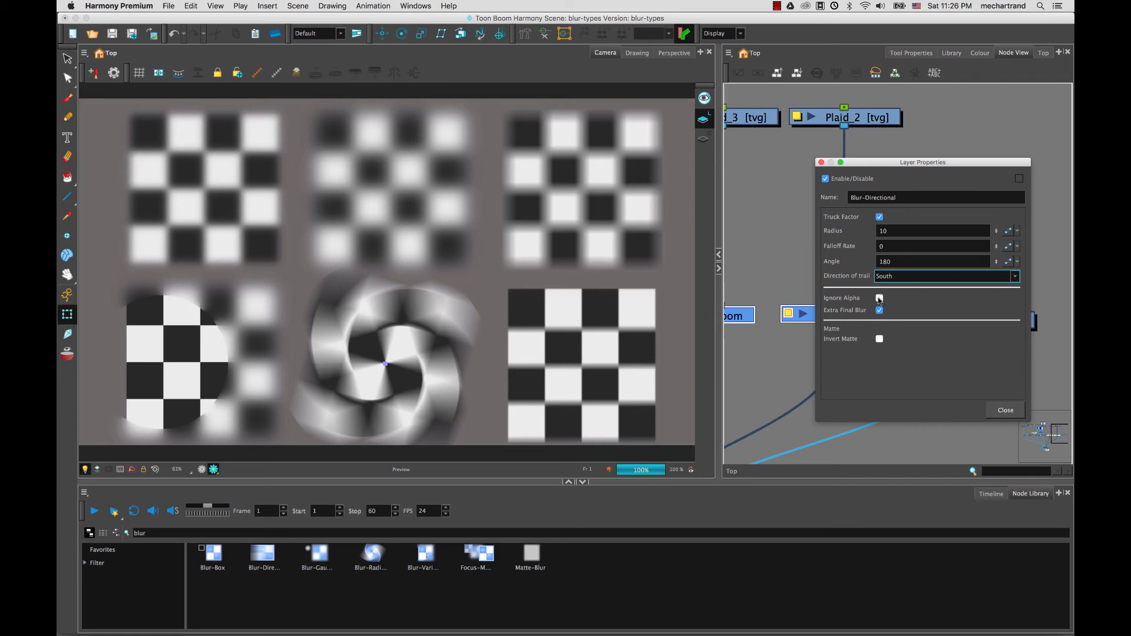
pyautogui.click(880, 298)
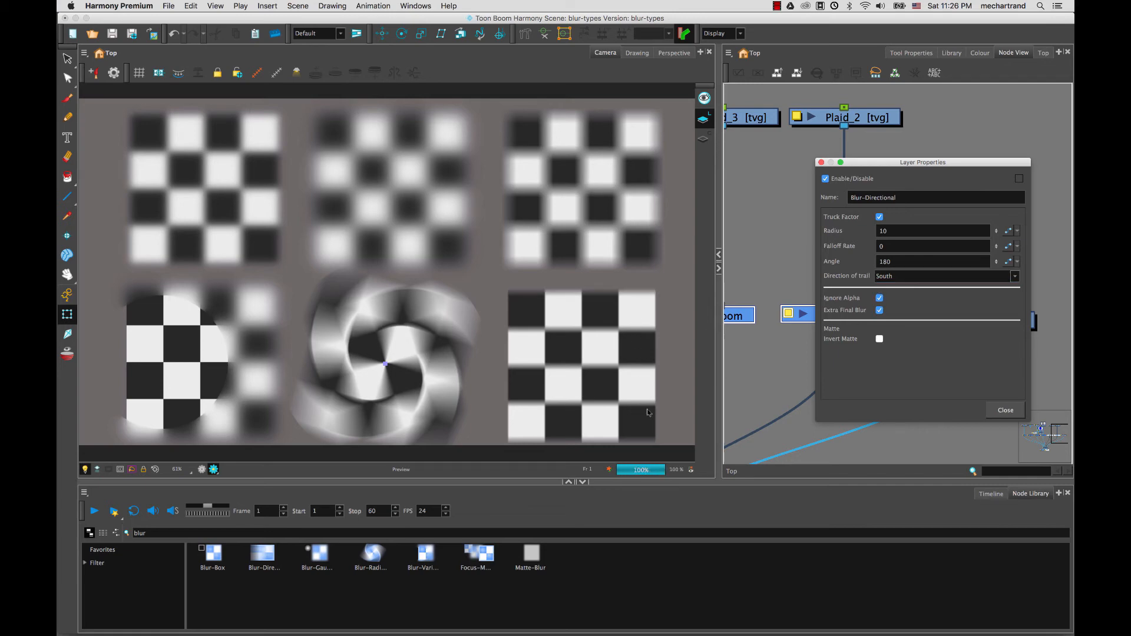
pyautogui.moveTo(575, 292)
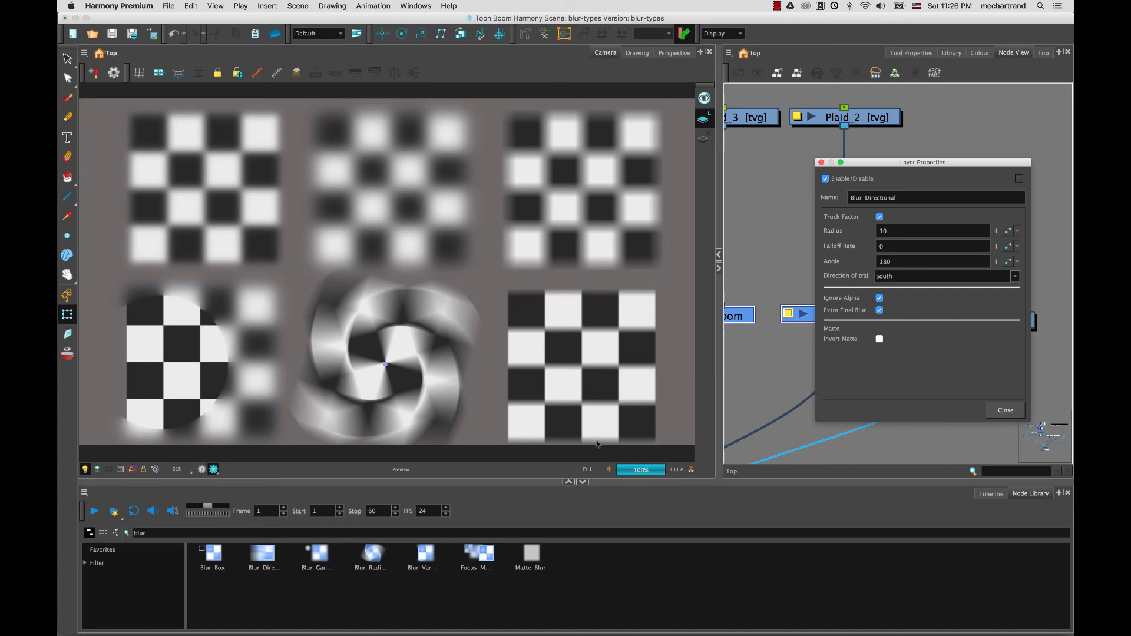
pyautogui.moveTo(637, 392)
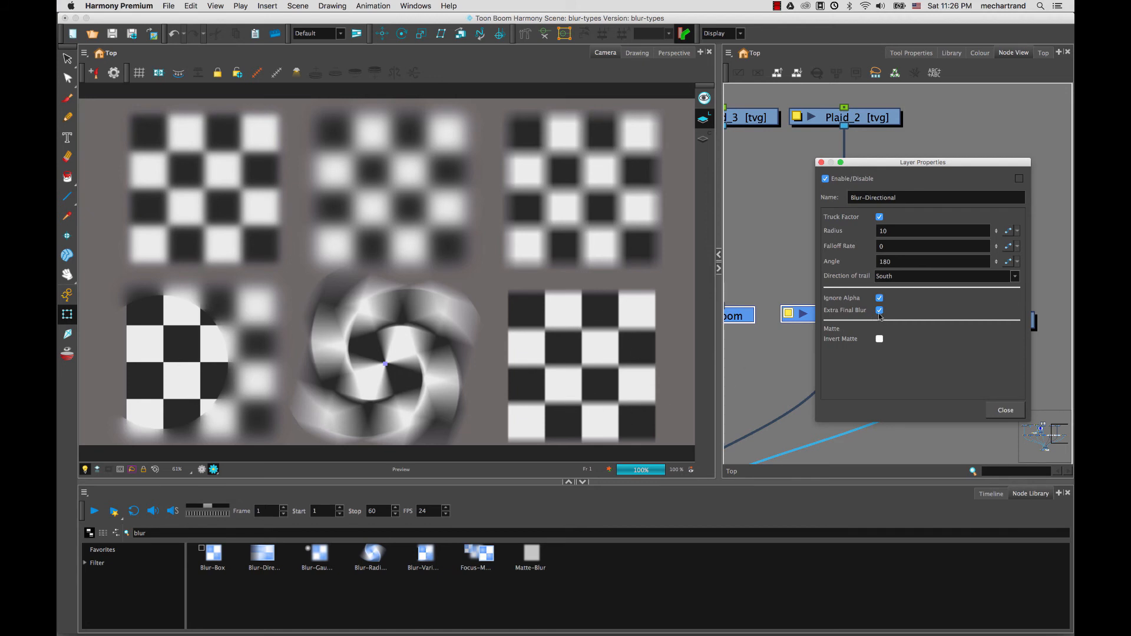
pyautogui.click(880, 310)
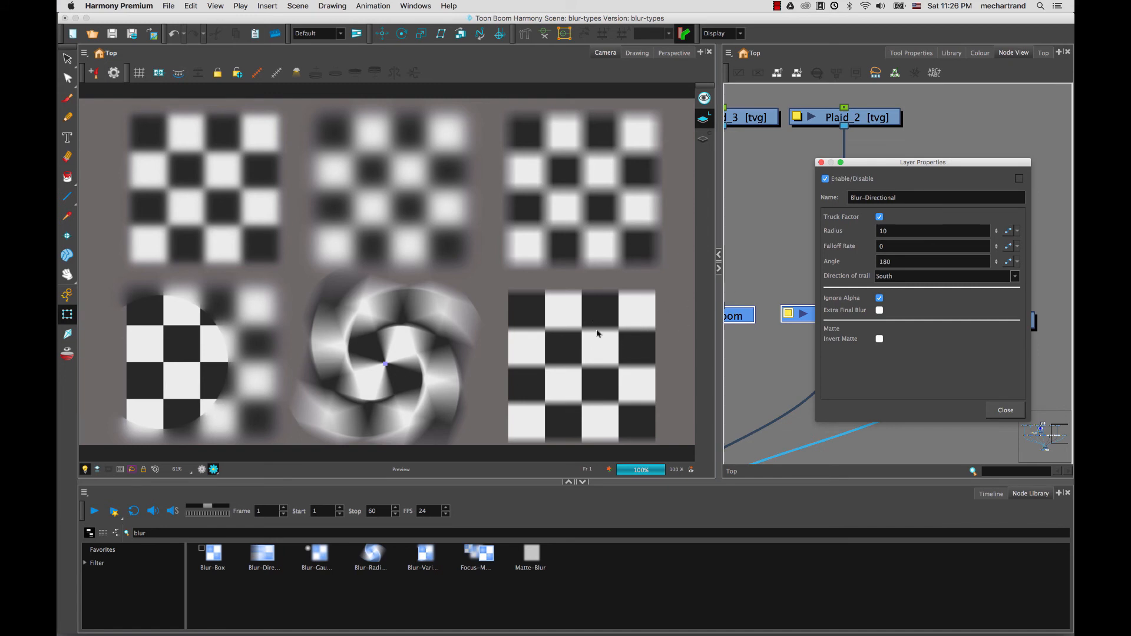
pyautogui.click(879, 311)
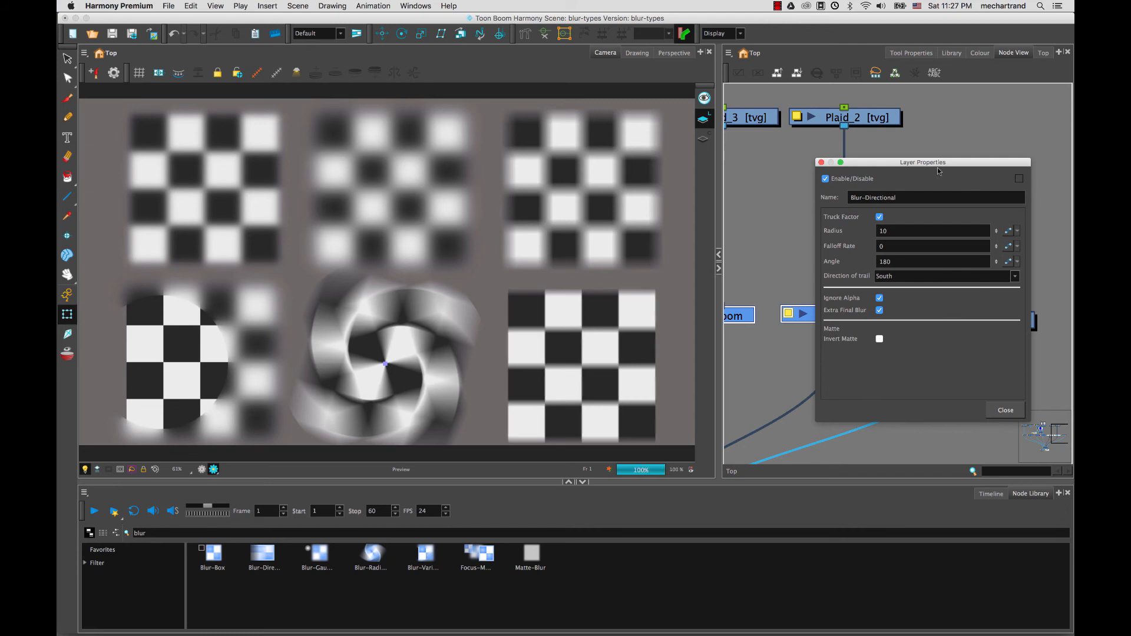
pyautogui.moveTo(922, 161); pyautogui.dragTo(986, 159)
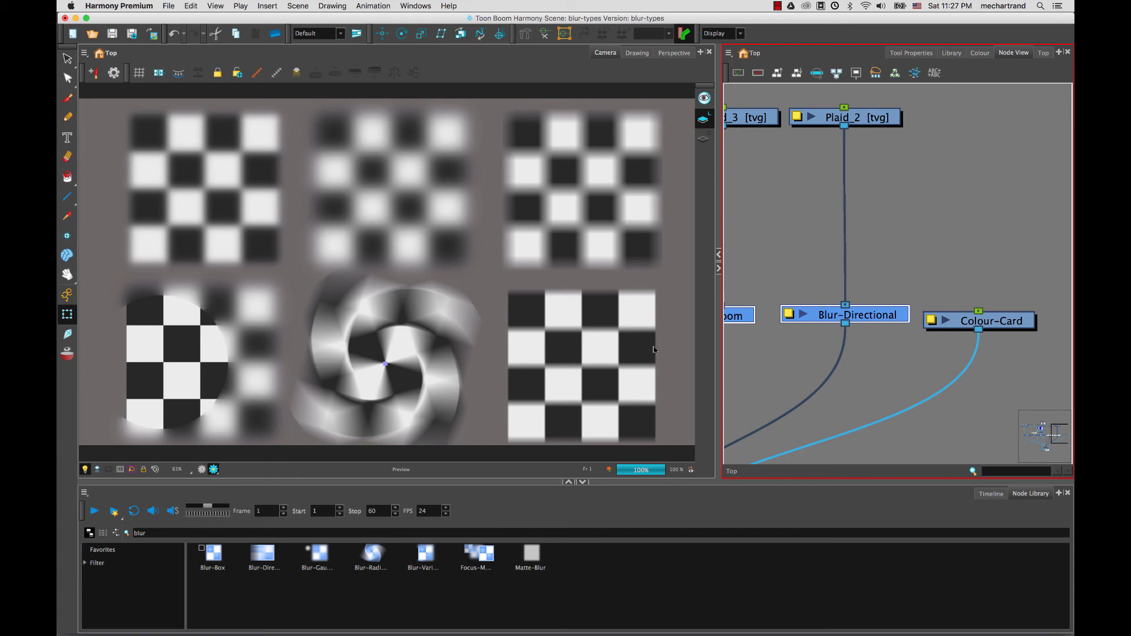
pyautogui.moveTo(260, 353)
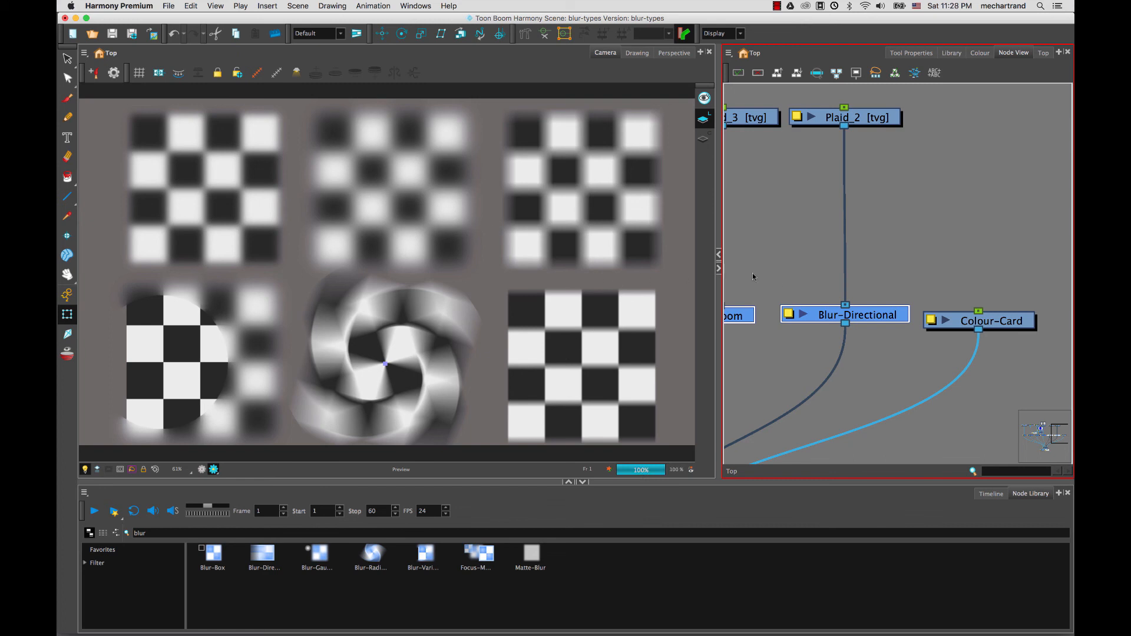
pyautogui.moveTo(328, 254)
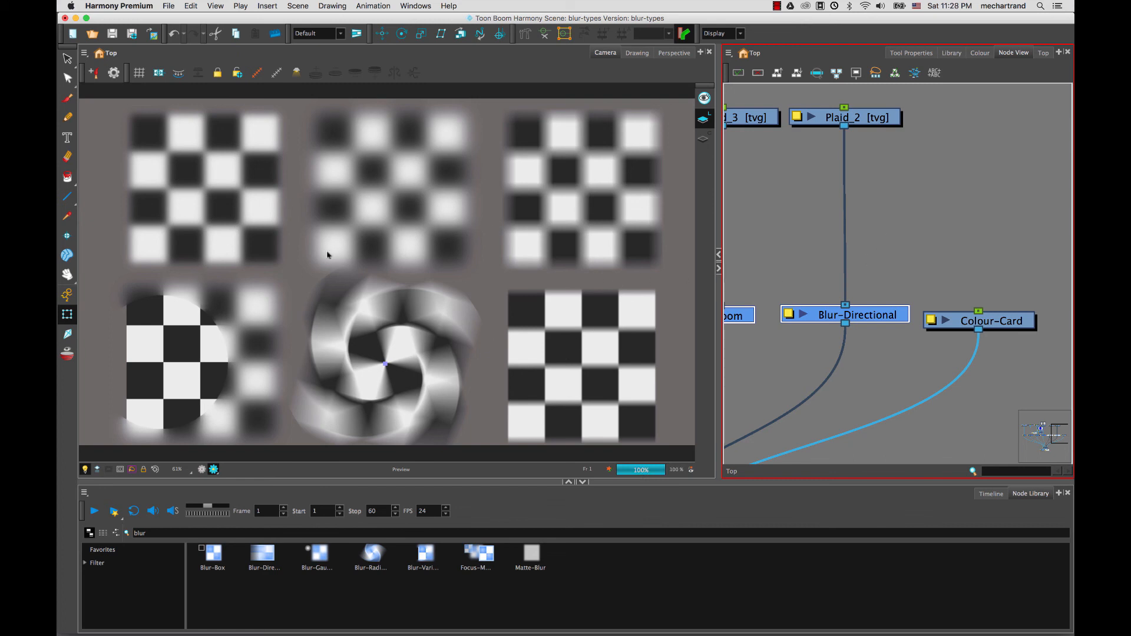
pyautogui.moveTo(502, 381)
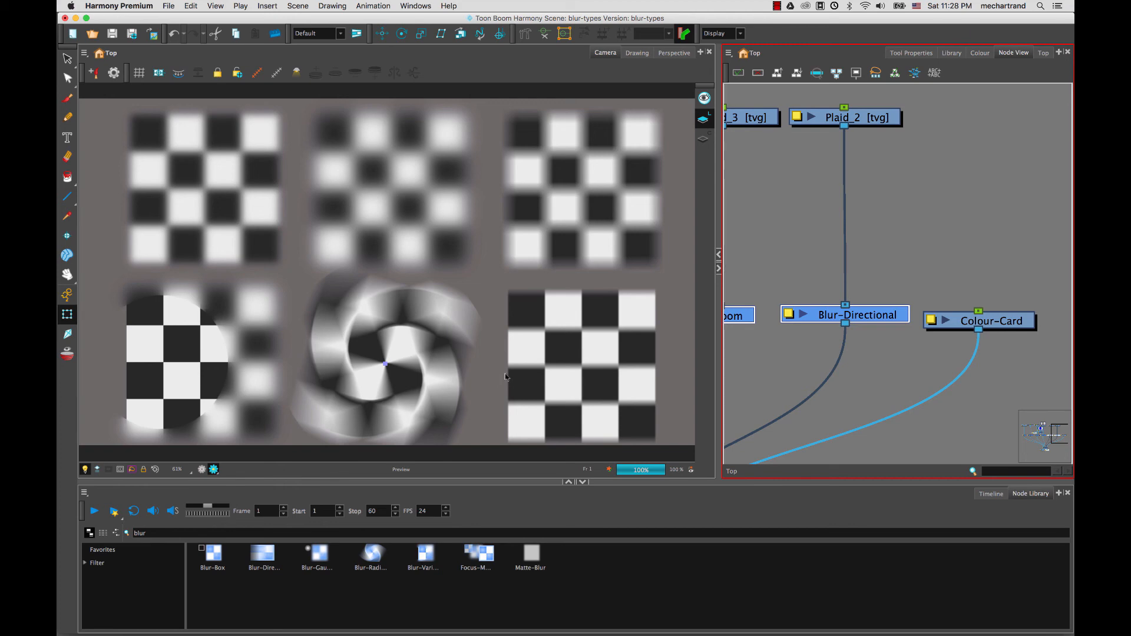
pyautogui.moveTo(282, 173)
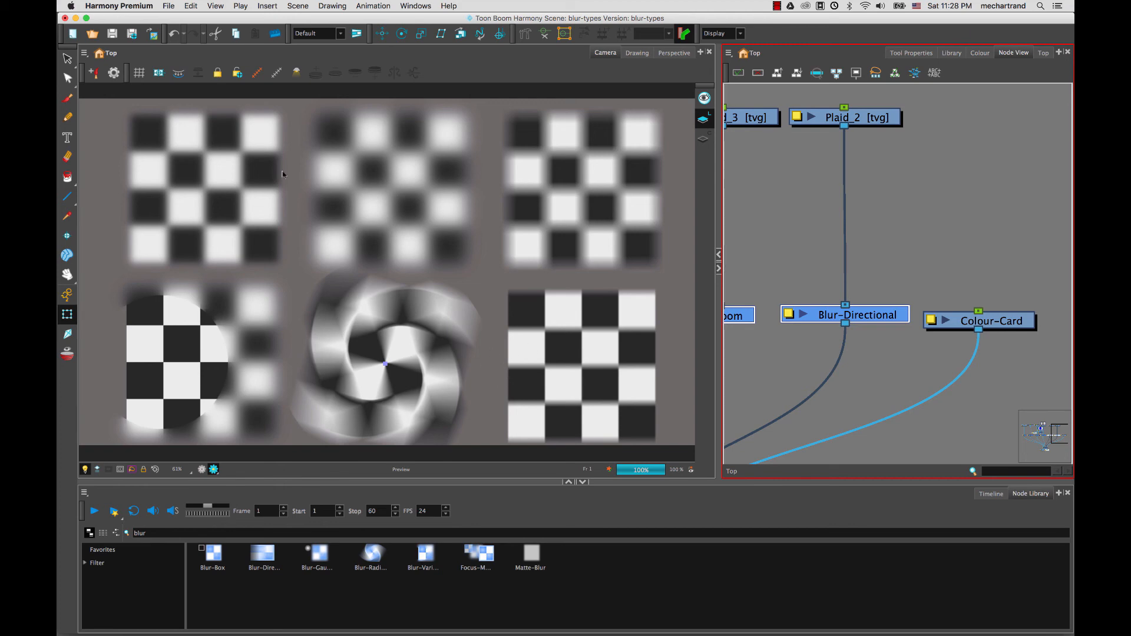
pyautogui.moveTo(422, 380)
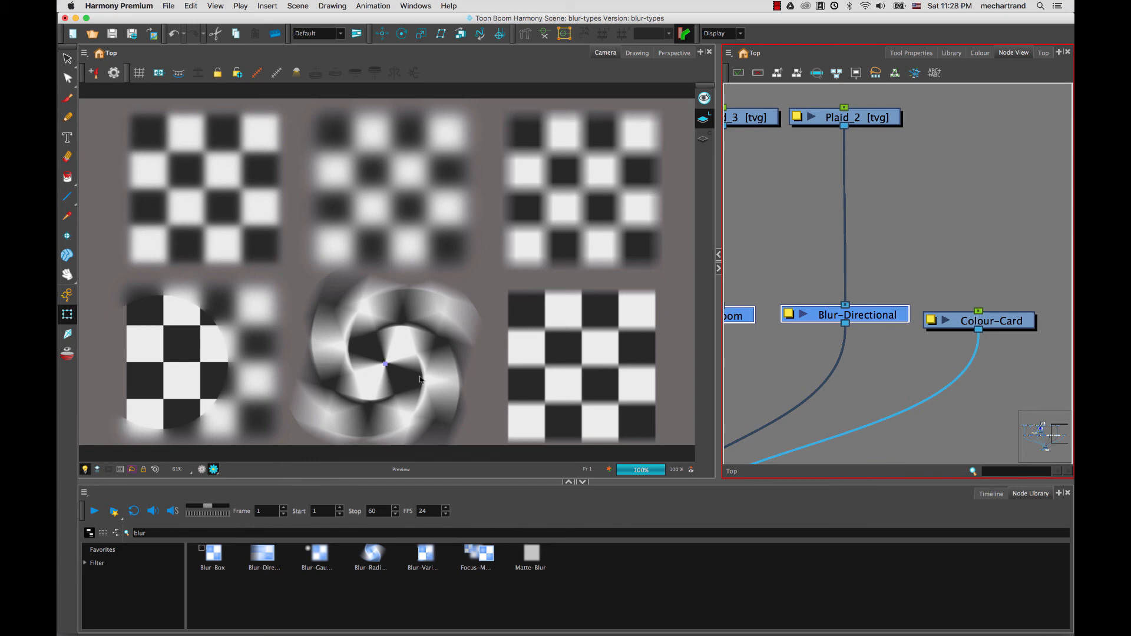
pyautogui.moveTo(354, 305)
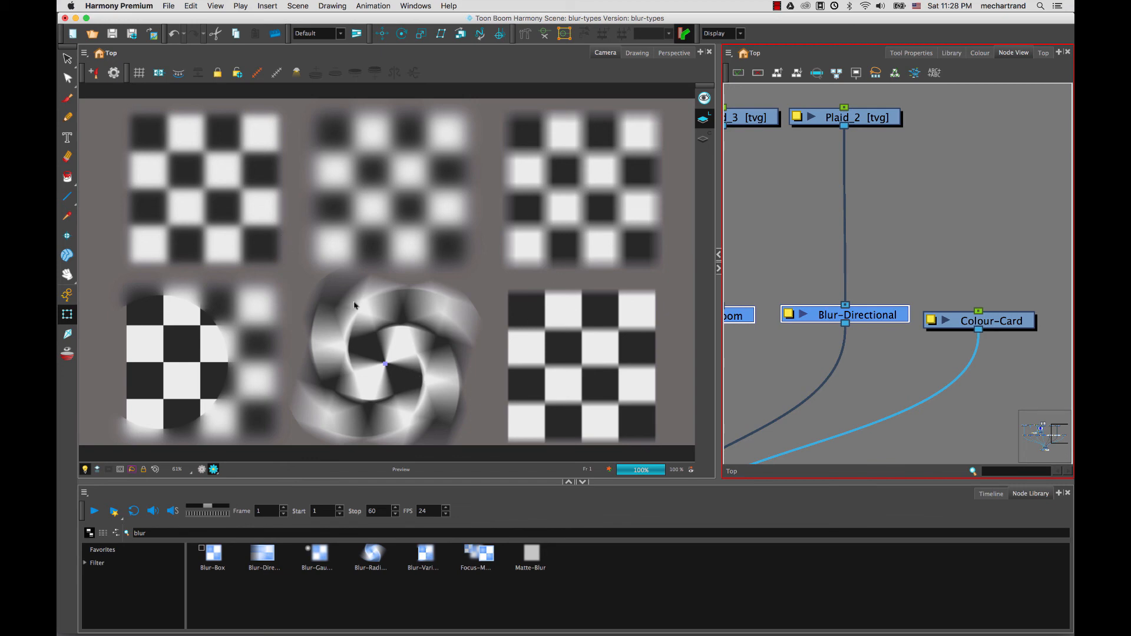
pyautogui.moveTo(537, 273)
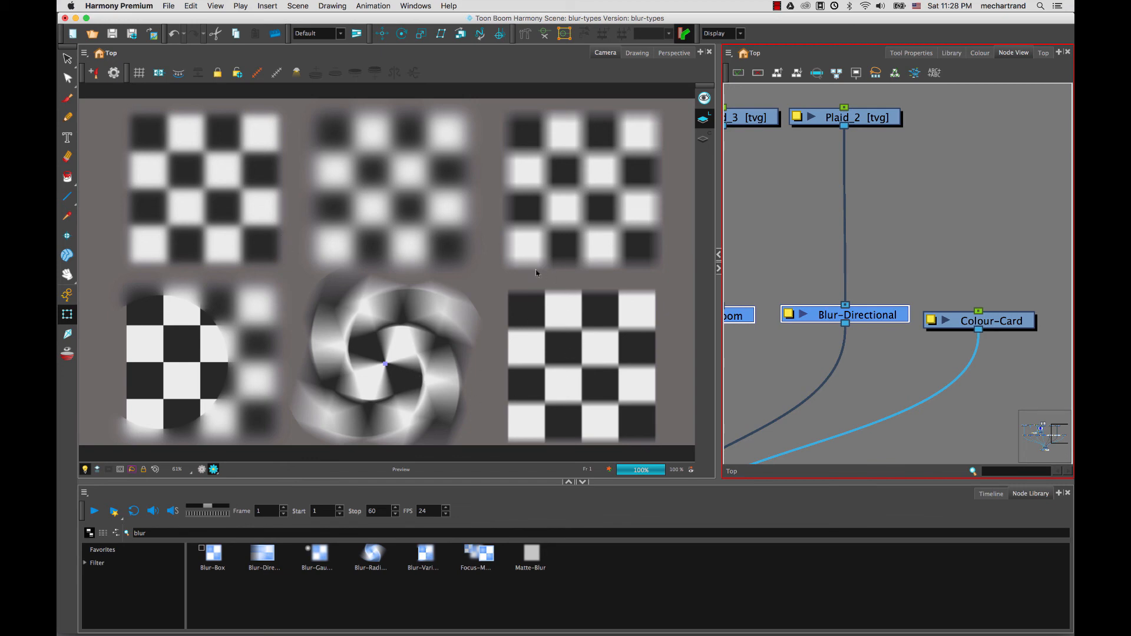